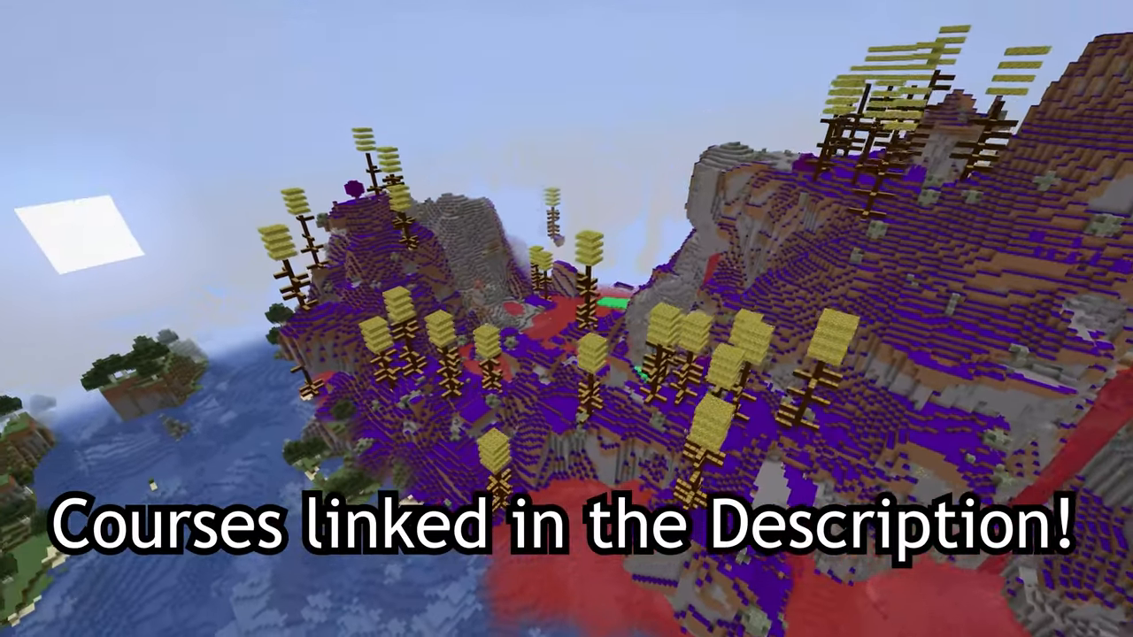
Leave Minecraft and switch to IntelliJ IDEA showing TutorialMod.java.
key(alt+tab)
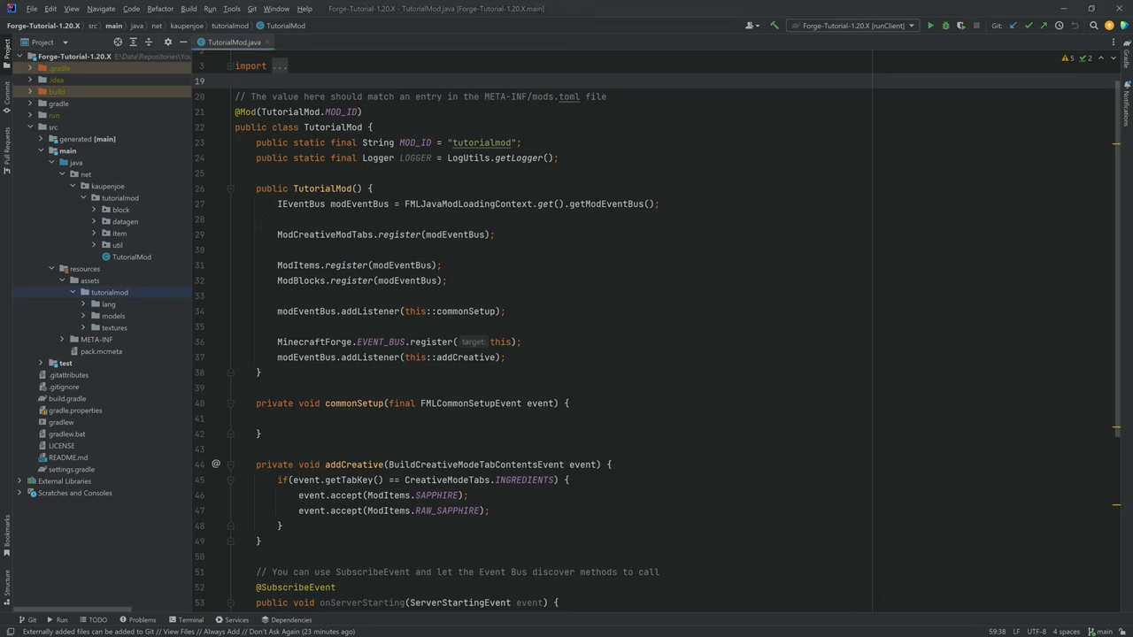
Expand the item package and begin a new Java class named ModArmorMaterials as an enum.
click(233, 82)
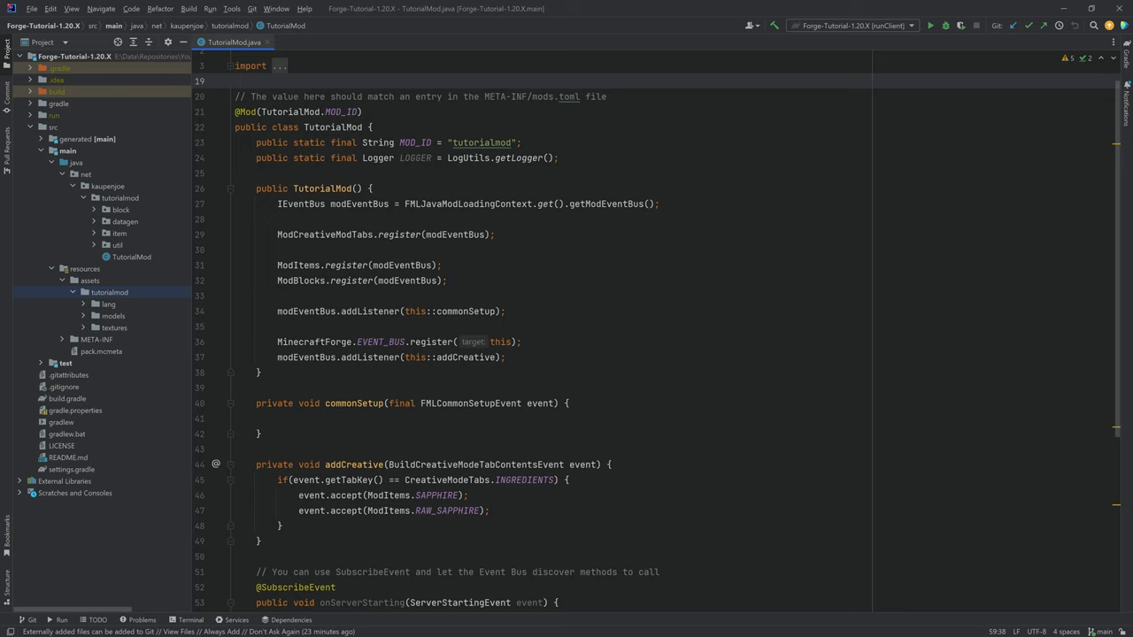
click(119, 233)
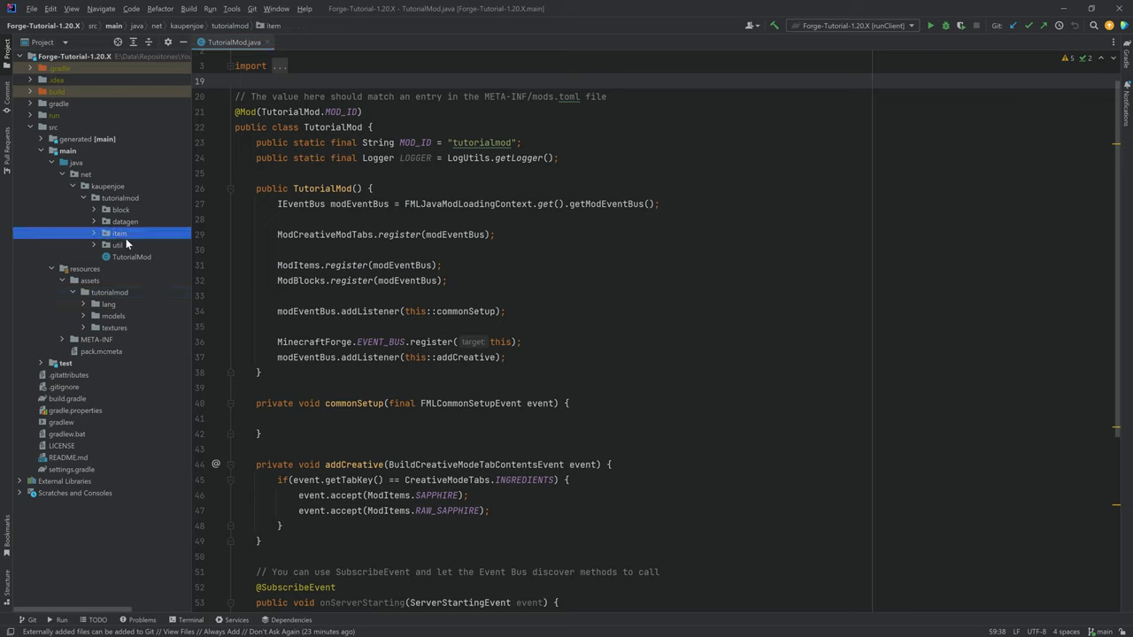
click(118, 233)
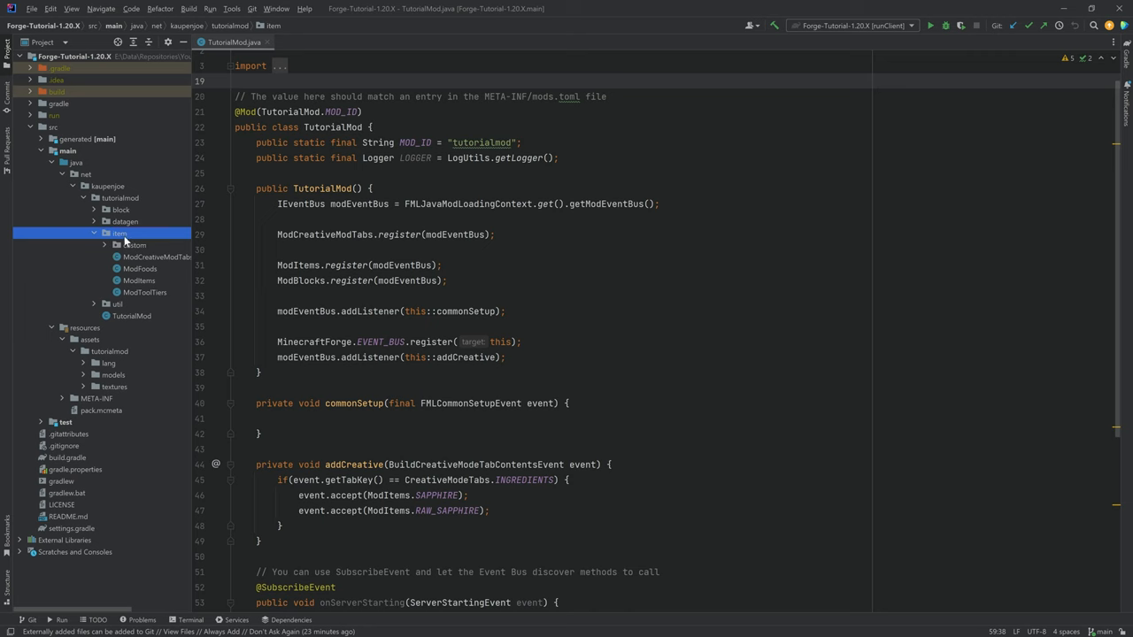
text(ModArmorMaterials)
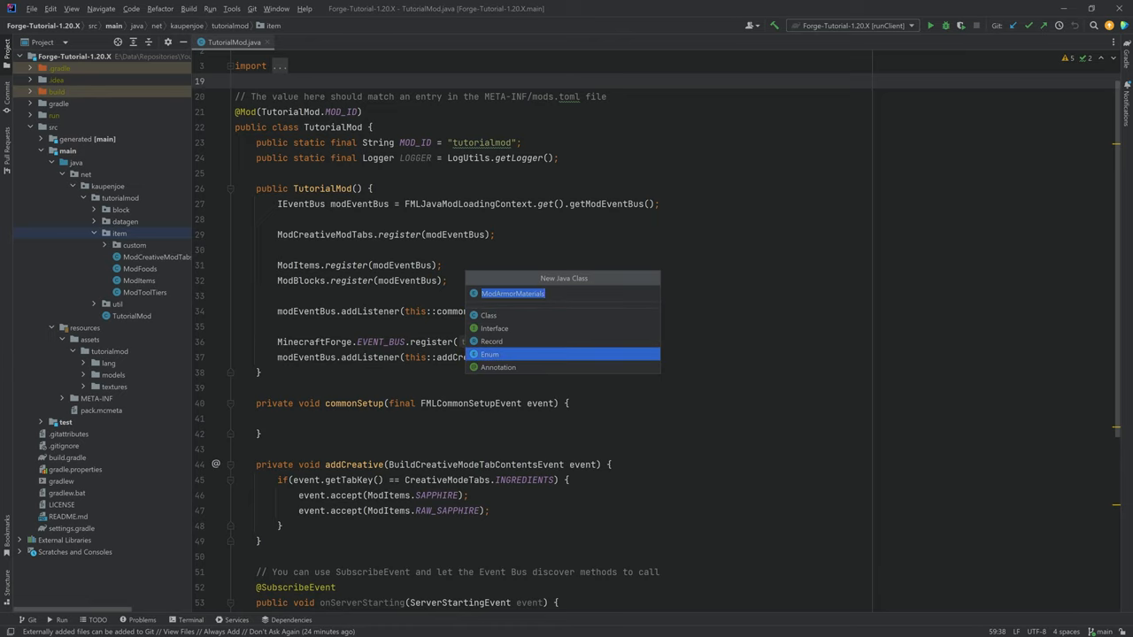
Create the enum implementing ArmorMaterial and generate placeholder overrides for all its methods.
click(489, 354)
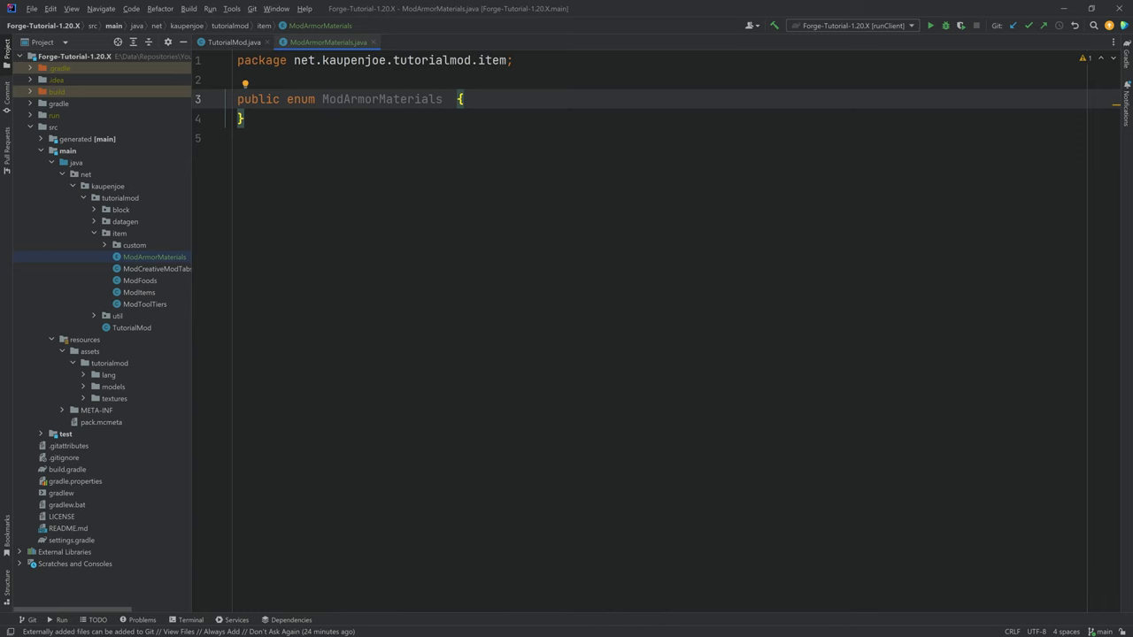
text(implements)
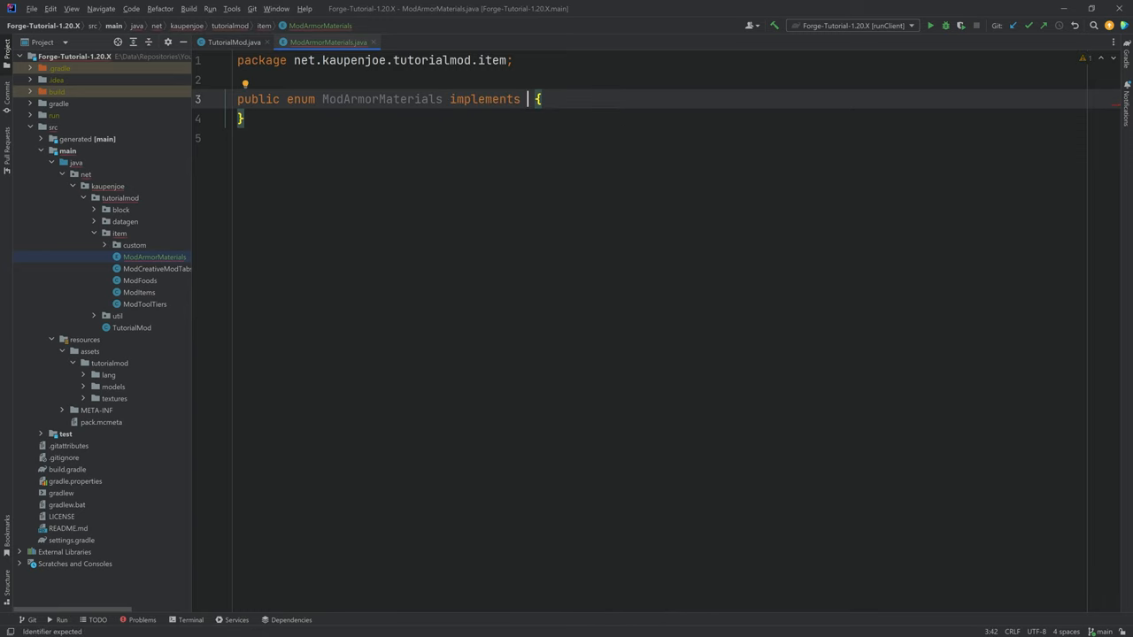
text(Armor)
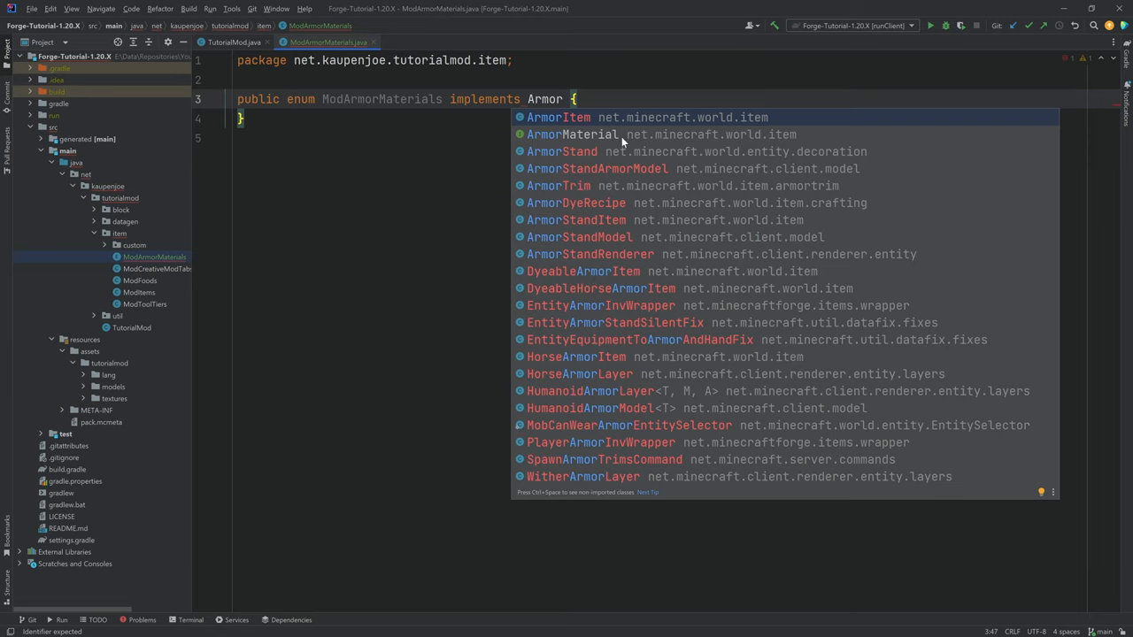
click(574, 134)
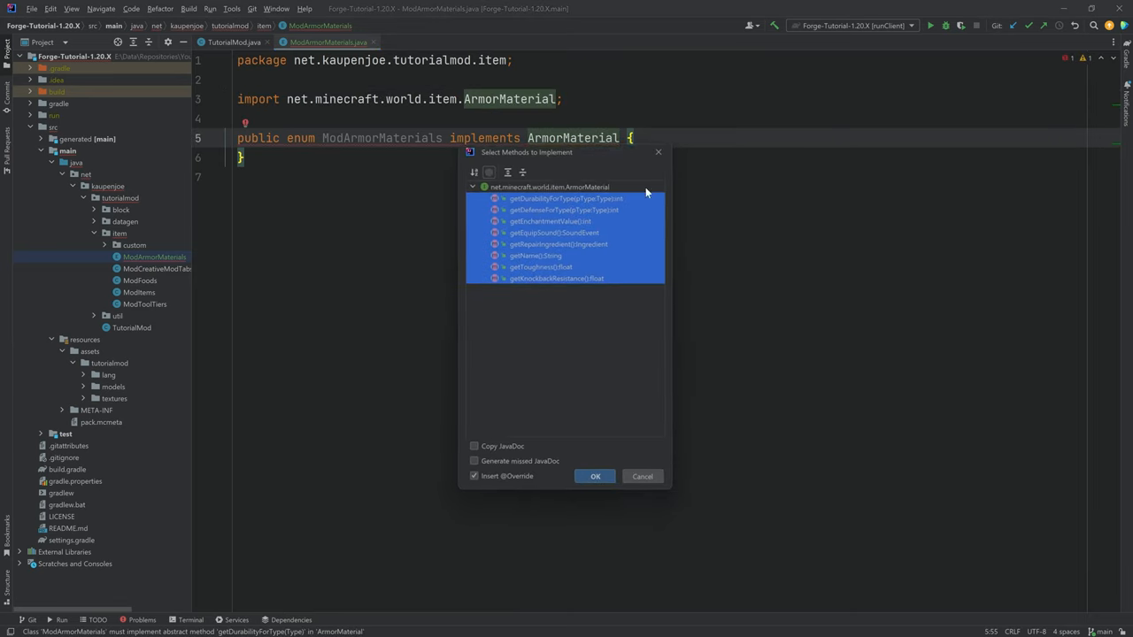
click(595, 476)
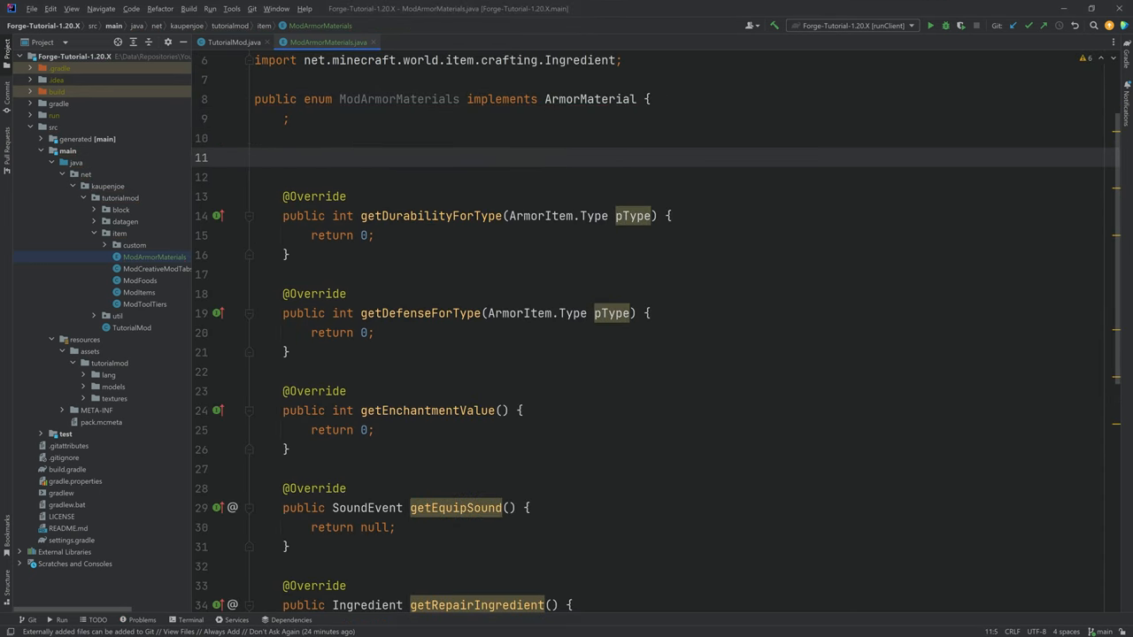
Declare private final fields name, durabilityMultiplier, protectionAmounts, enchantmentValue and equipSound.
text(private final)
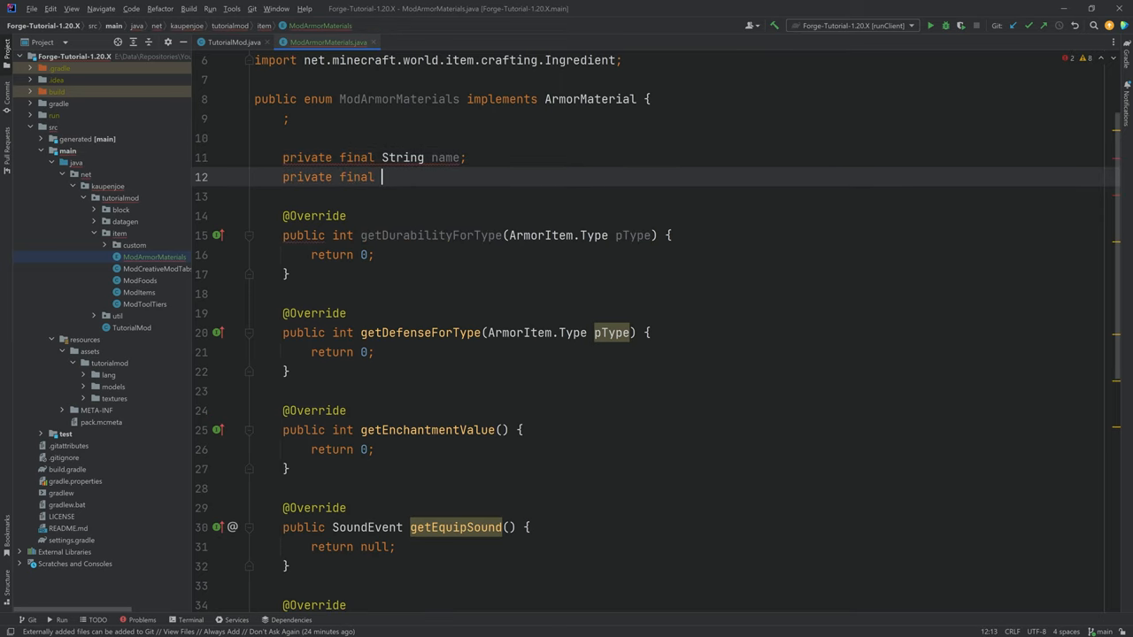
text(int durabilityMultiplier;)
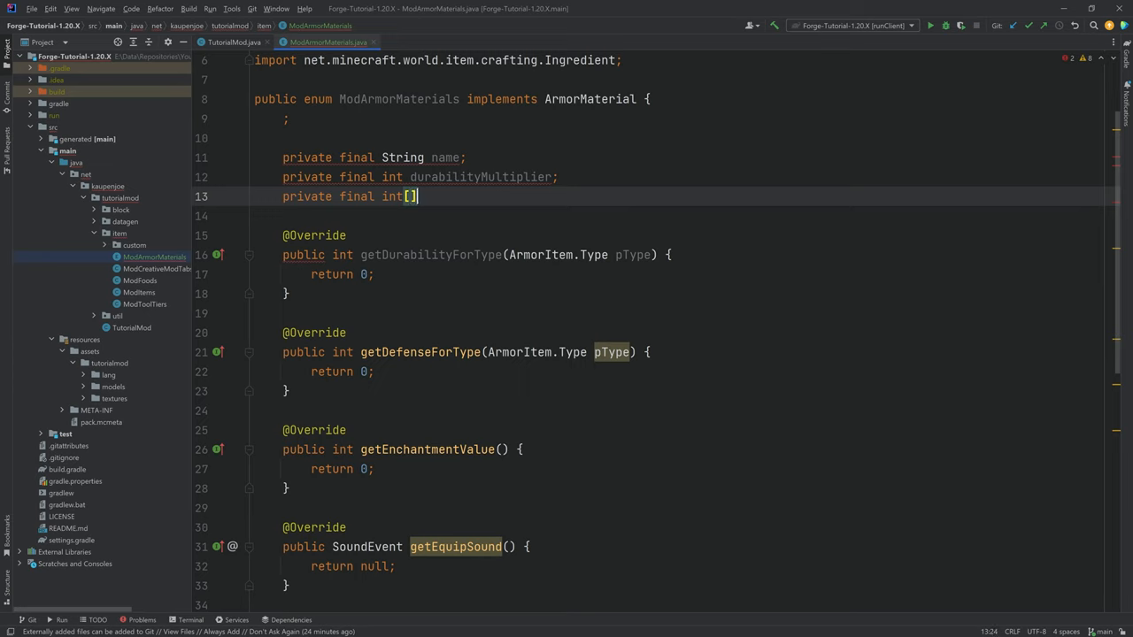
text(protectionAmounts;)
click(681, 215)
text(private final int)
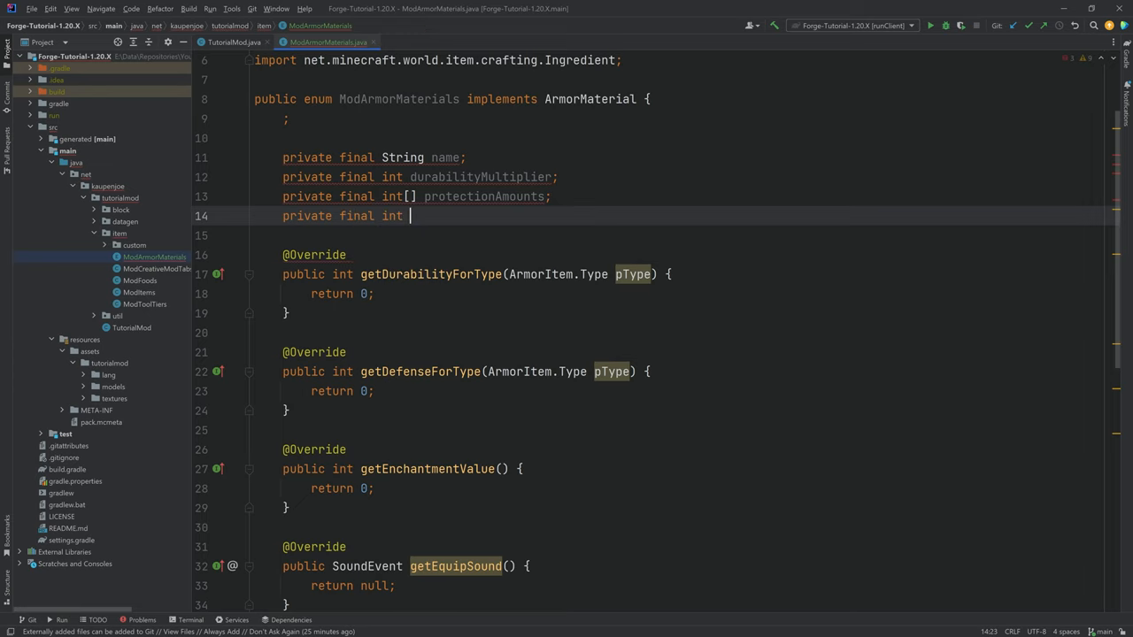
text(enchantment)
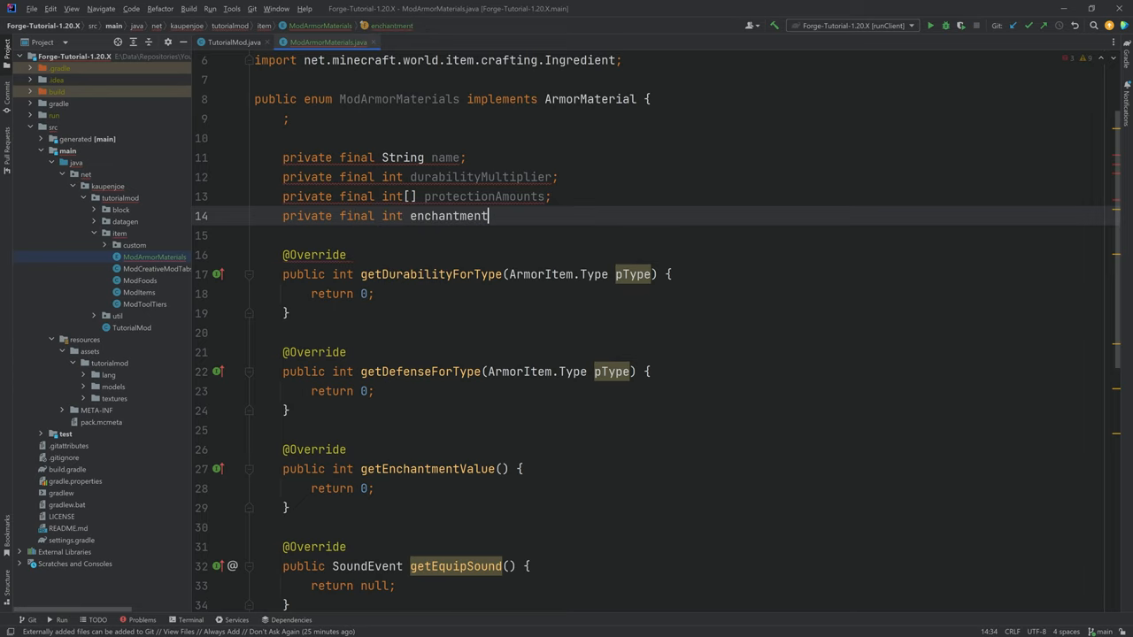
text(Value;)
text(private final SoundEvent q)
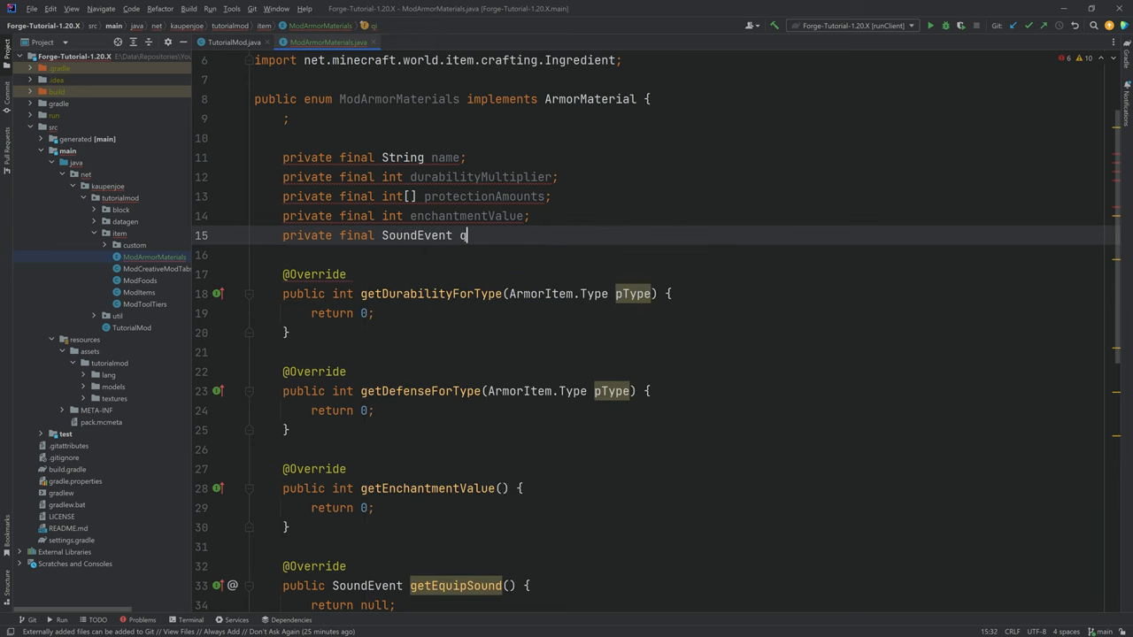
text(equipSound;)
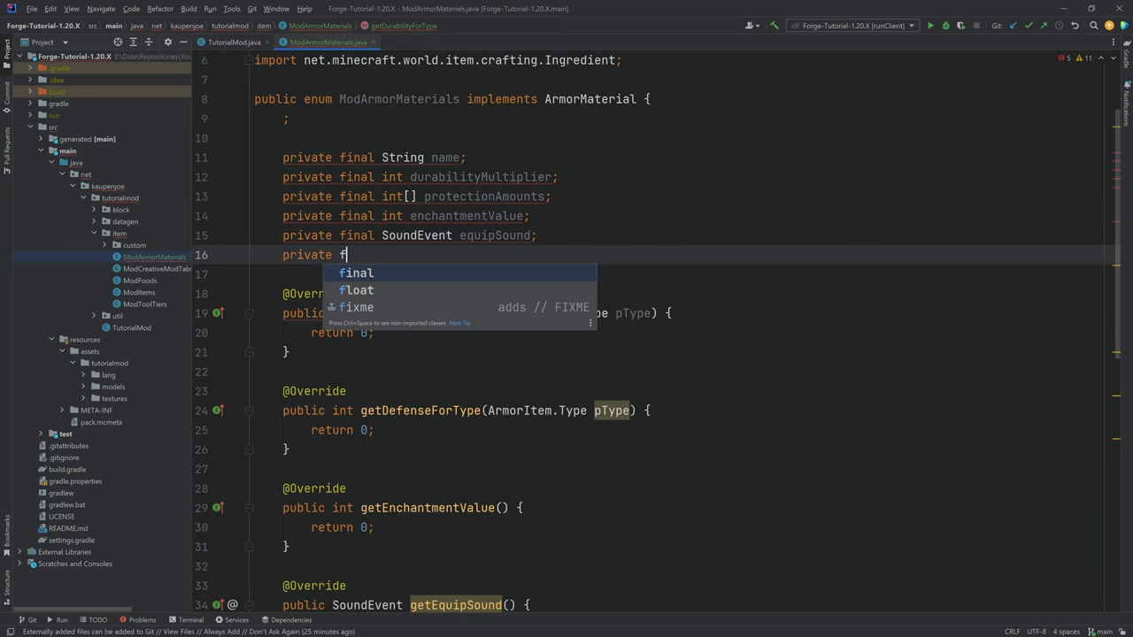
Declare float toughness and knockbackResistance fields and a Supplier<Ingredient> repairIngredient.
text(inal float)
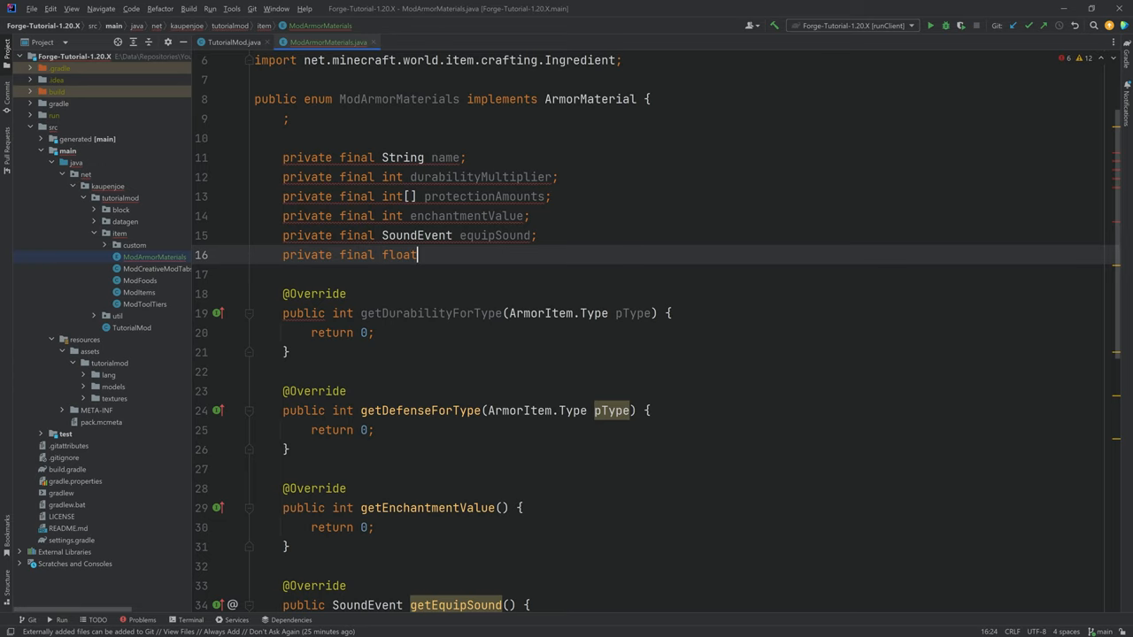
text(toughness;)
click(664, 275)
text(private final float kno)
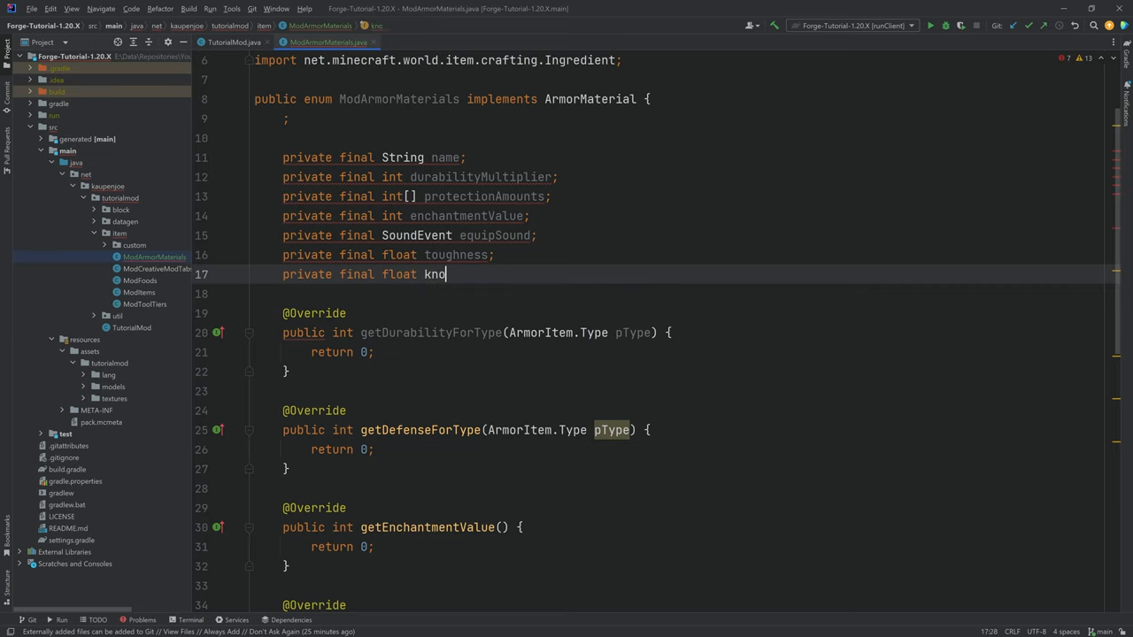
text(ckbackResistance;)
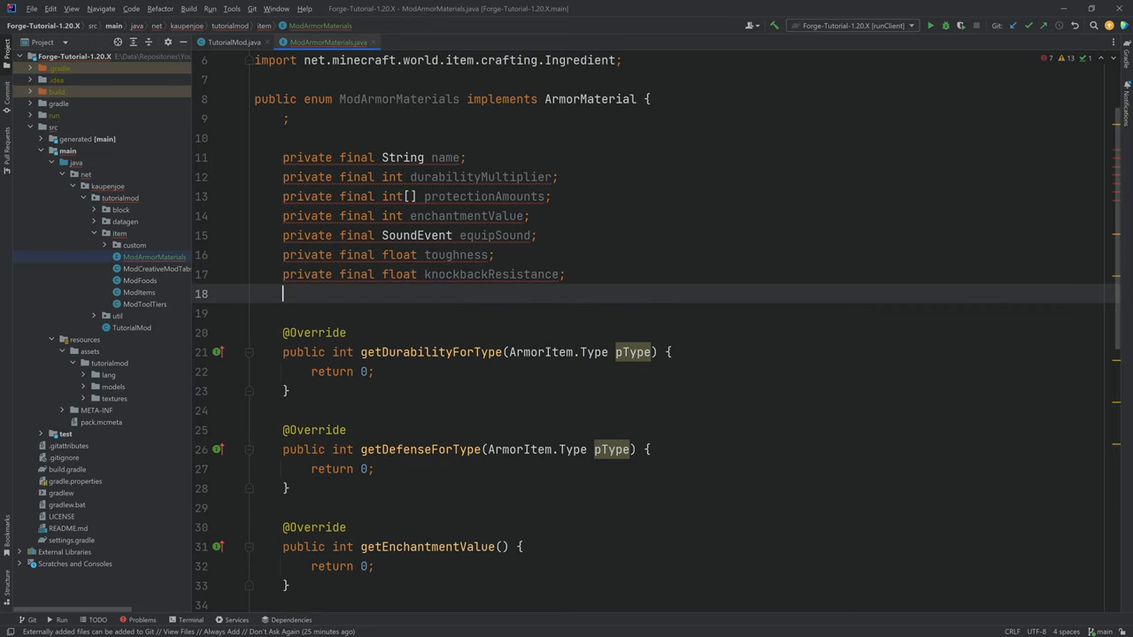
text(S)
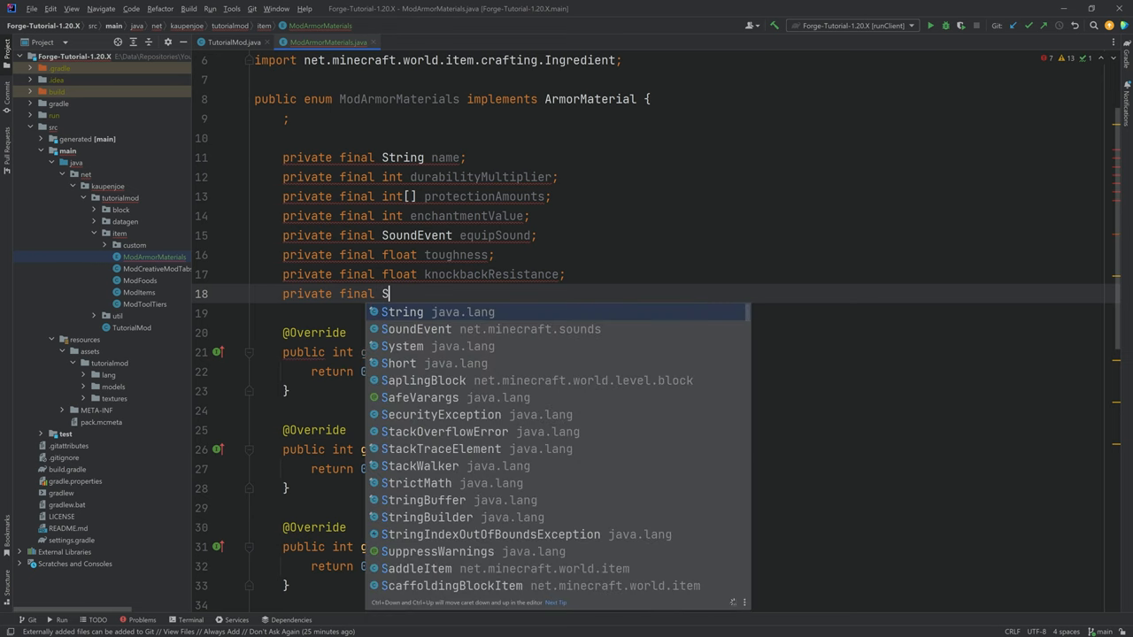
text(upplier<Ingredient> repairIngredient;)
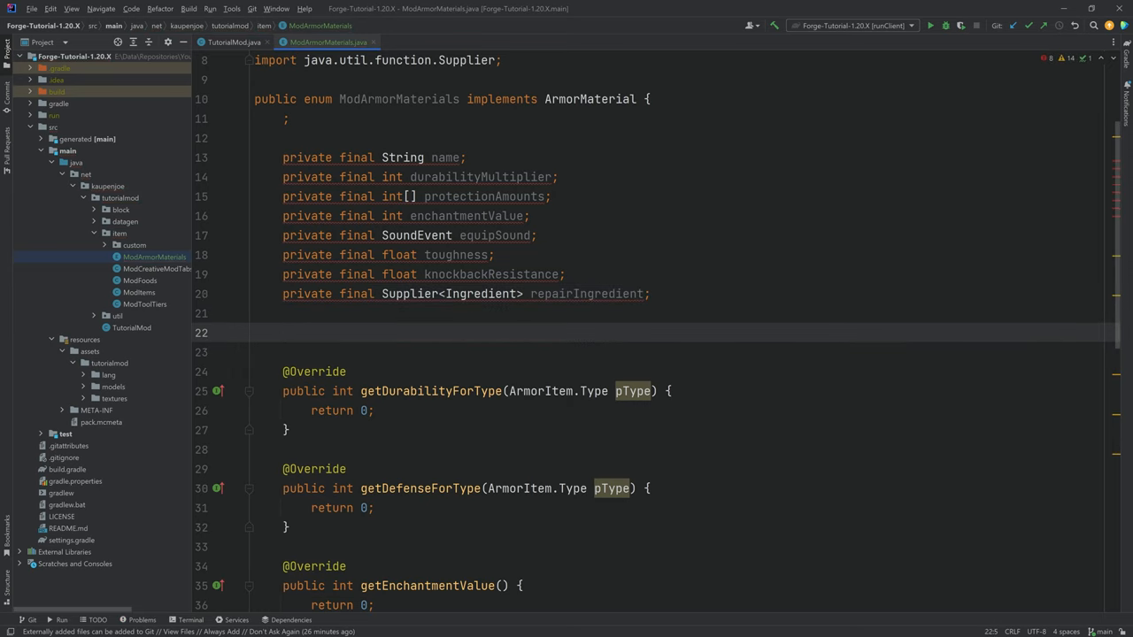
Add a private static final int[] BASE_DURABILITY array with 11, 16, 16, 13.
text(private static final int[] BASE_)
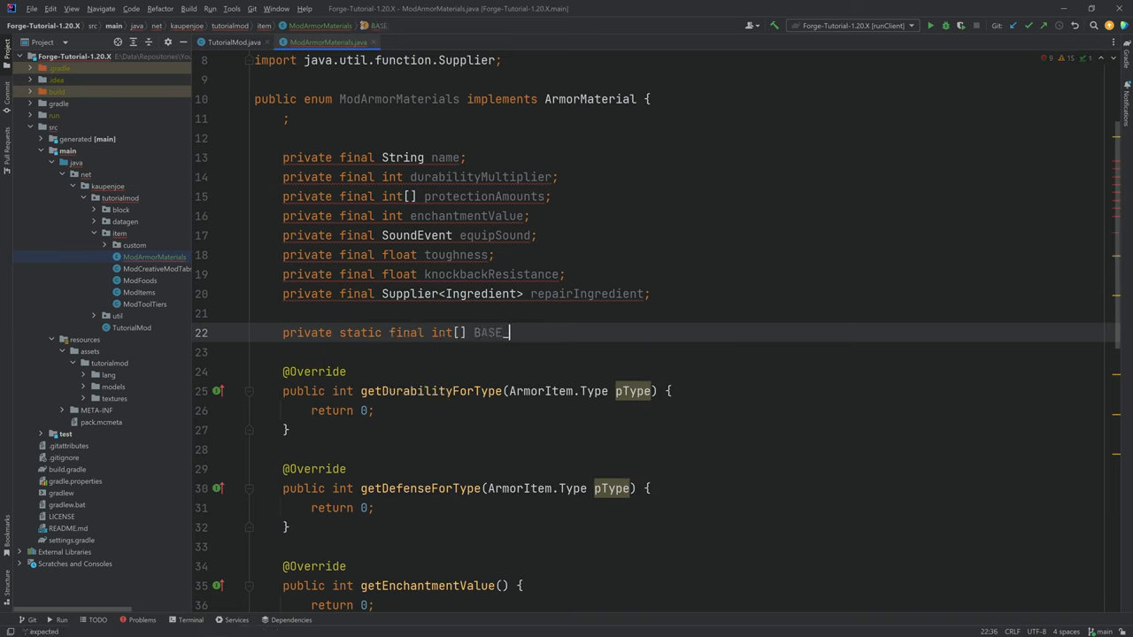
text(DURABILITY = {)
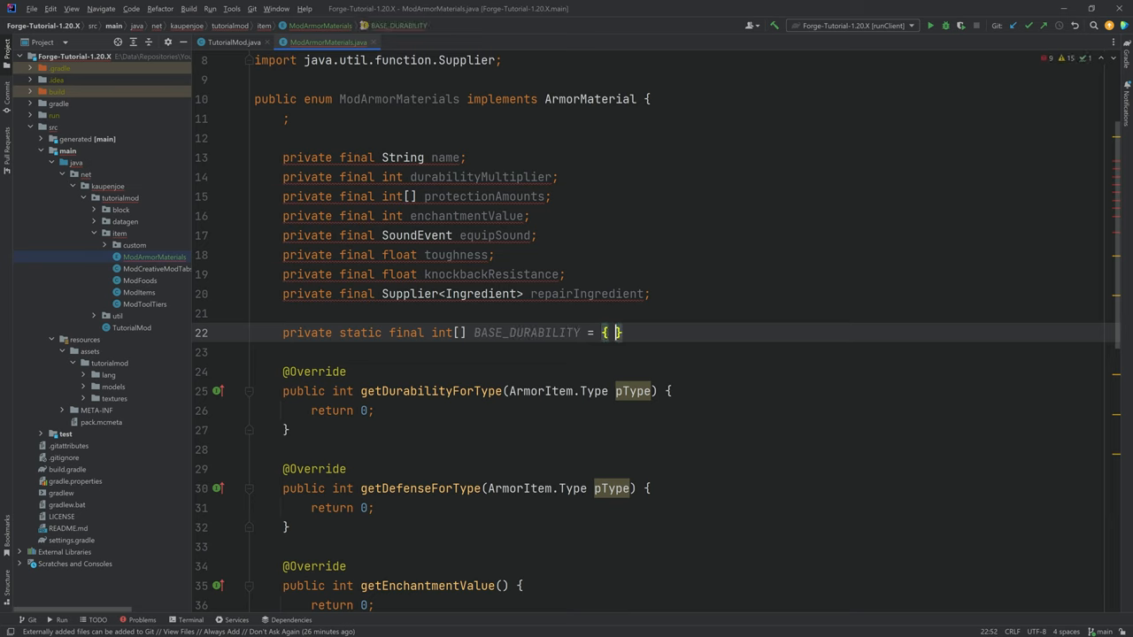
text(11, 16, 16,)
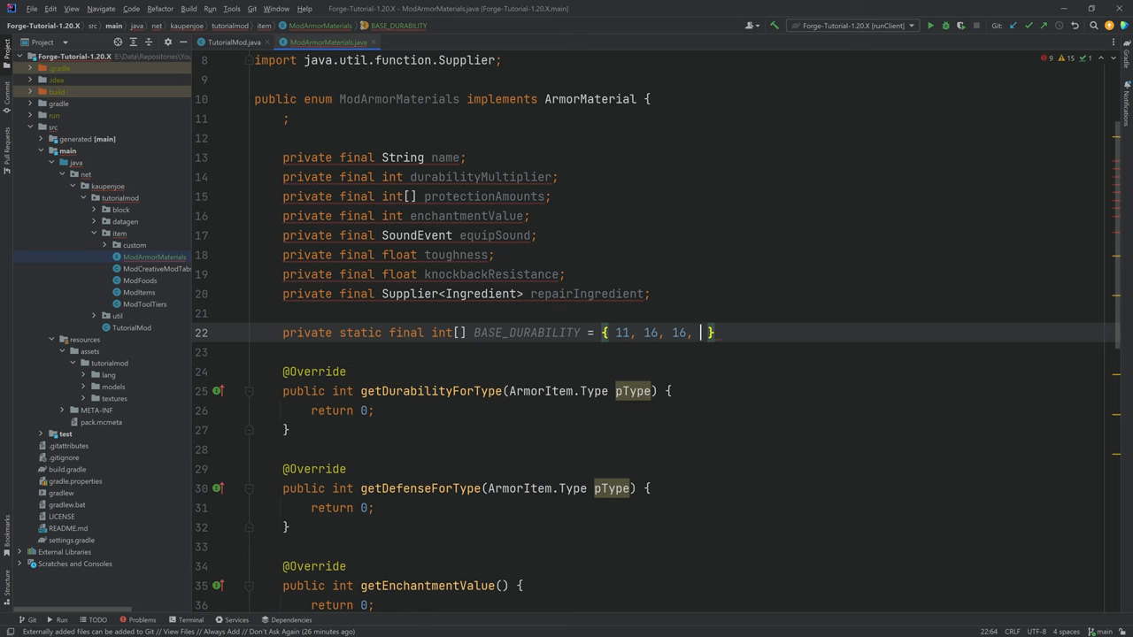
text(13)
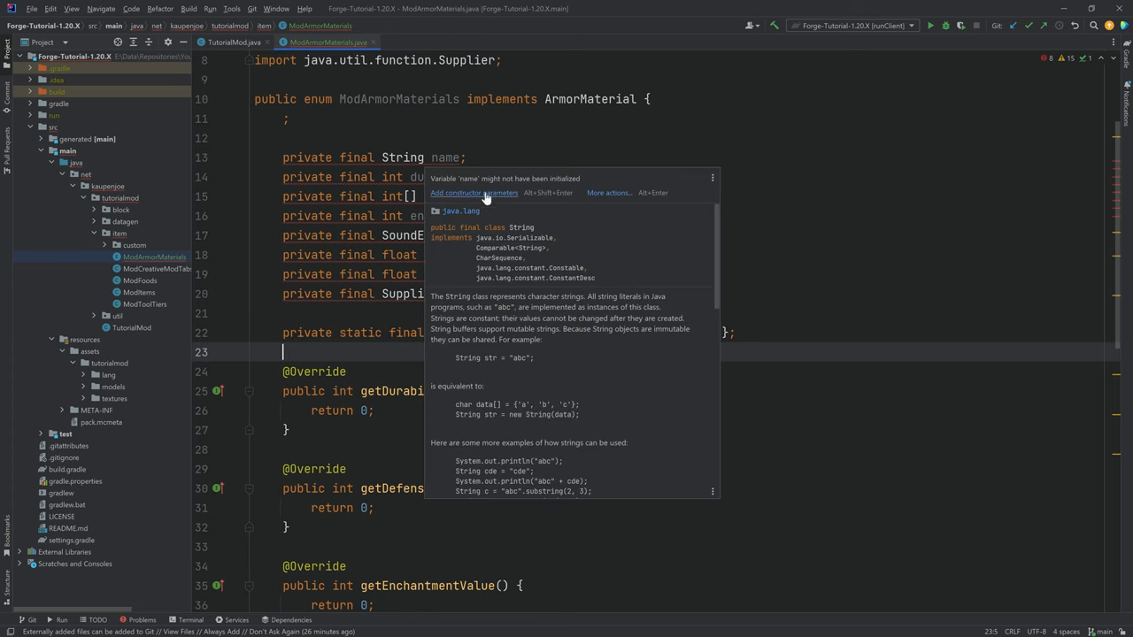
Generate a constructor taking all eight fields via Generate > Constructor.
click(457, 193)
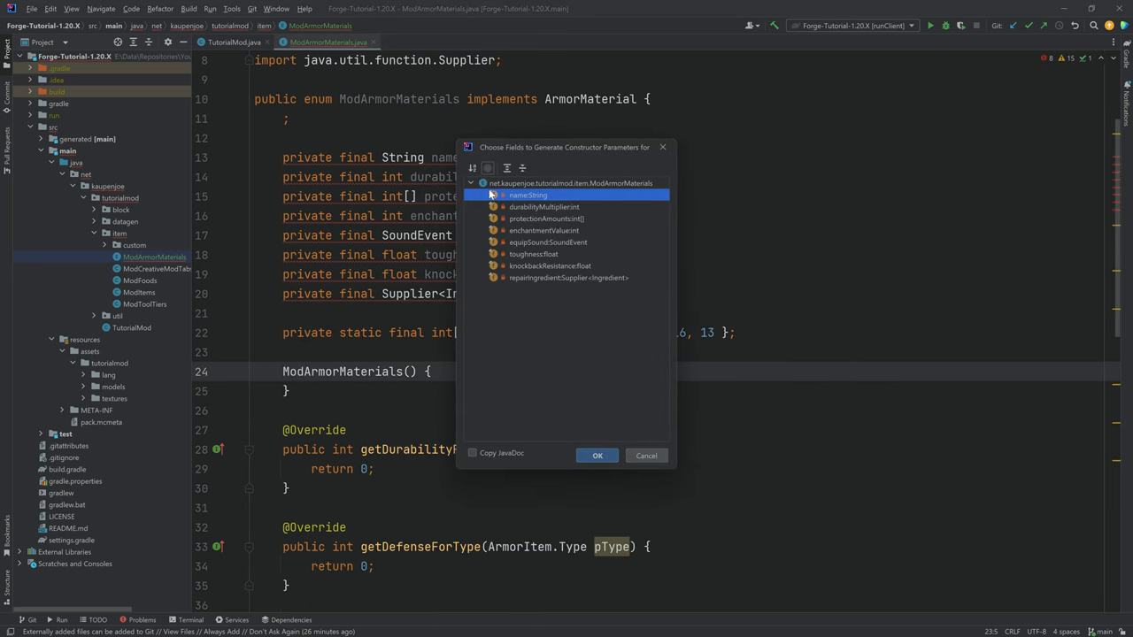
mouse_move(570, 193)
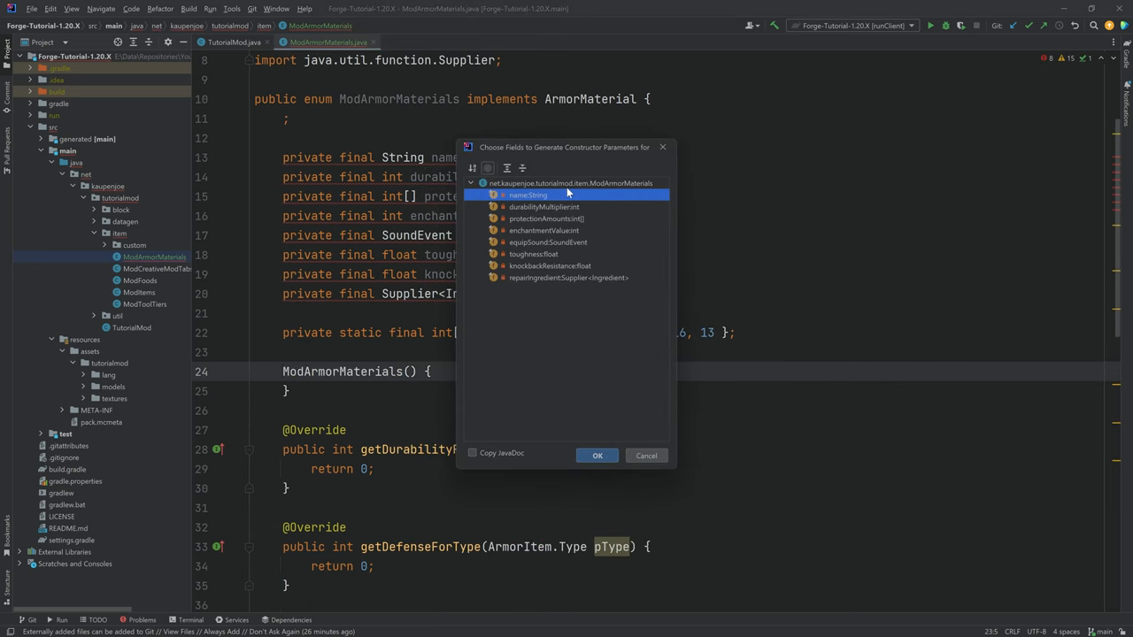
click(567, 276)
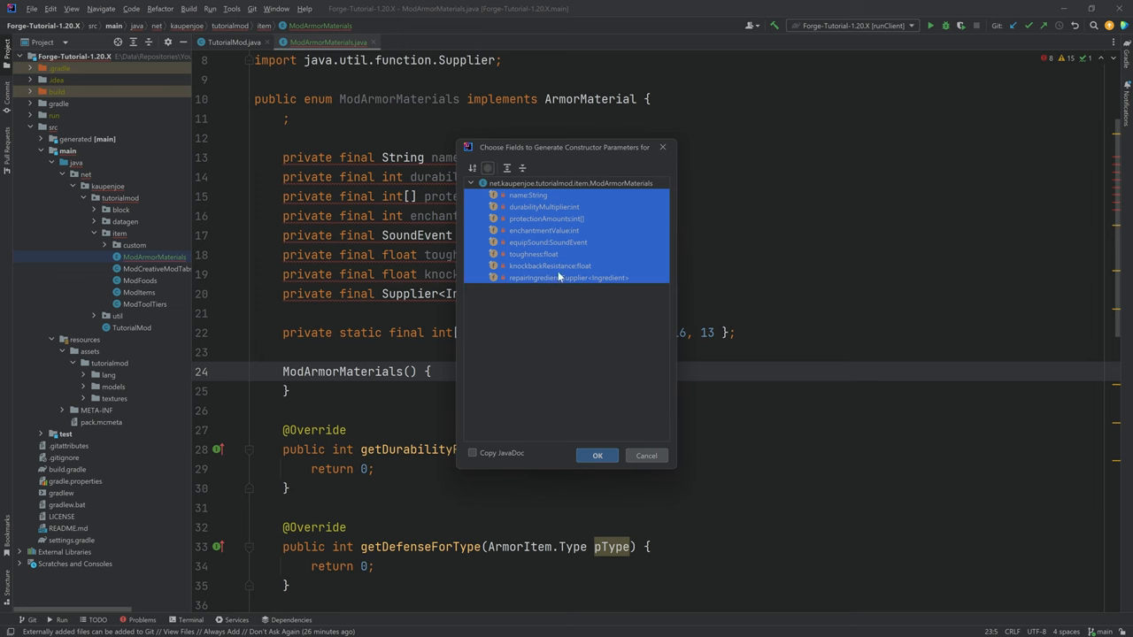
click(598, 454)
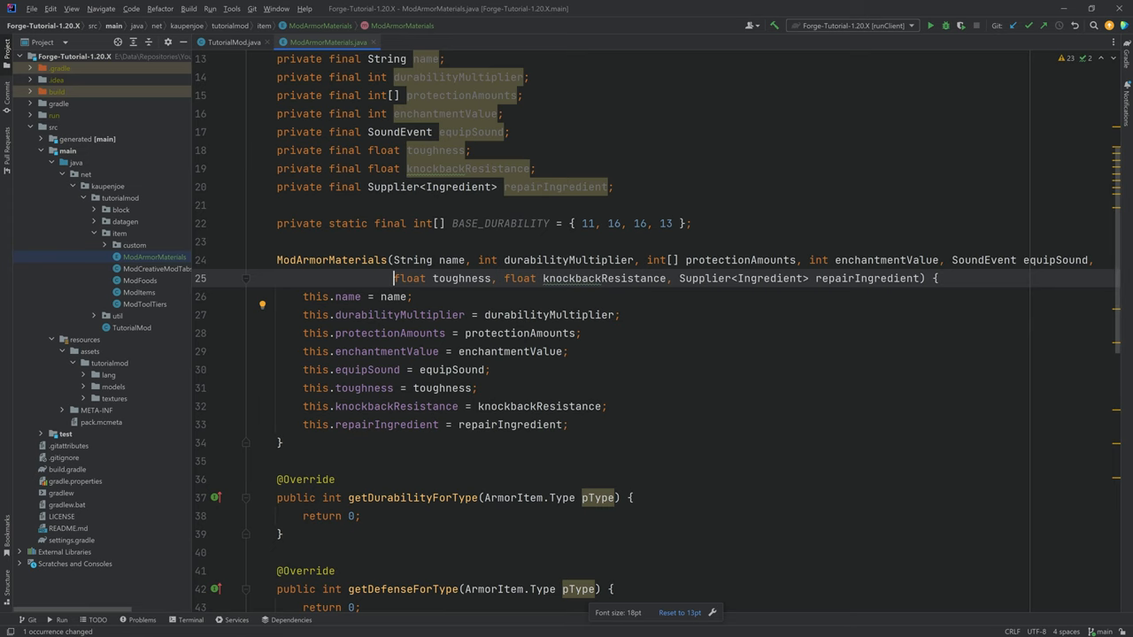
Scroll down toward getDurabilityForType to reach the ArmorItem.Type reference.
scroll(down, 3)
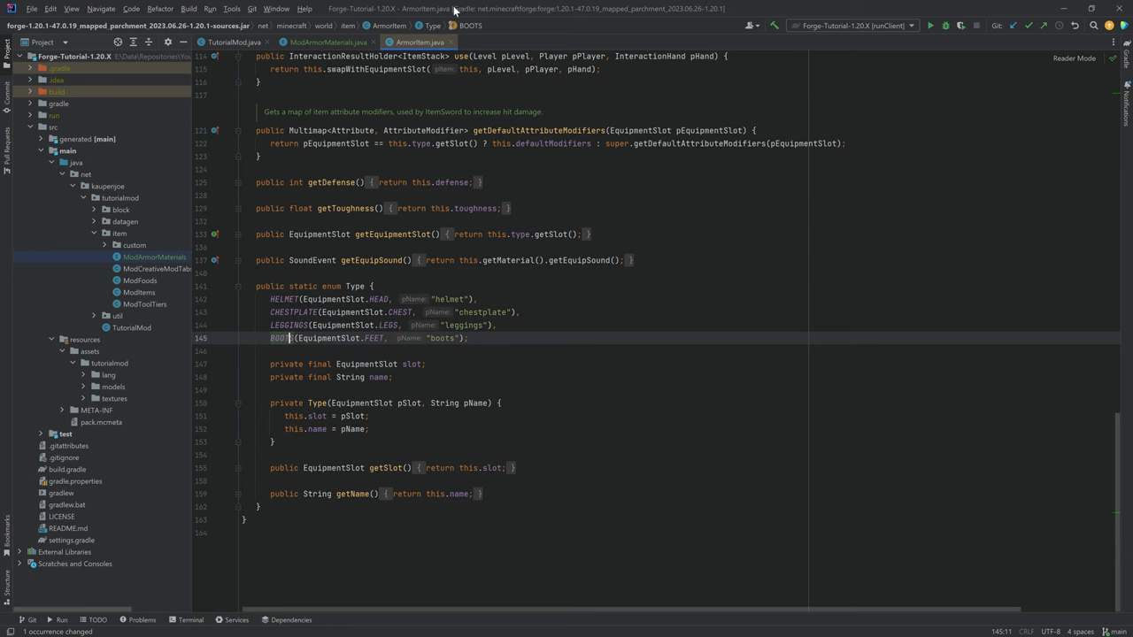
Return BASE_DURABILITY[pType.ordinal()] in getDurabilityForType, checking ArmorItem.Type ordering in vanilla ArmorMaterials.
click(319, 43)
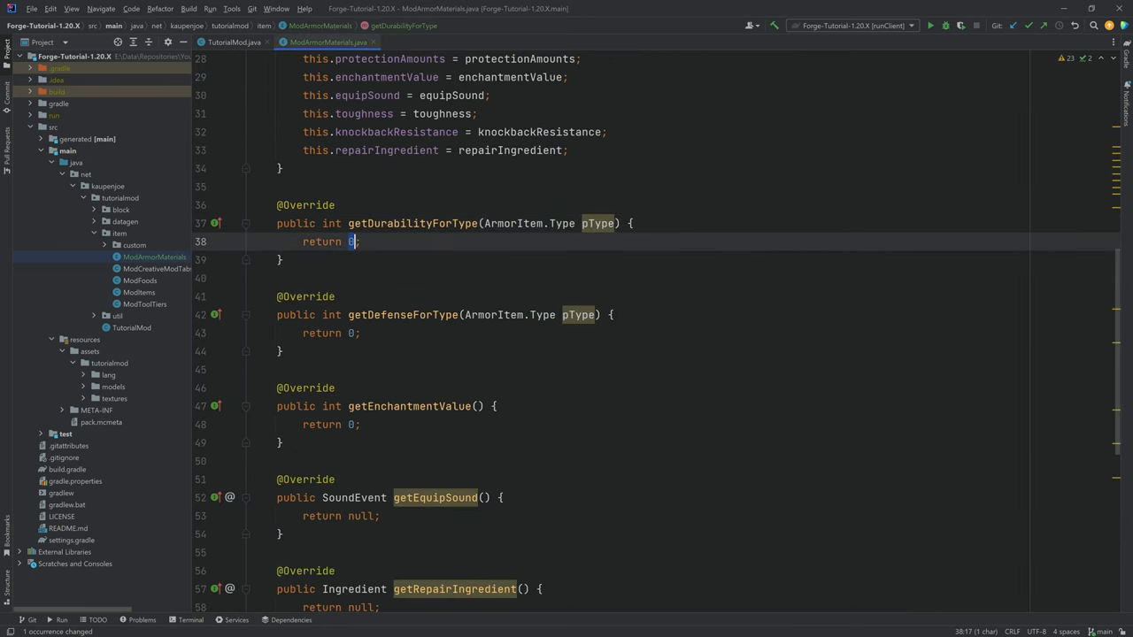
text(BASE_DURABILITY[])
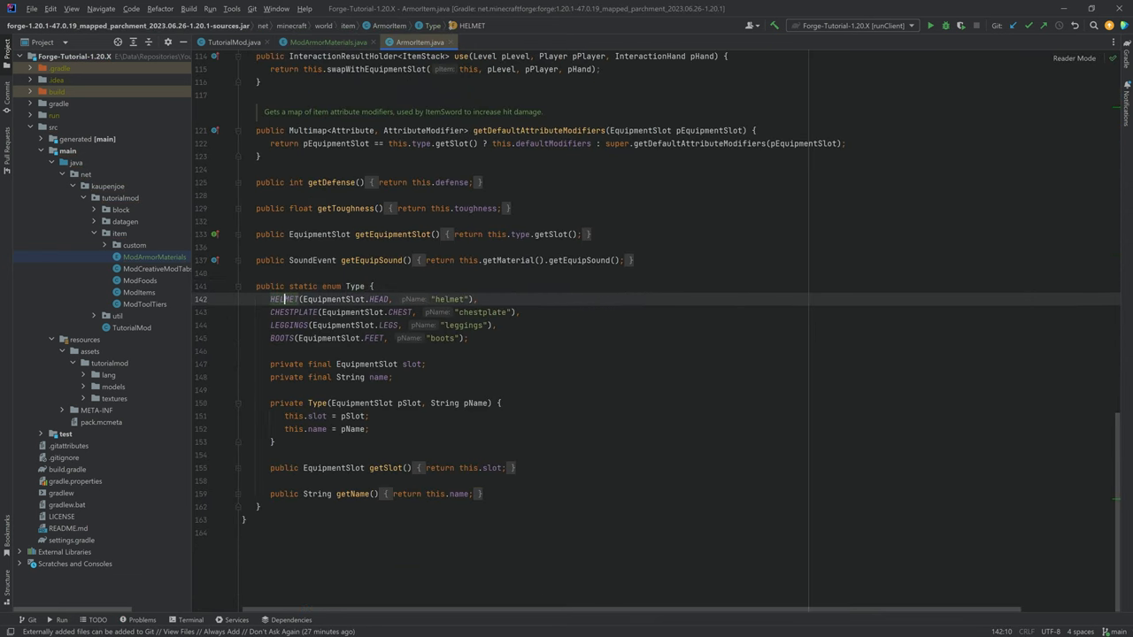
click(280, 337)
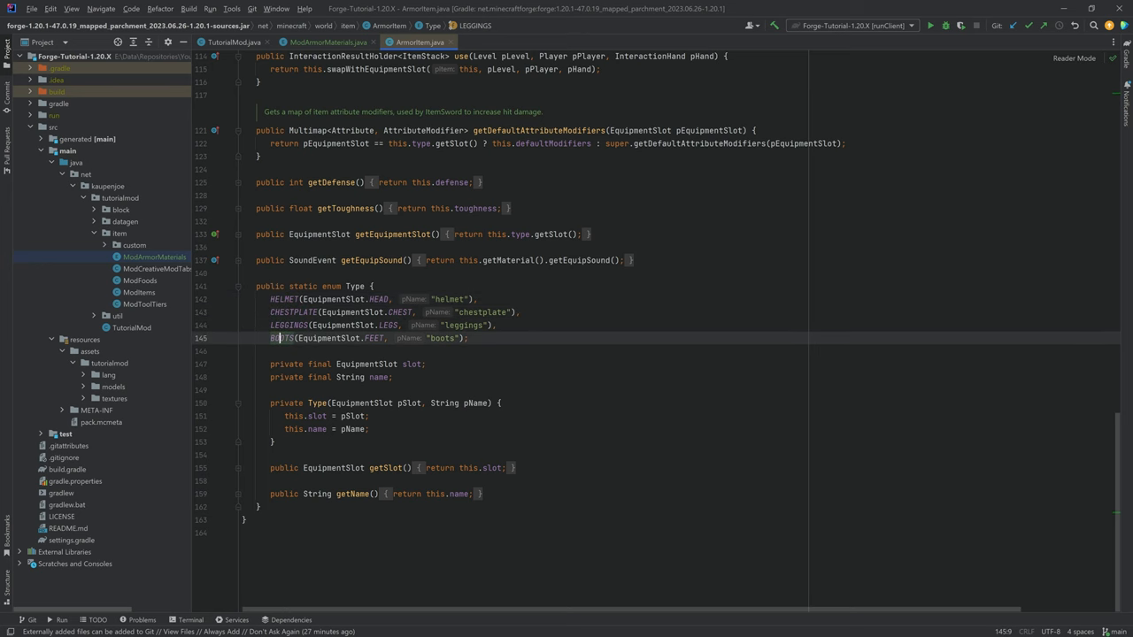
click(329, 42)
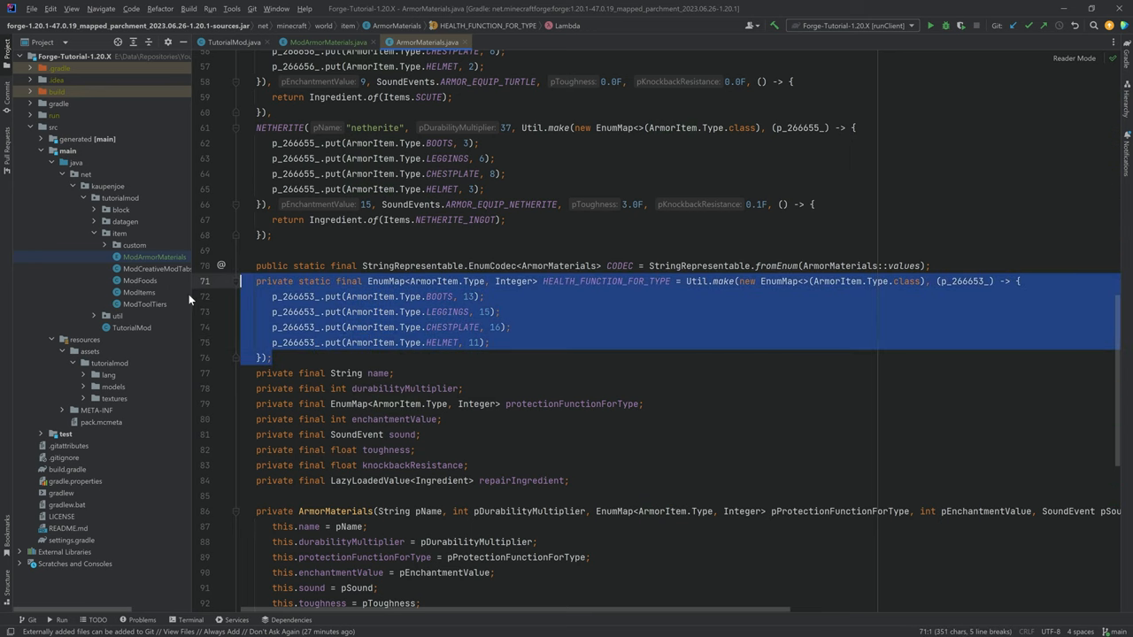
click(274, 357)
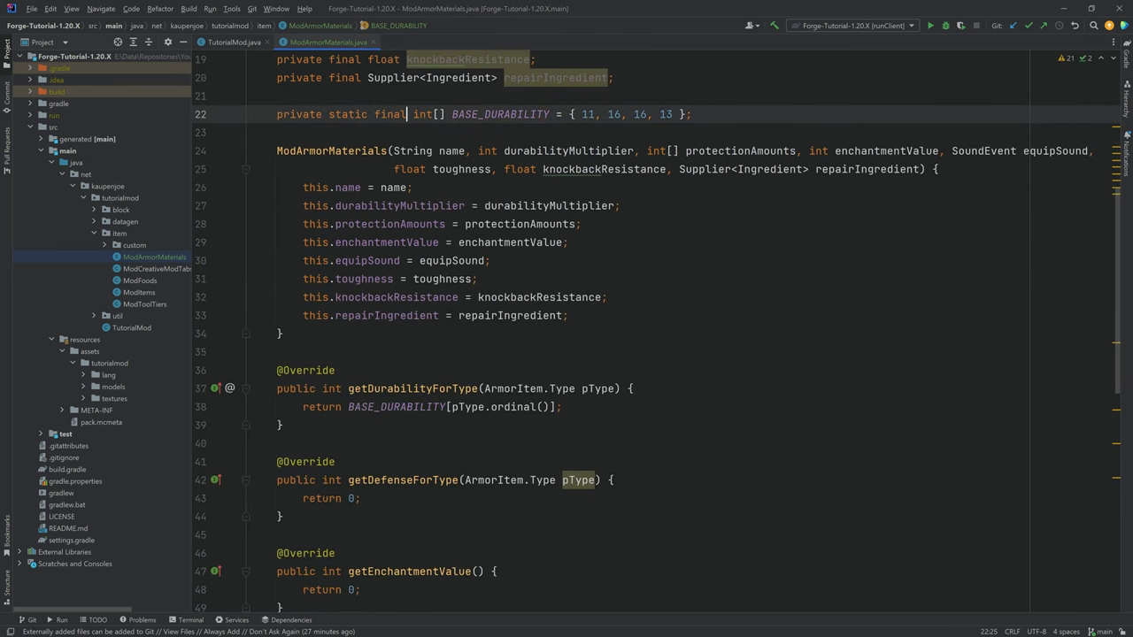
Scale durability by this.durabilityMultiplier and return protectionAmounts[ordinal] and enchantmentValue.
text(*)
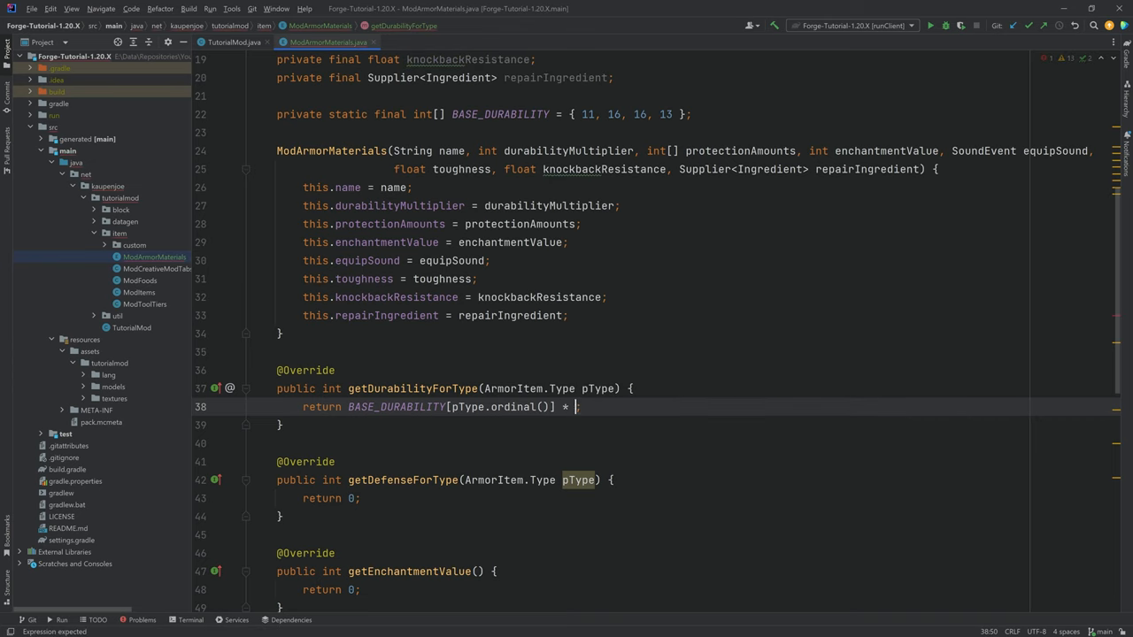
text(this.durabilityMultiplier)
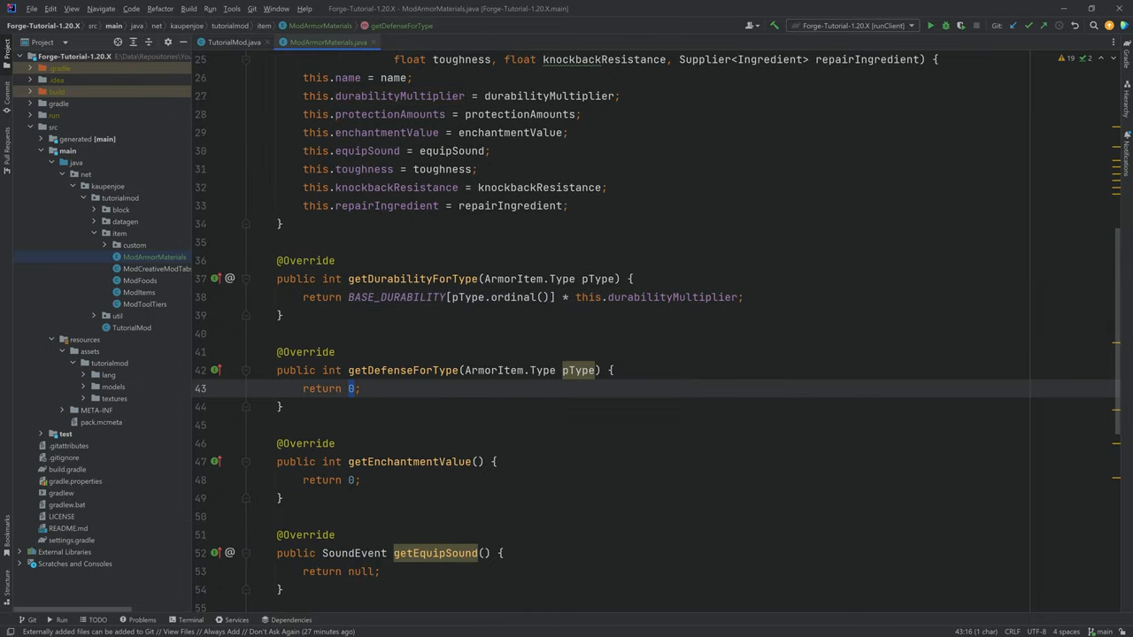
text(this.protectionAmounts[pType.ordinal()
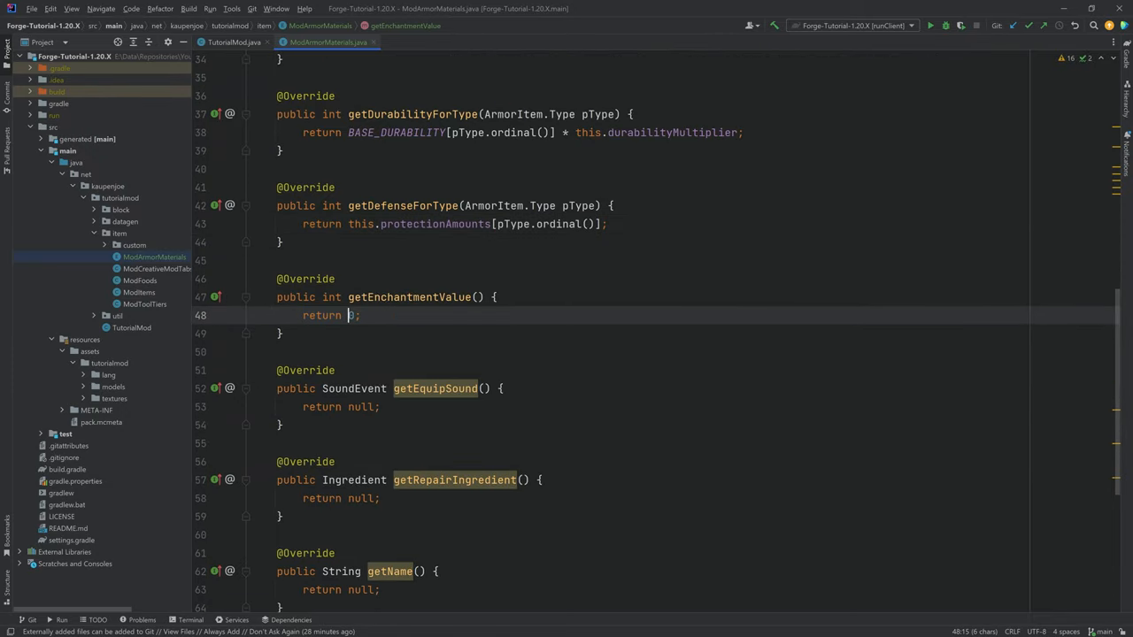
text(enchantmentValue)
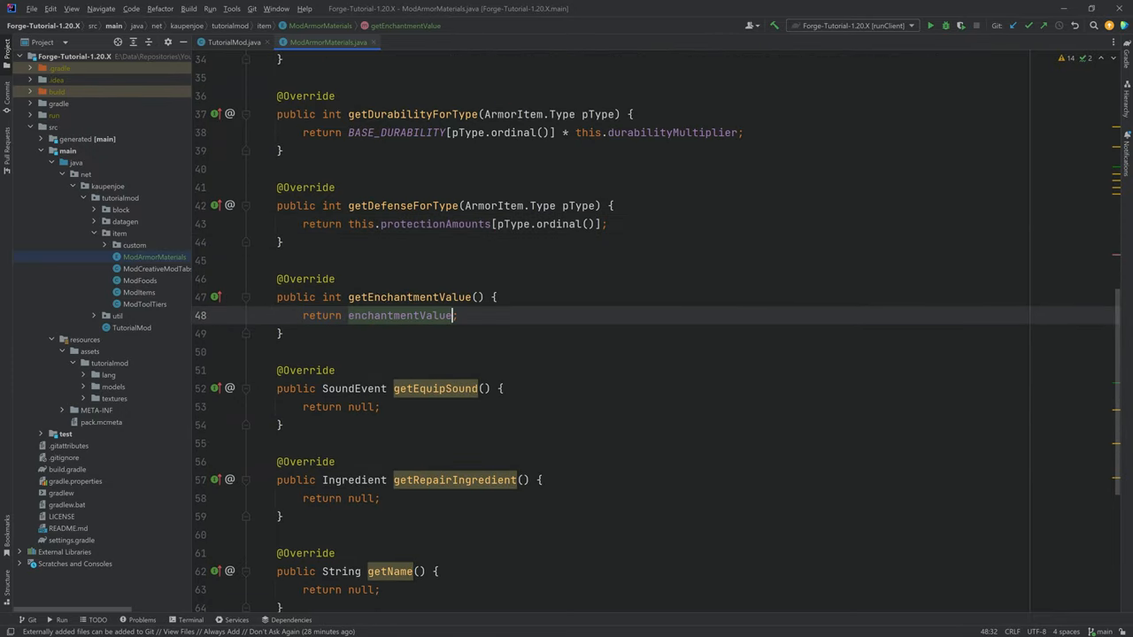
Return equipSound, repairIngredient.get(), and the name as MOD_ID + ":" + name.
text(this.equipSound)
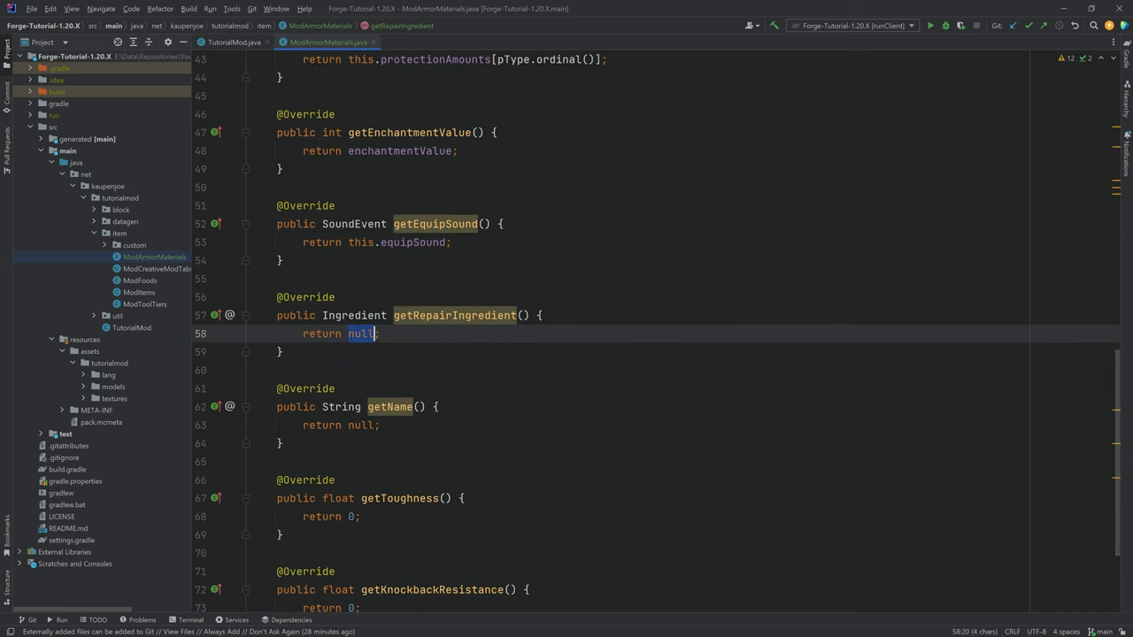
text(this)
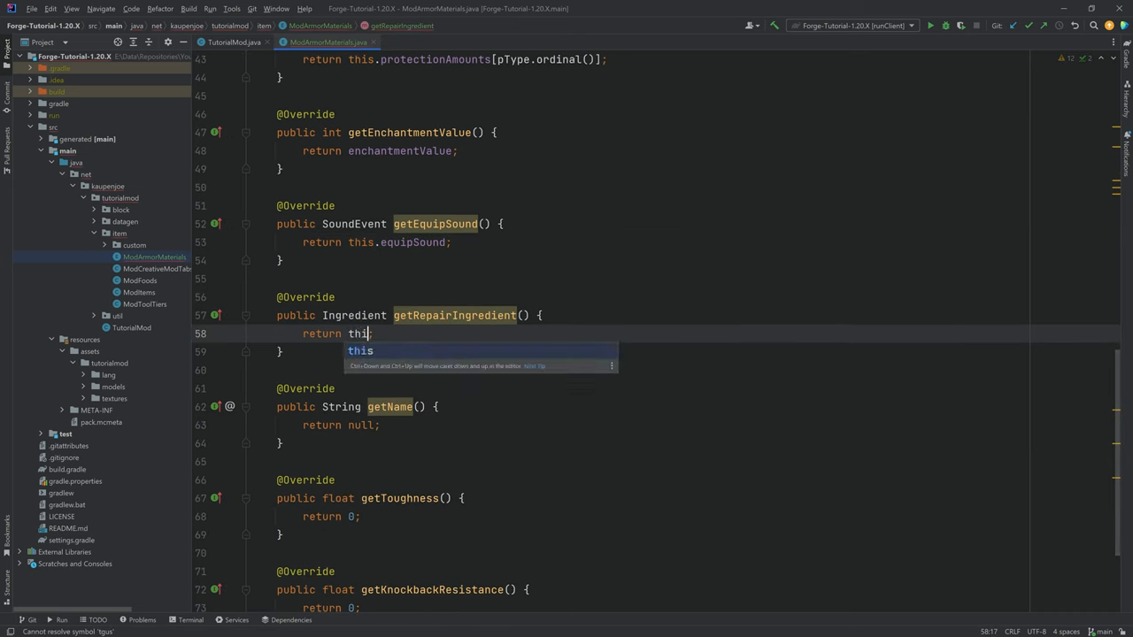
text(.repairIngredient.get();)
click(333, 425)
text(TutorialMod.MOD_ID)
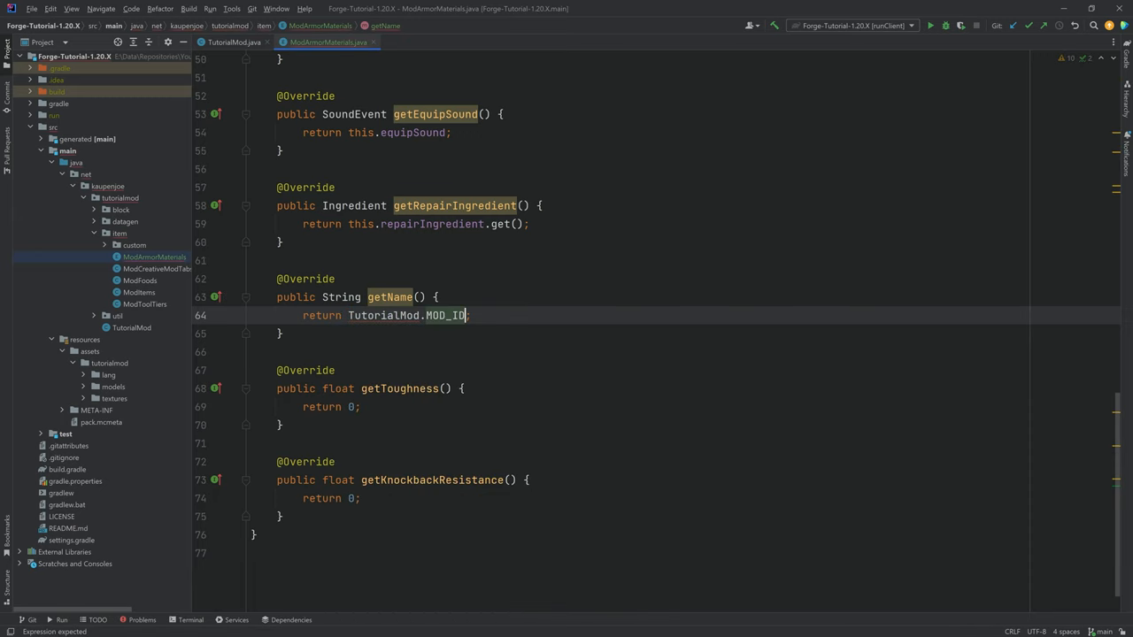
text(+ ":")
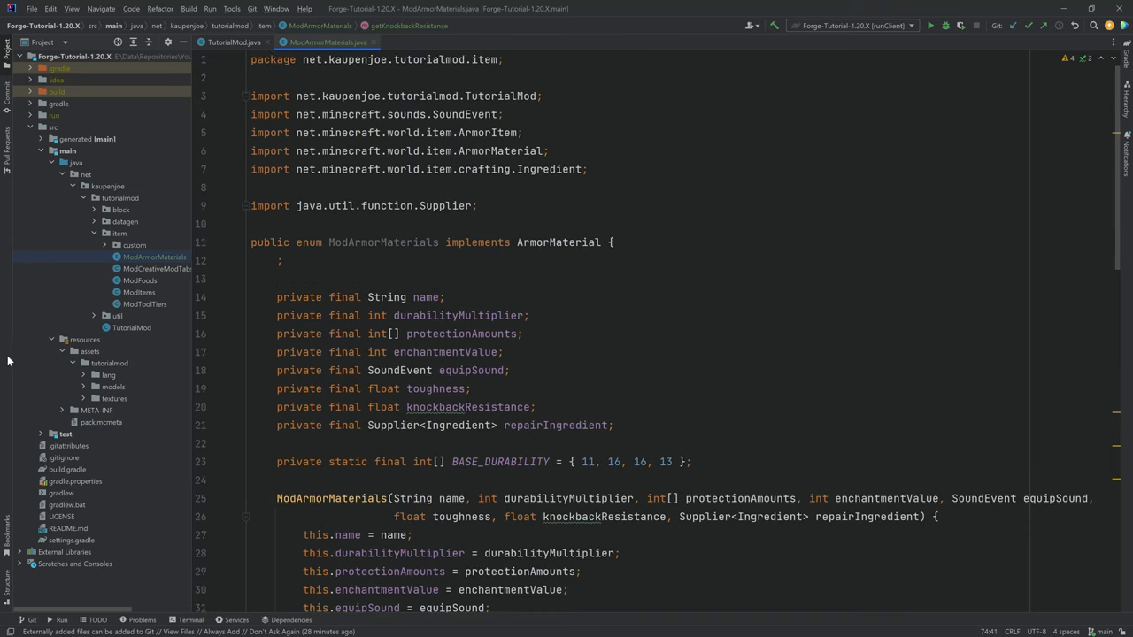
Add SAPPHIRE("sapphire", 26, new int[]{5,7,5,4}, 25, ...) enum constant.
text(S)
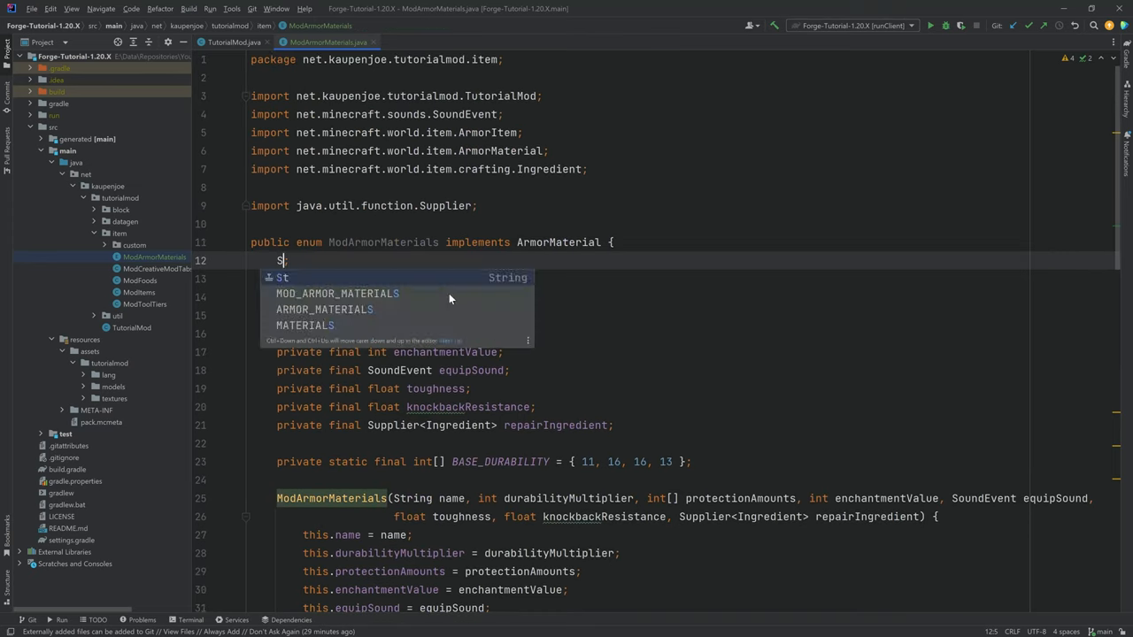
text(APPHIRE())
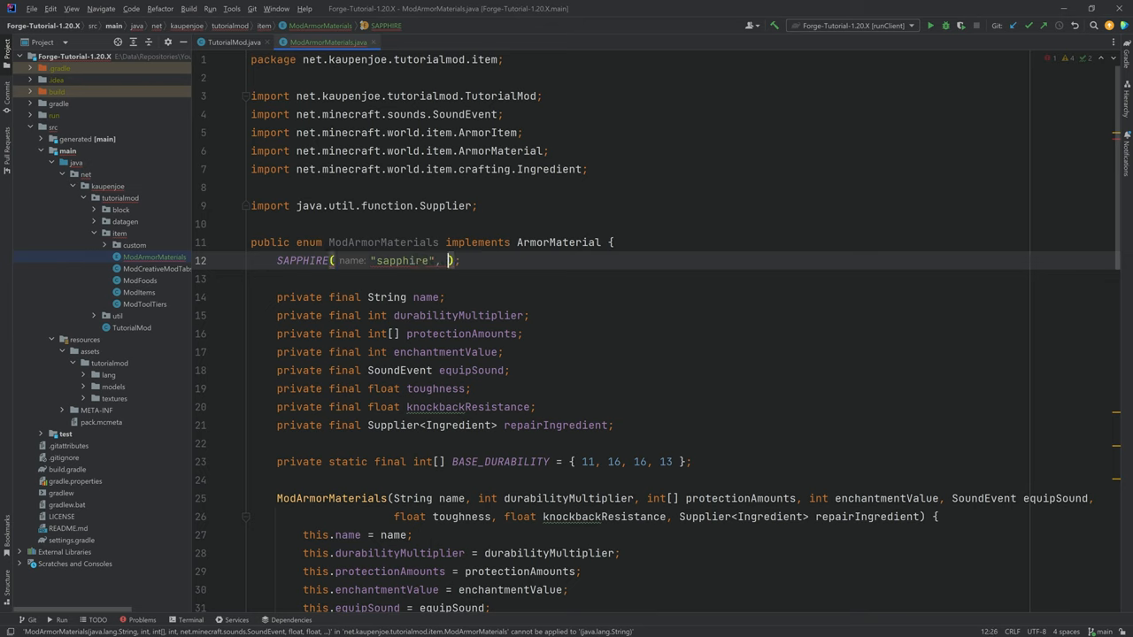
text(durabilityMultiplier: 2)
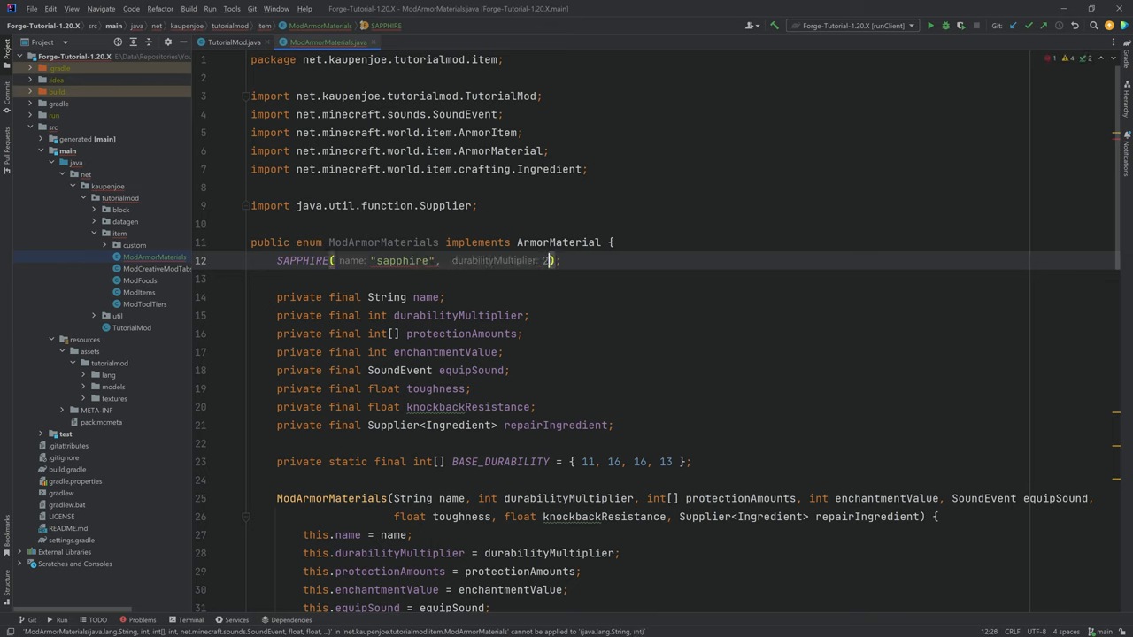
text(6,)
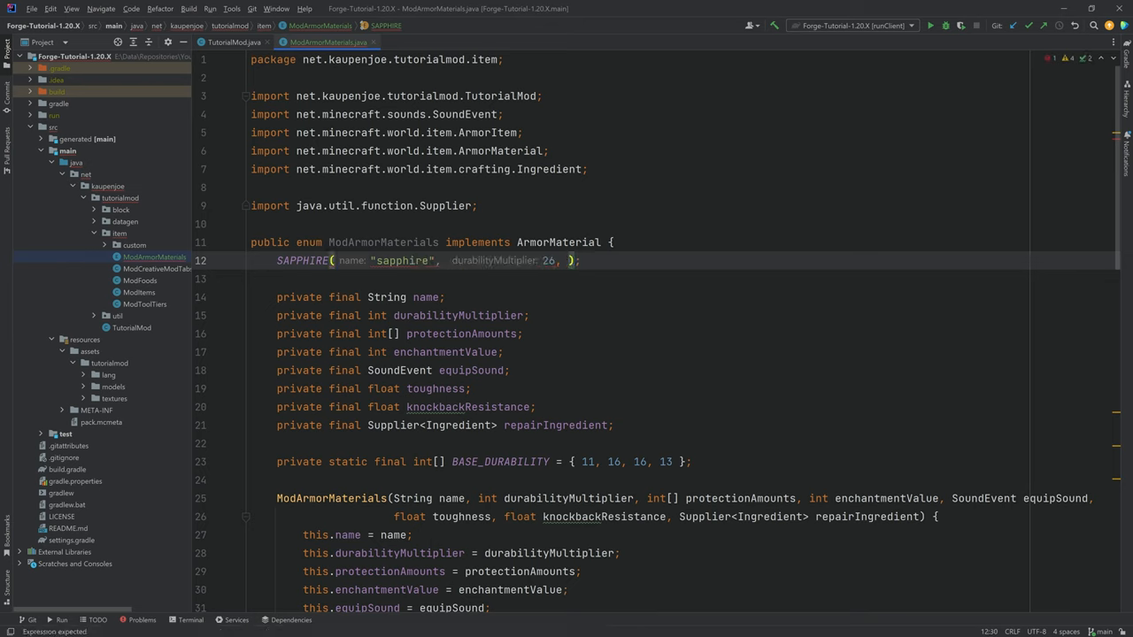
text(new int[]{)
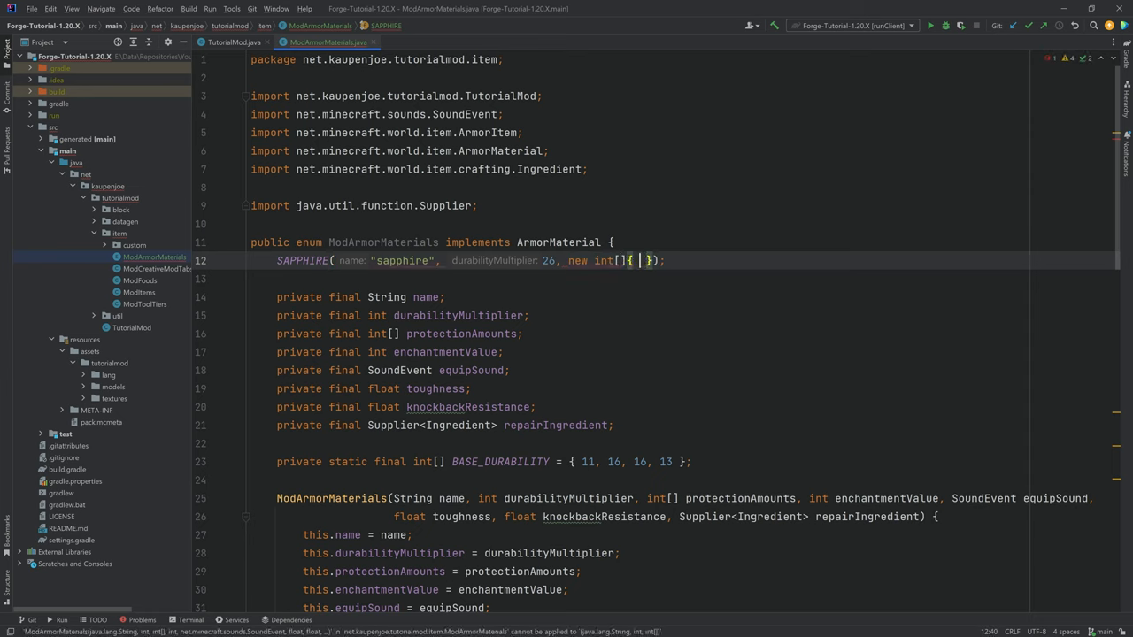
text(5, 7, 5, 4)
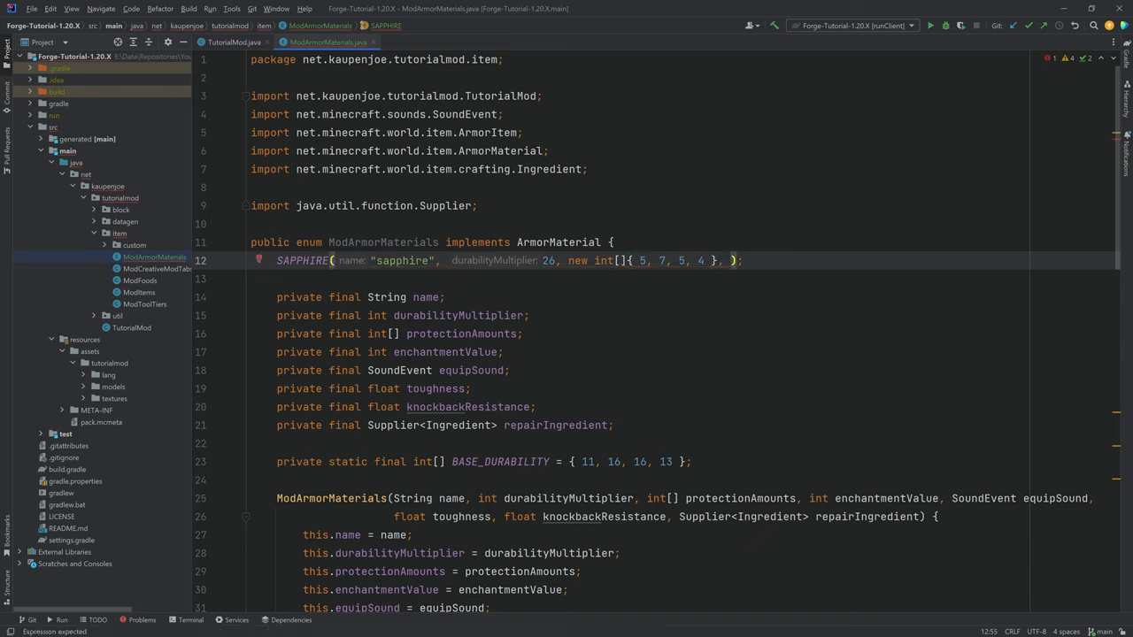
text(enchantmentValue: 25,)
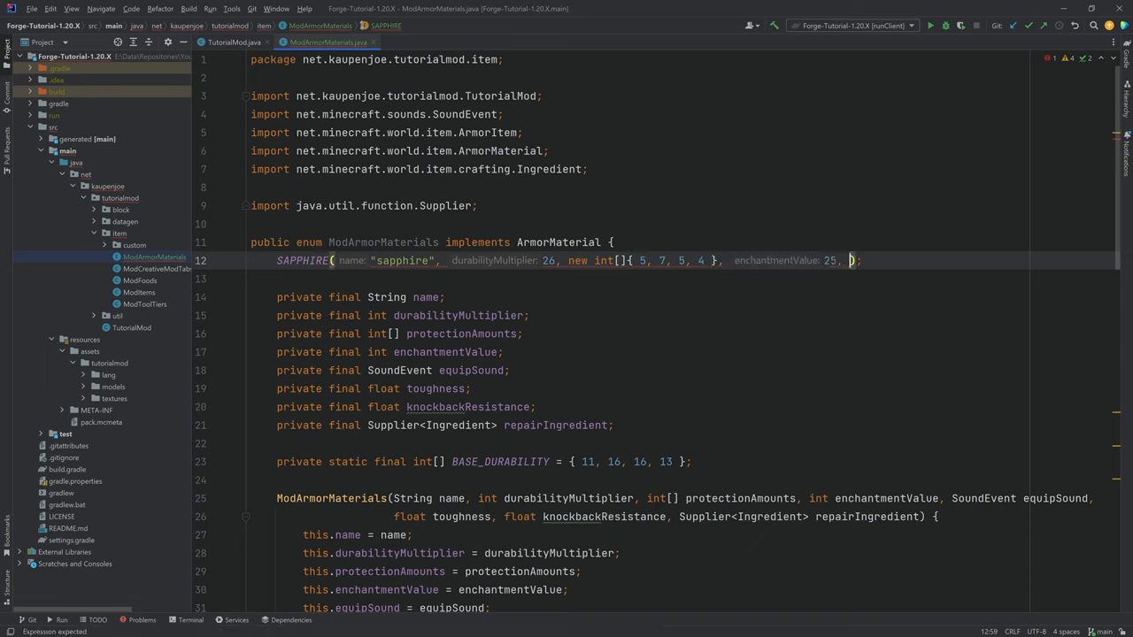
Finish SAPPHIRE with SoundEvents.ARMOR_EQUIP_GOLD, 1f, 0f and a sapphire Ingredient supplier.
text(Sound);)
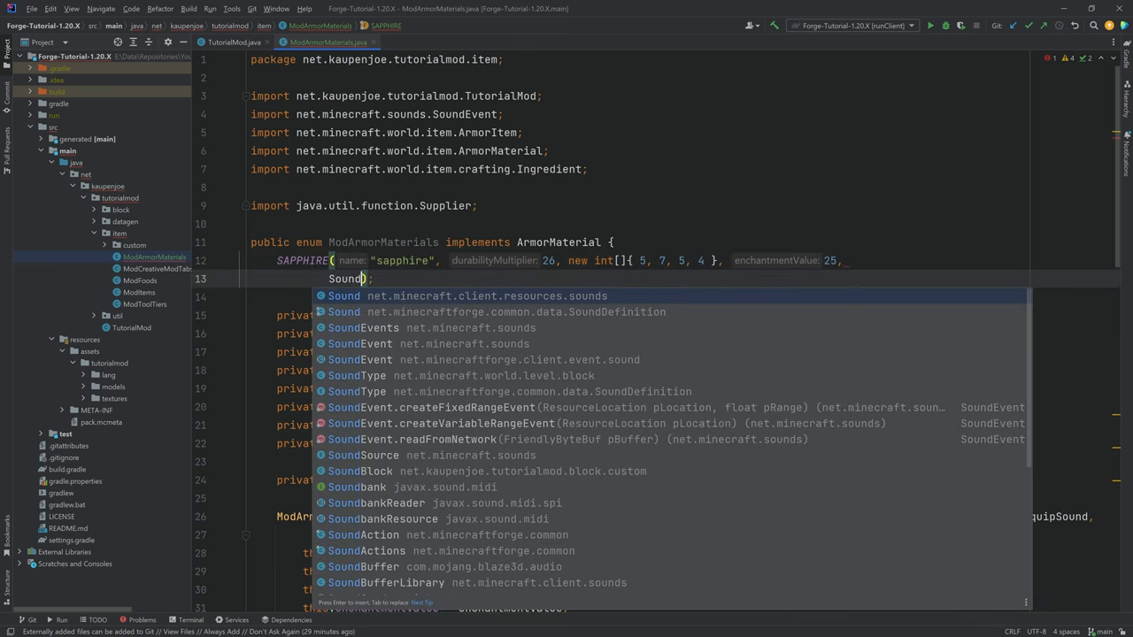
text(Events.EQ)
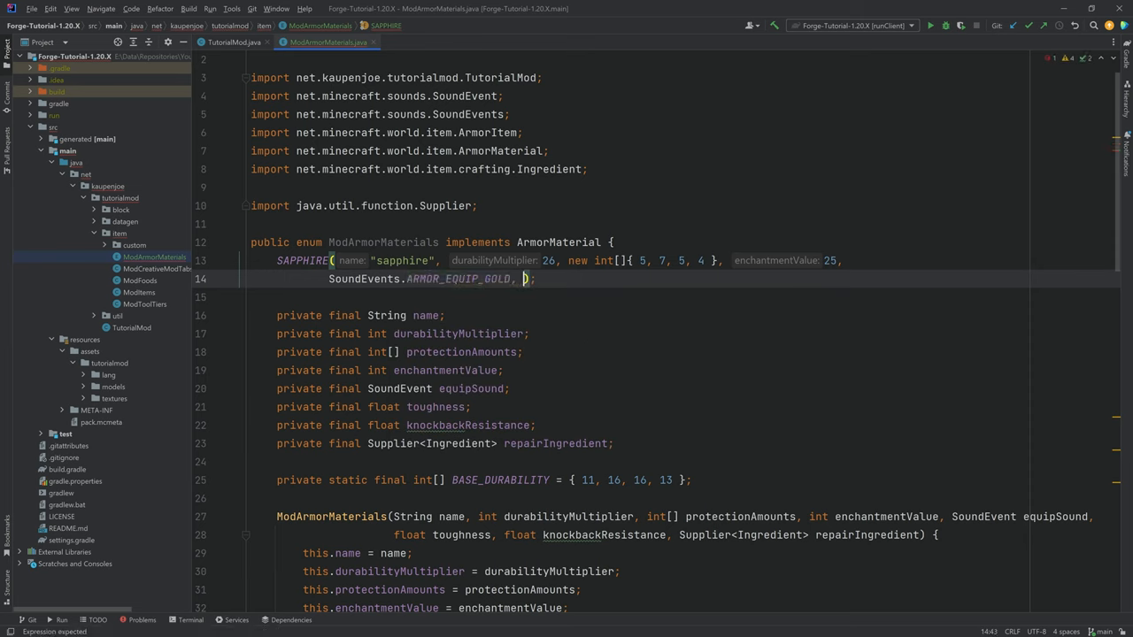
text(1f, 0f, () -> Ingredient.of(M)
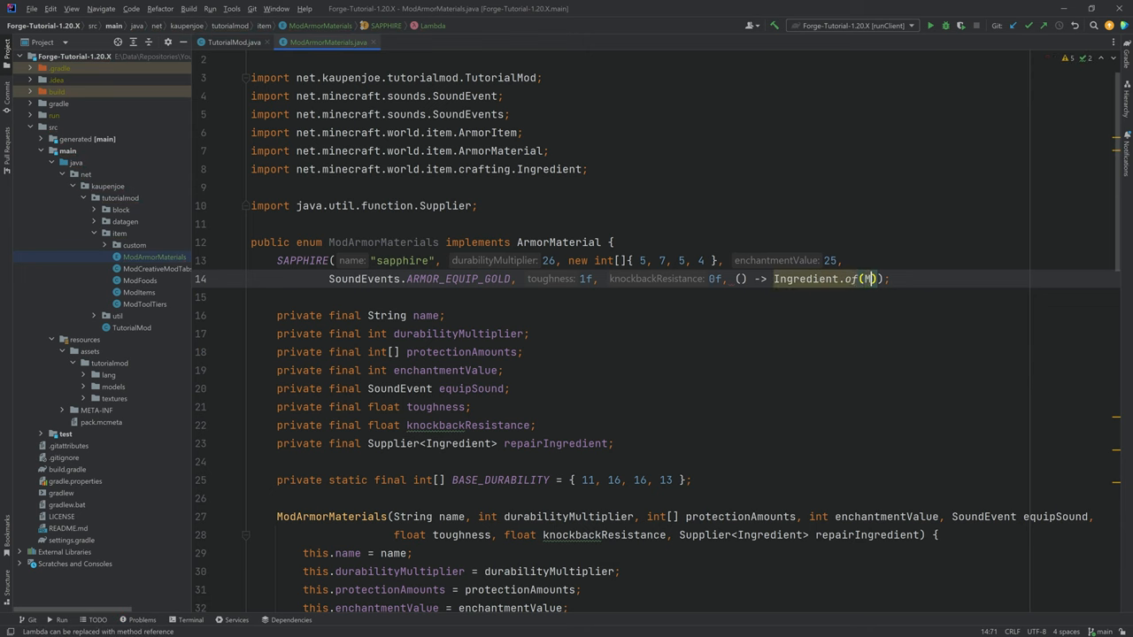
text(ModItems.SAPPHIRE_PICKAXE)
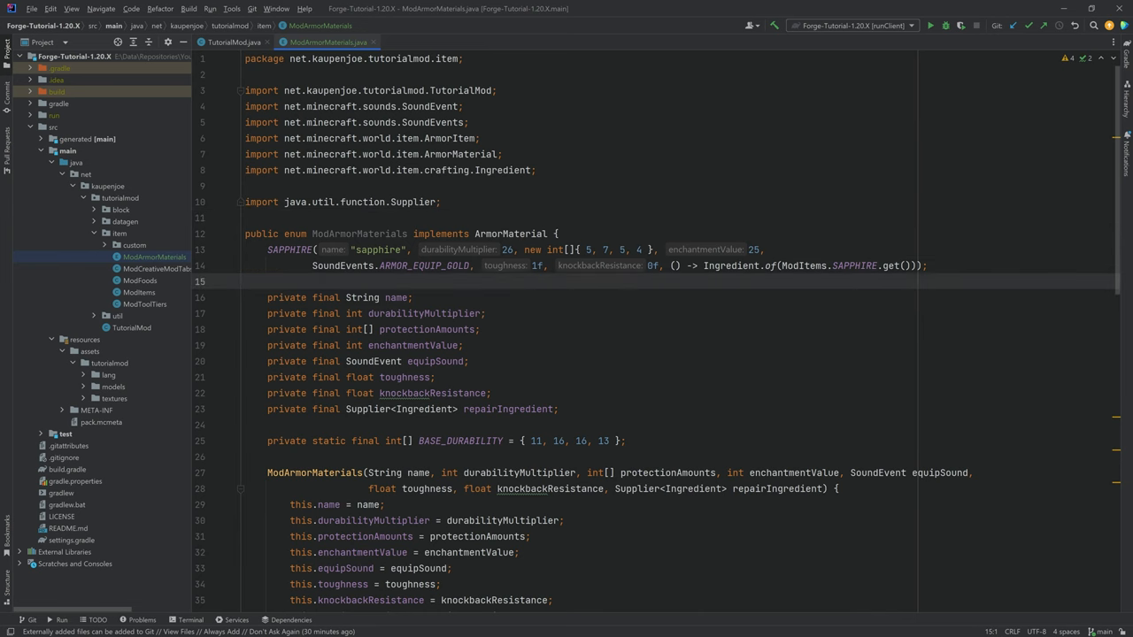
scroll(down, 3)
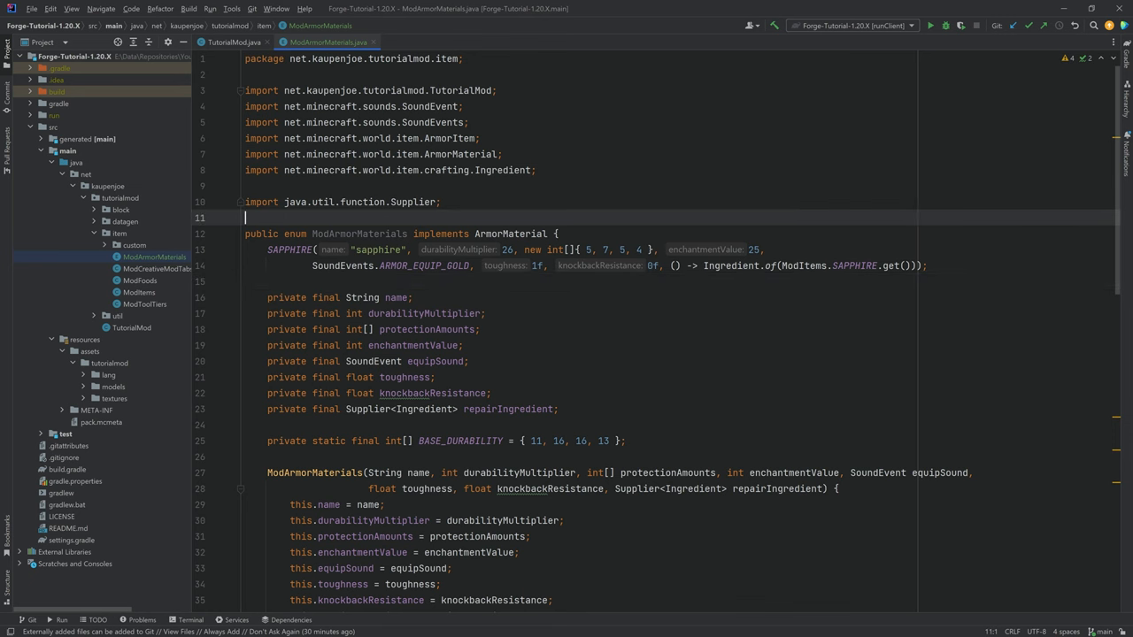
Register SAPPHIRE_HELMET, CHESTPLATE, LEGGINGS and BOOTS ArmorItems in ModItems.java.
click(416, 42)
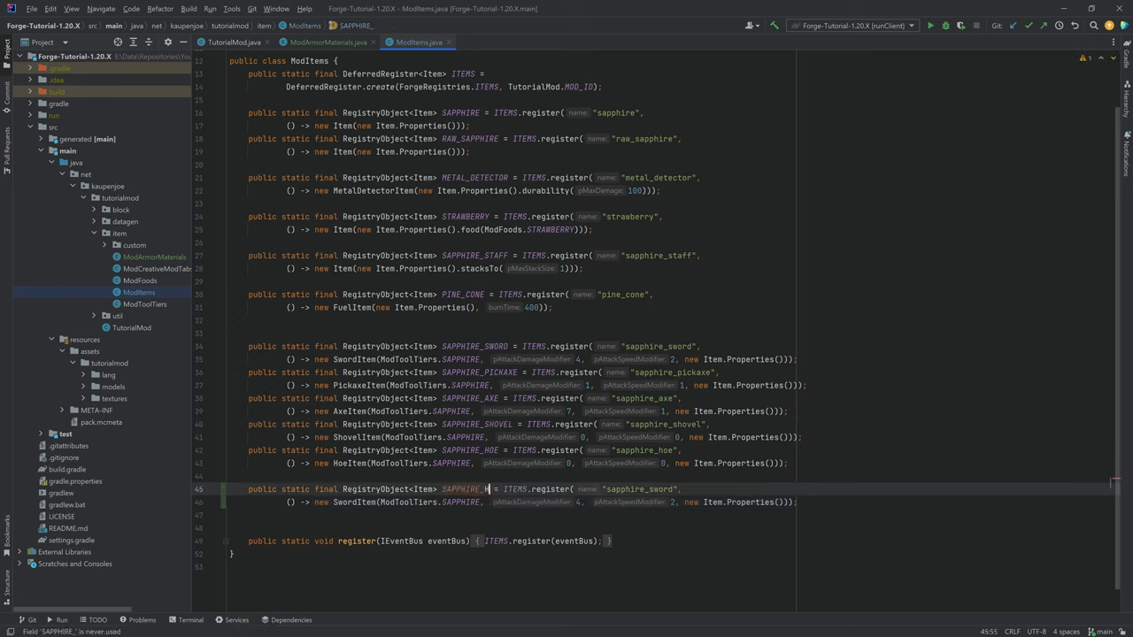
text(_HELMET)
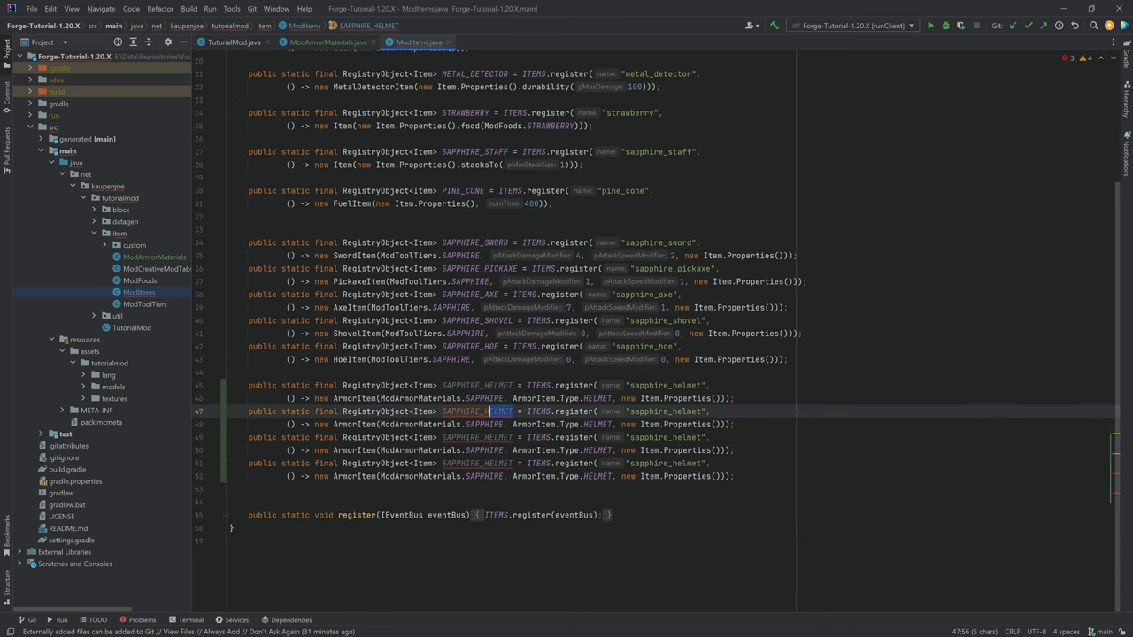
text(CHESTPLATE)
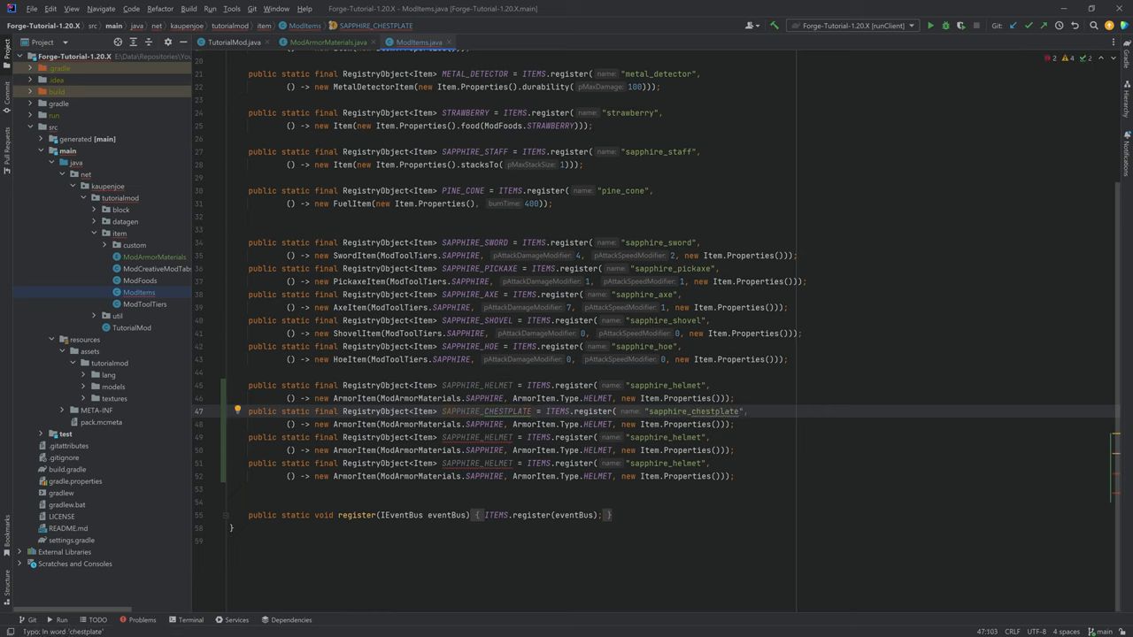
text(CHESTPLAT)
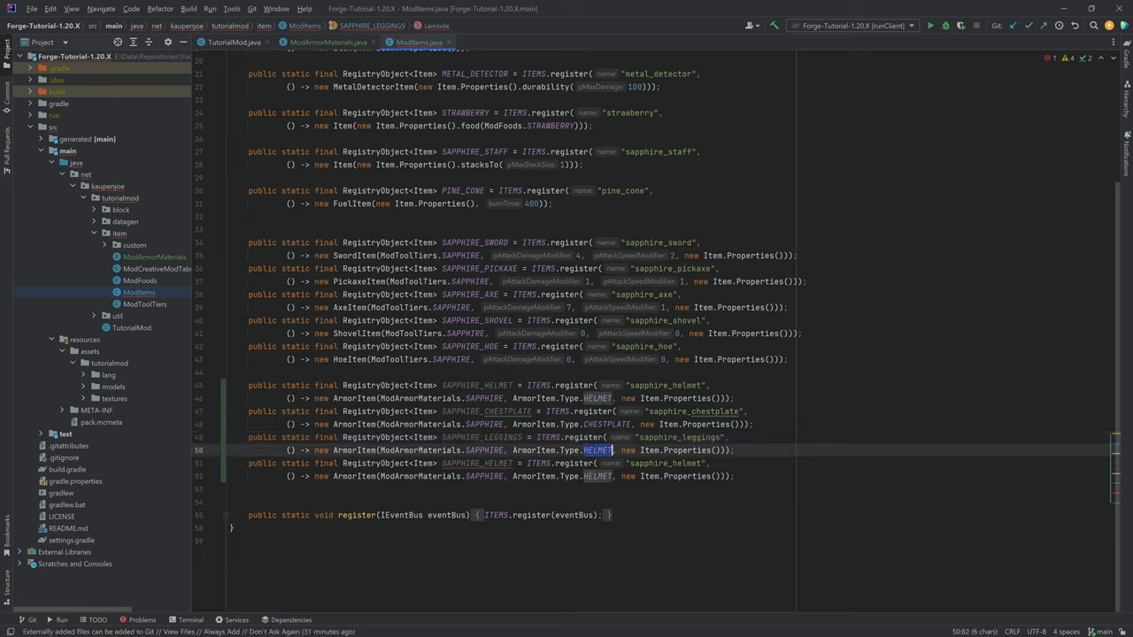
text(LEGGINGS)
click(508, 476)
text(BO)
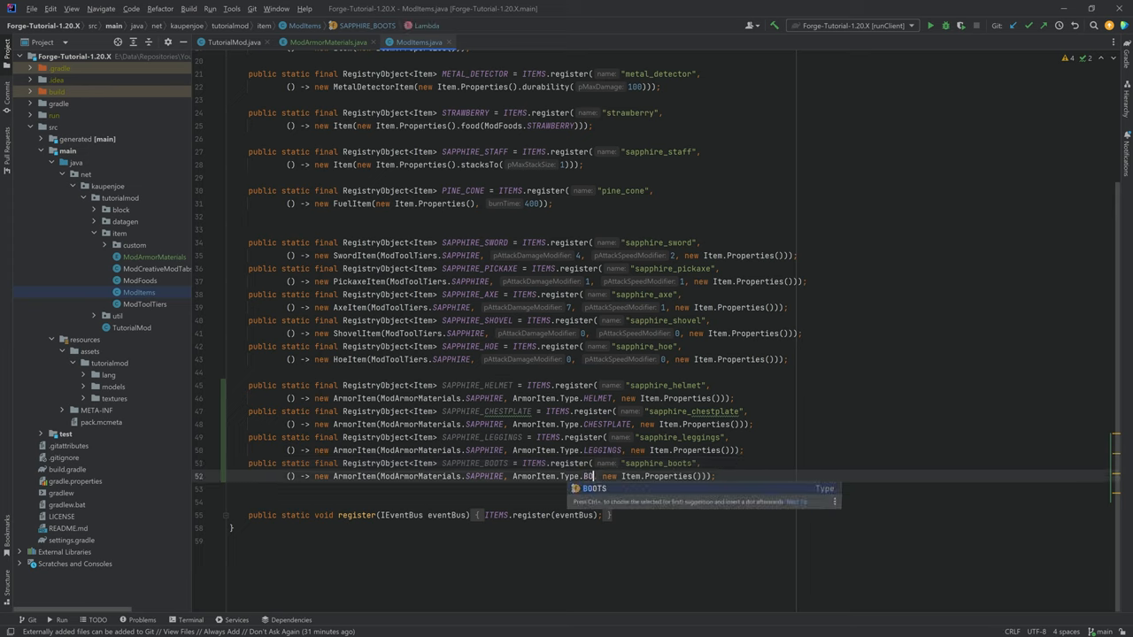
text(TS)
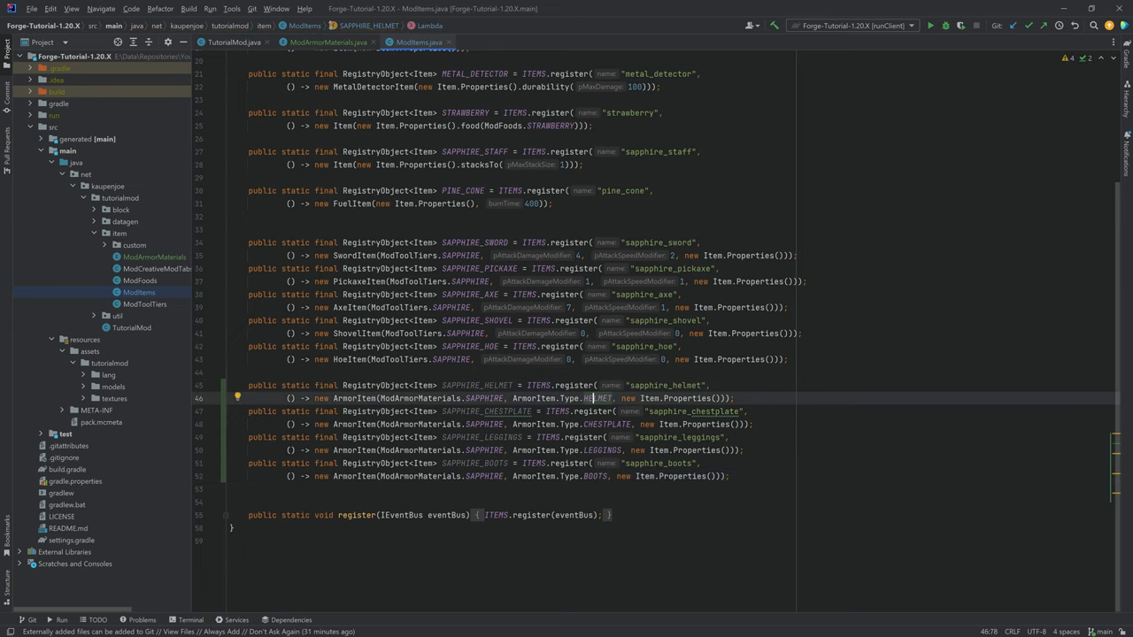
Add the four sapphire armor pieces to the creative tab in ModCreativeModTabs.java.
click(158, 269)
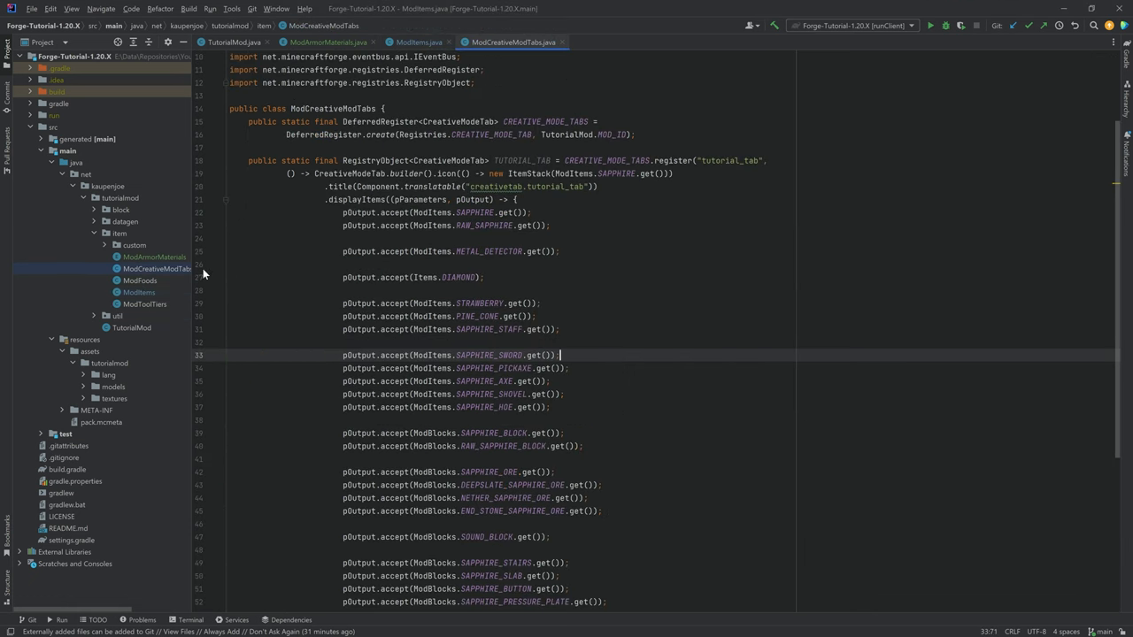
scroll(down, 3)
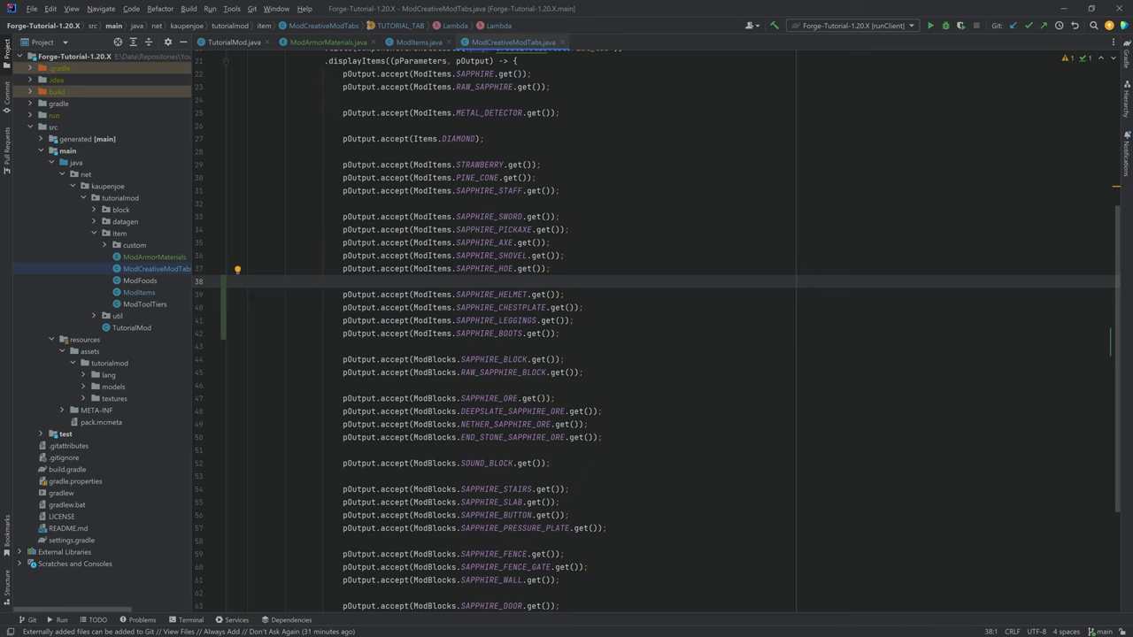
click(128, 386)
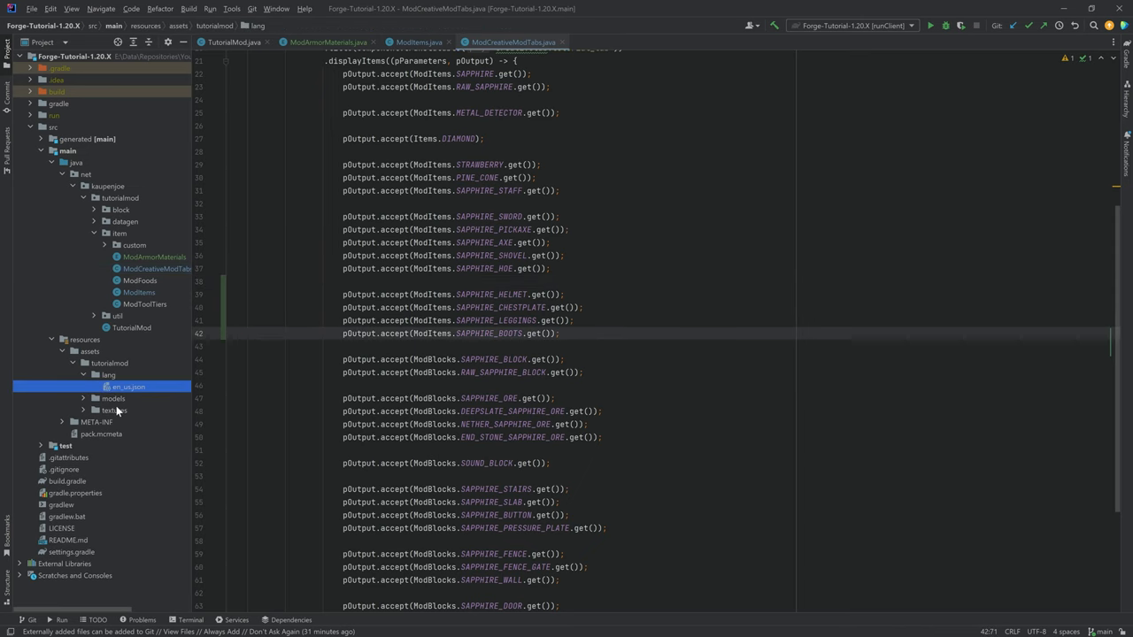
Review the en_us.json display names for the Sapphire Helmet, Chestplate, Leggings and Boots.
double_click(127, 386)
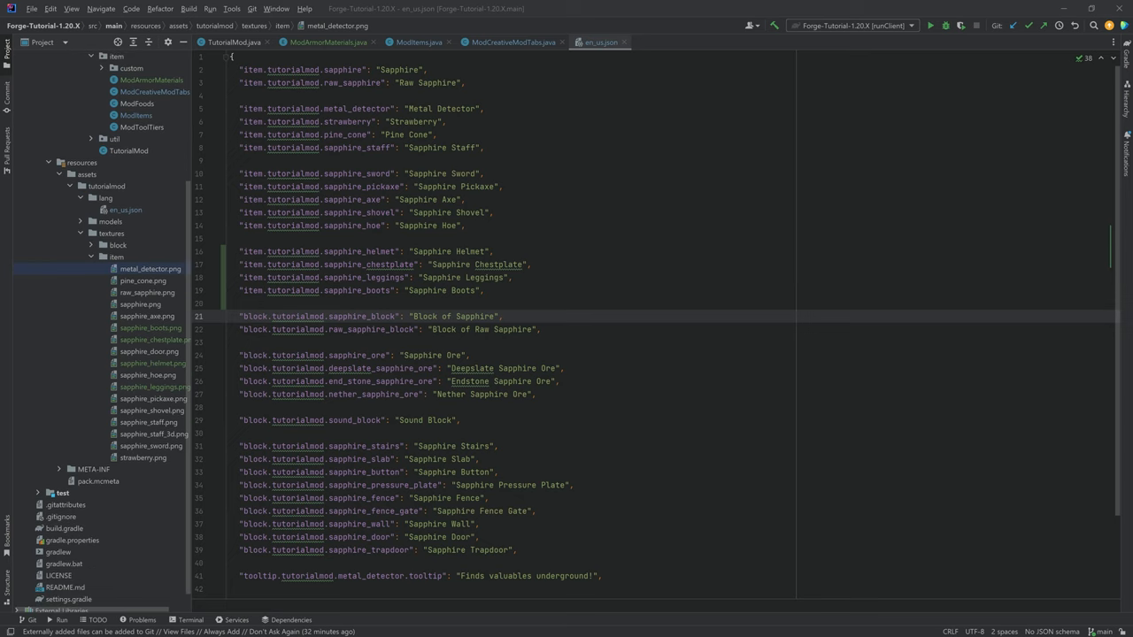
mouse_move(124, 255)
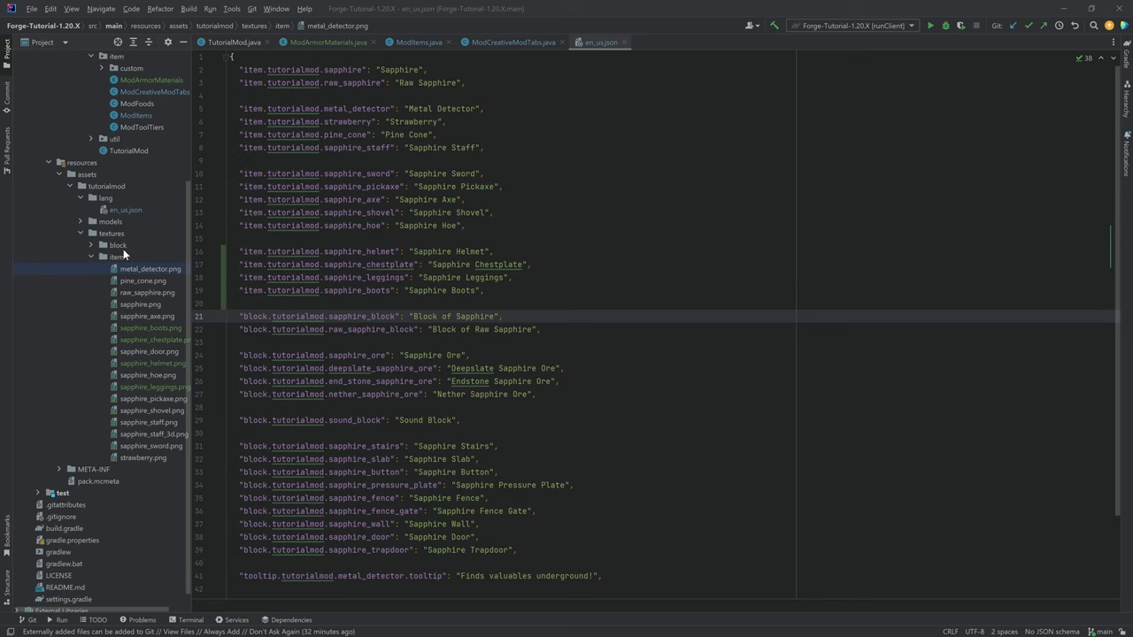
Add models/armor under textures and preview sapphire_layer_1.png and sapphire_layer_2.png.
click(110, 234)
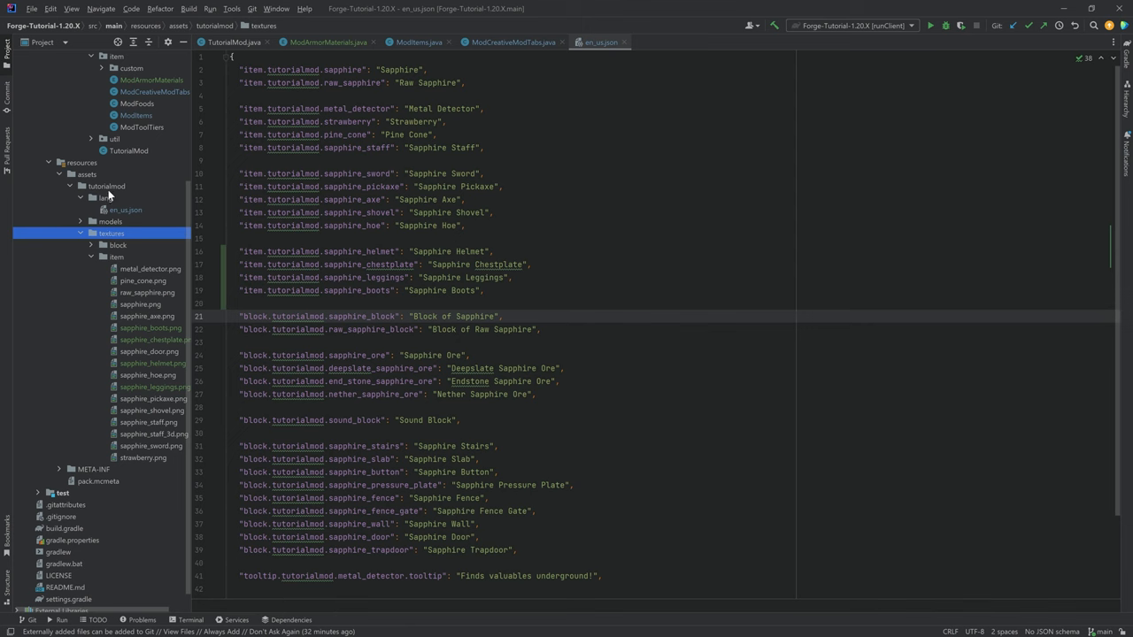
right_click(110, 234)
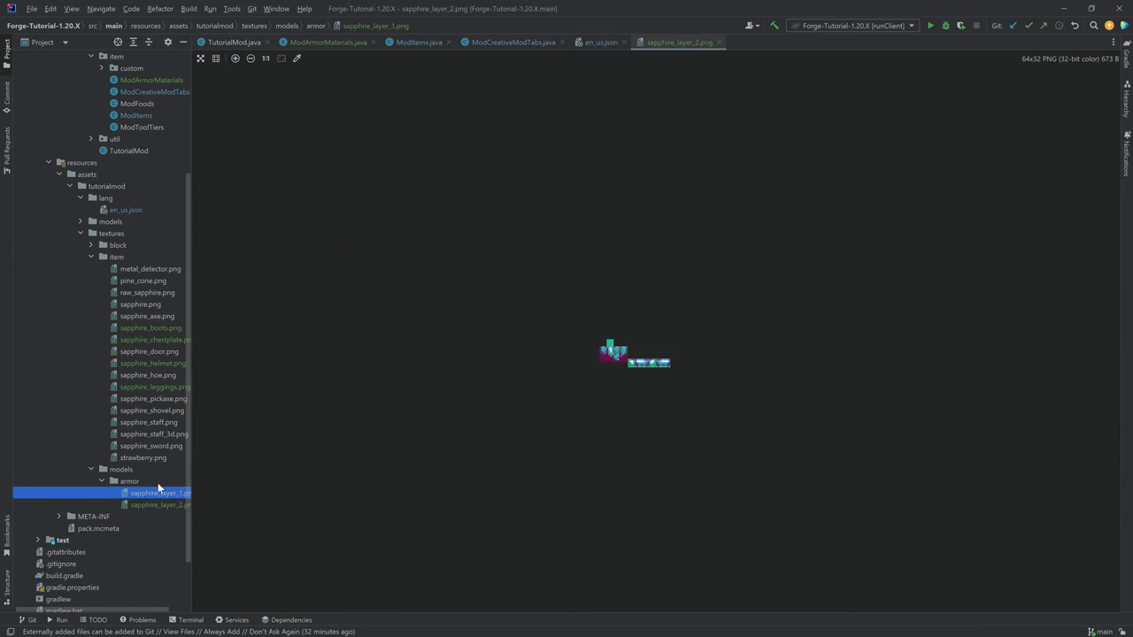
double_click(160, 492)
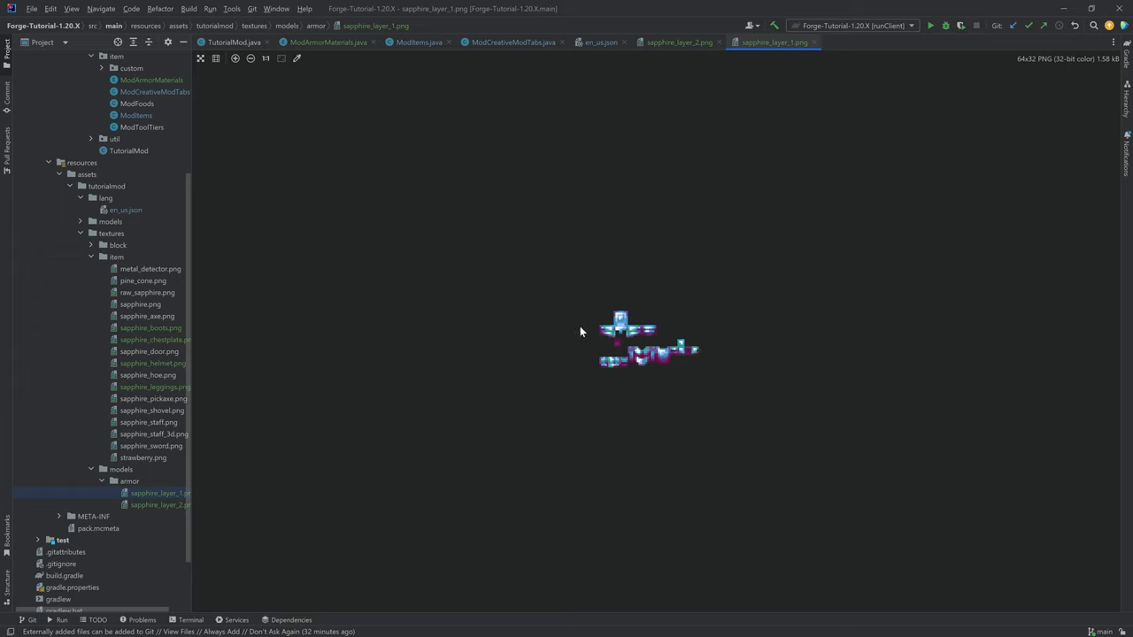
mouse_move(673, 306)
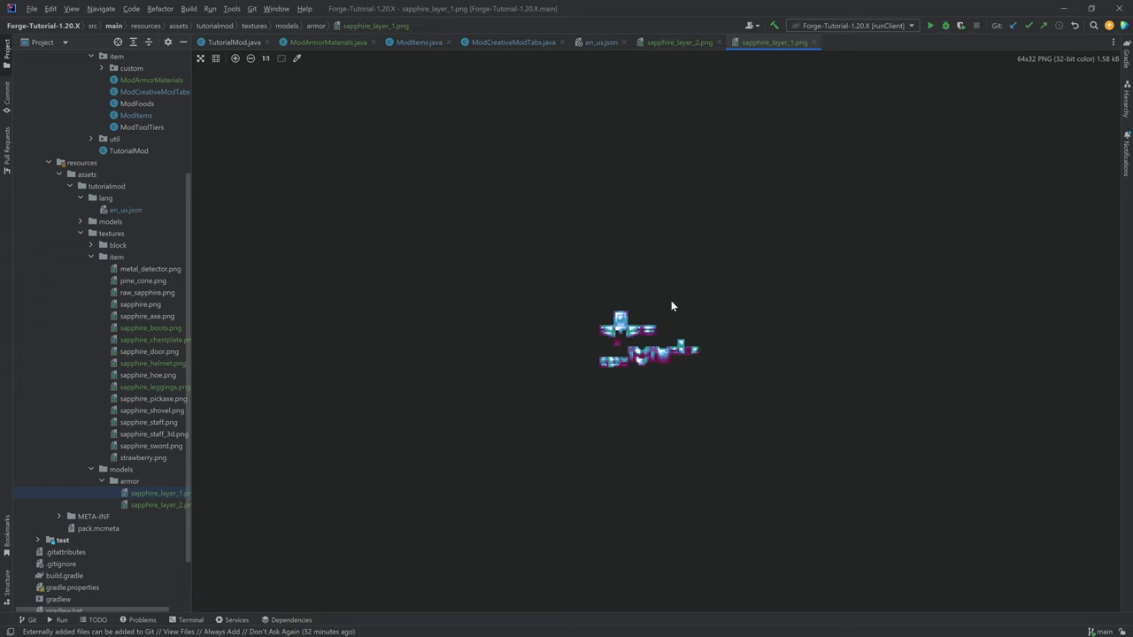
mouse_move(636, 363)
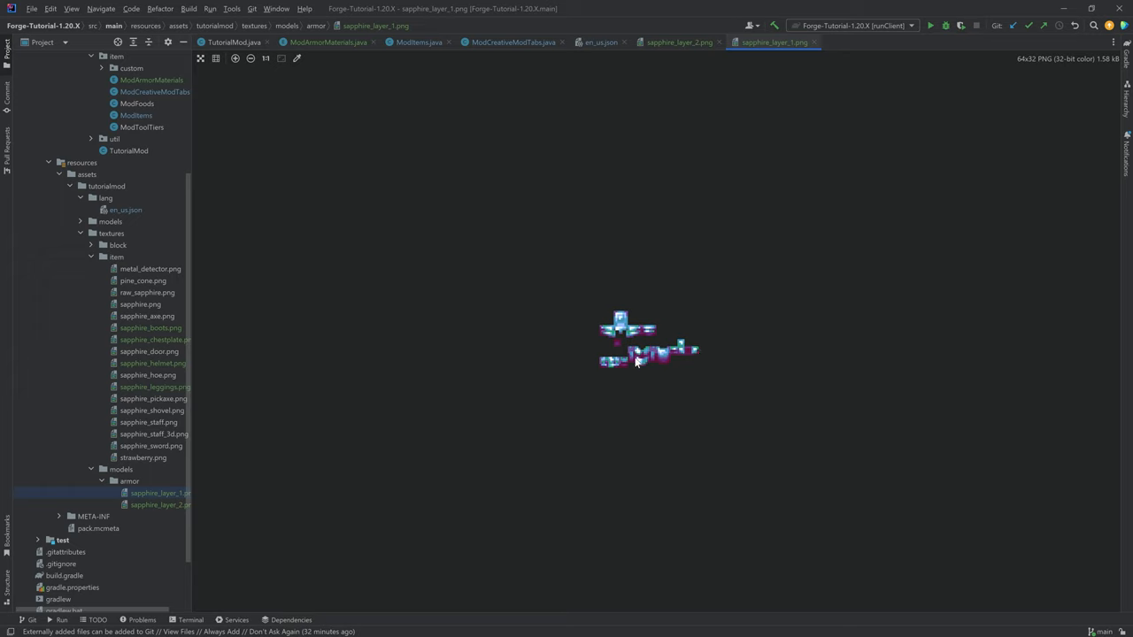
click(680, 43)
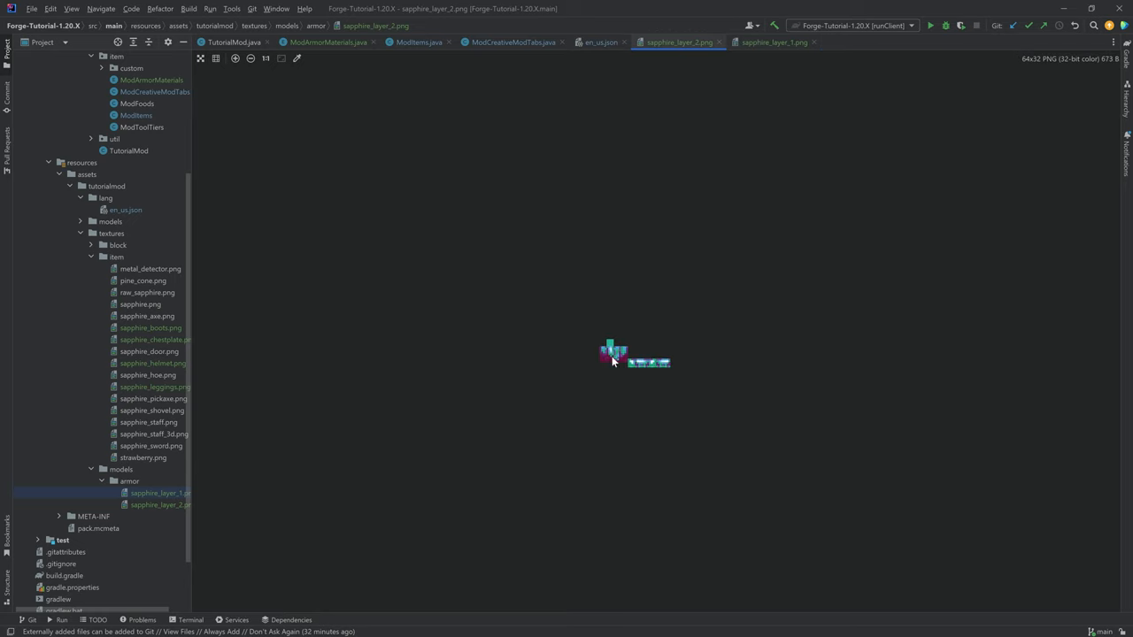
mouse_move(611, 354)
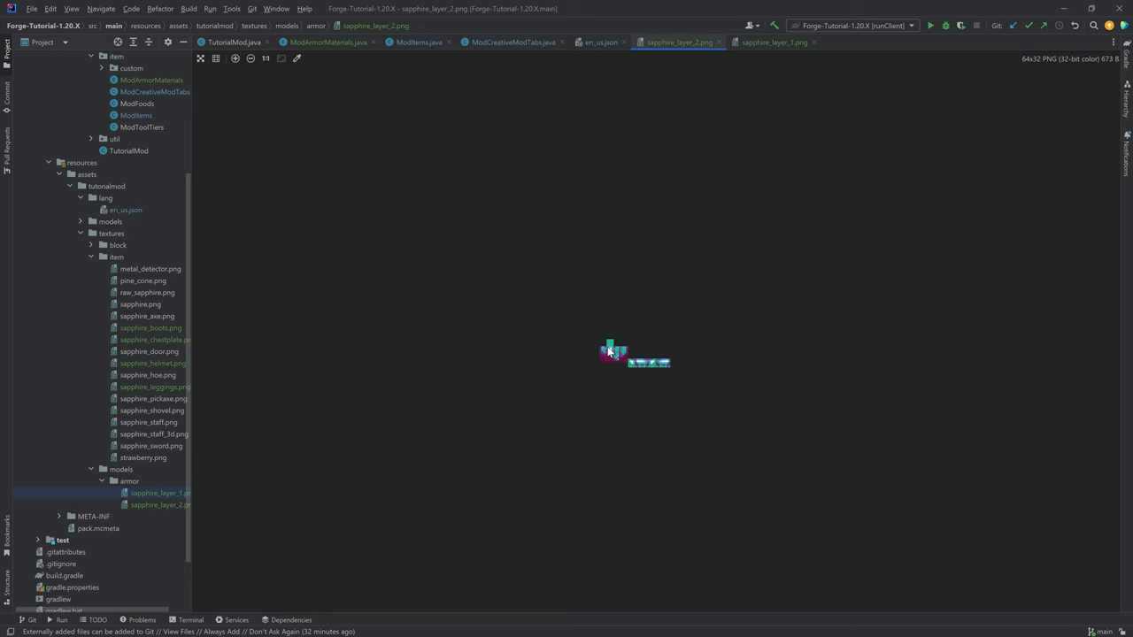
click(602, 43)
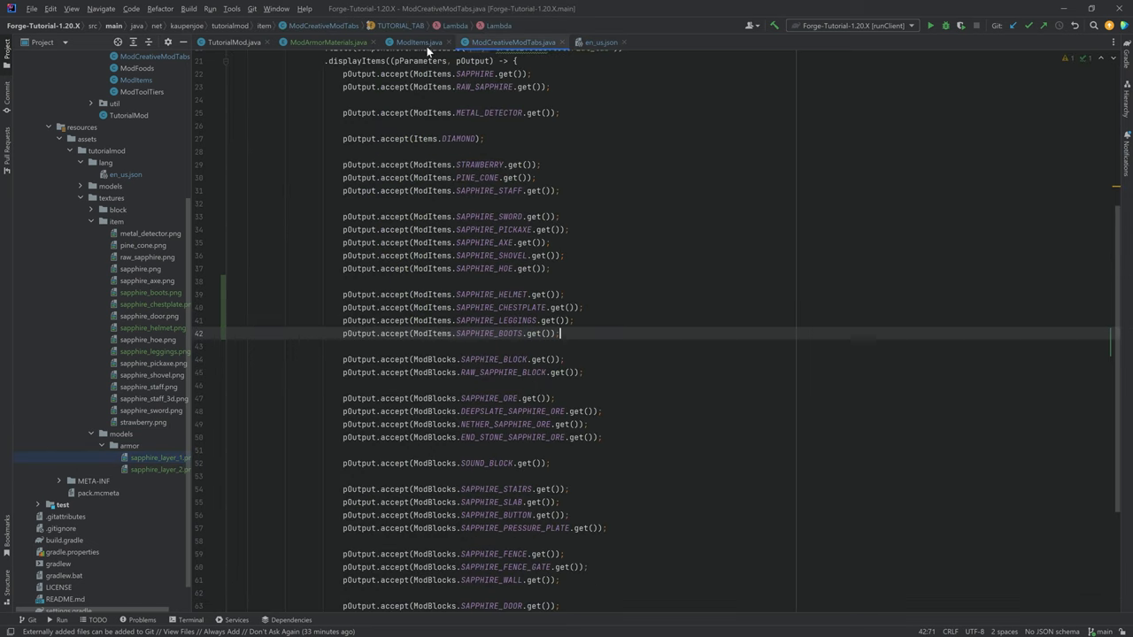
Confirm the SAPPHIRE material name in ModArmorMaterials reads "sapphire" to match the layer textures.
click(327, 42)
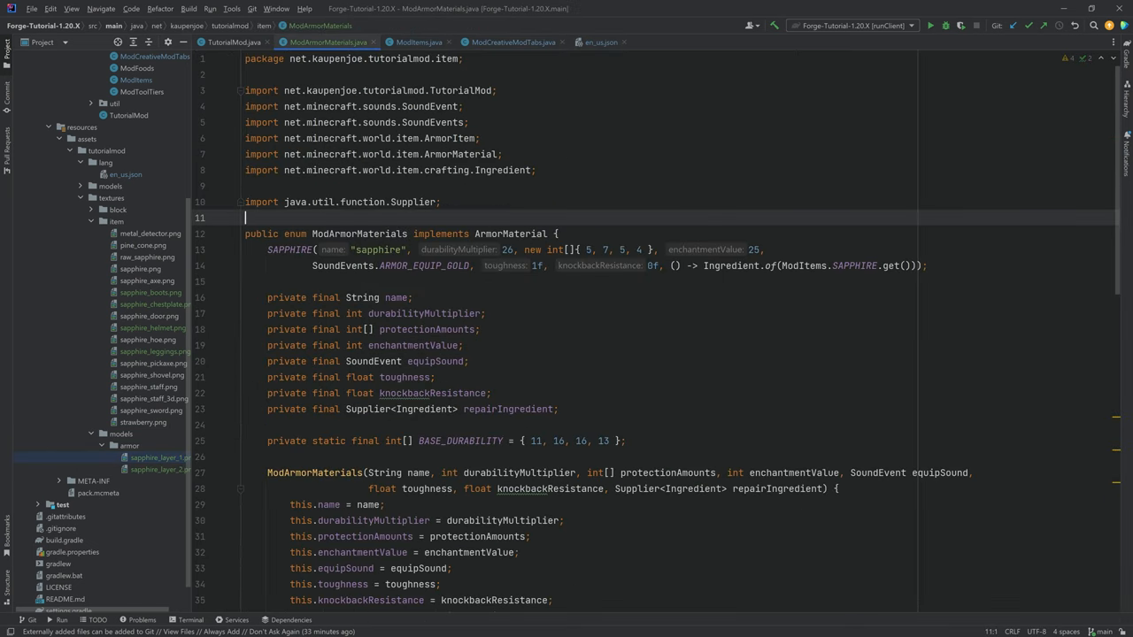
double_click(377, 248)
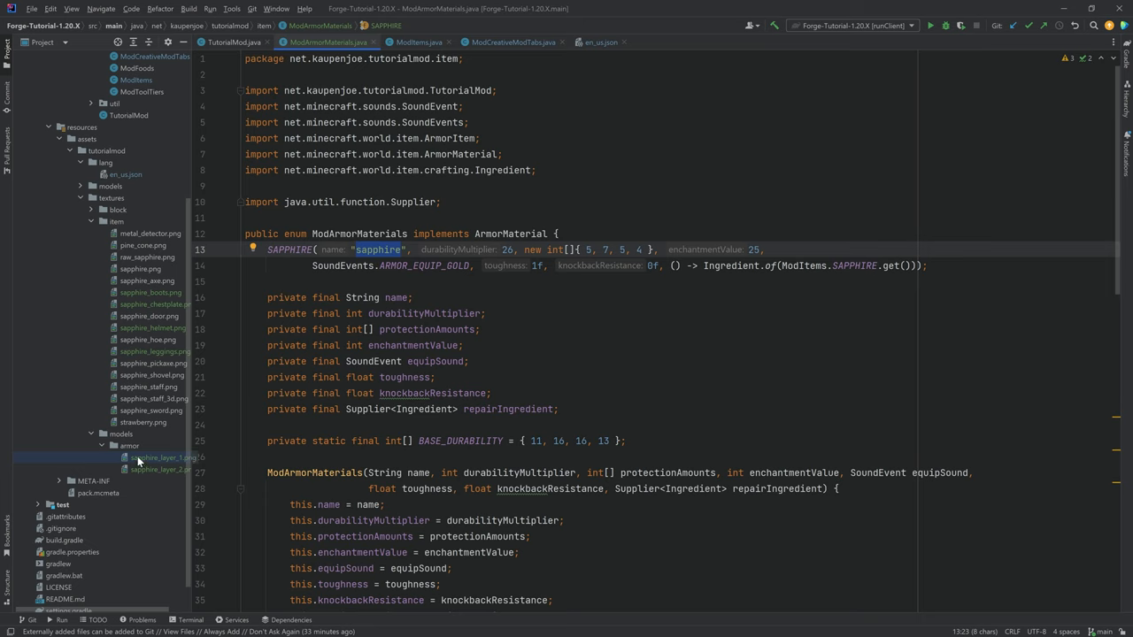
text(awuehwqeauh)
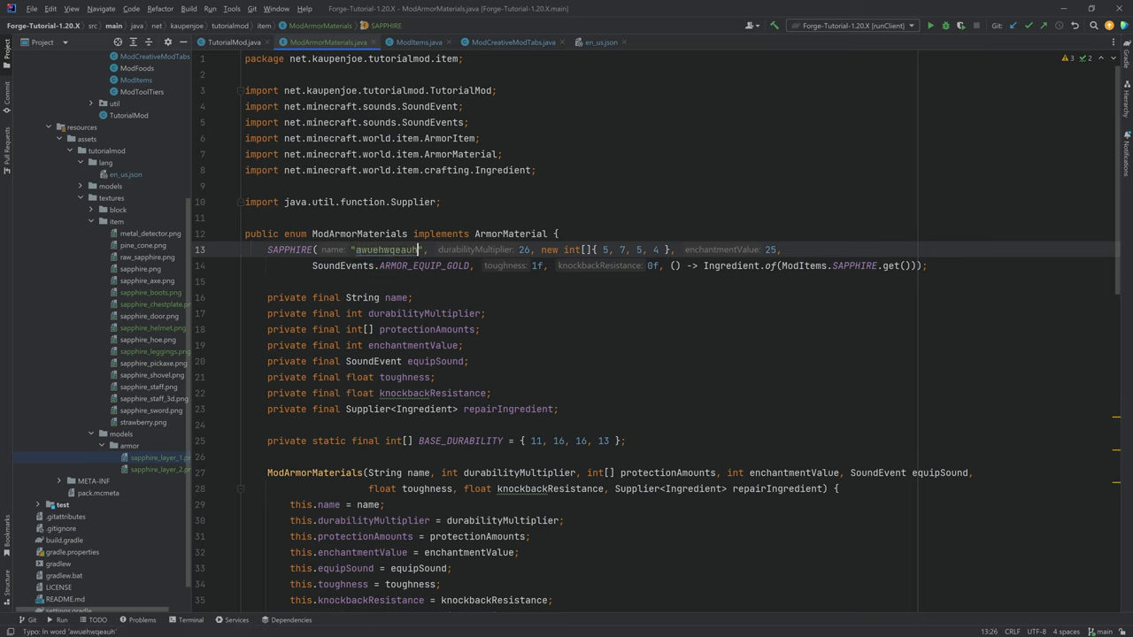
double_click(386, 248)
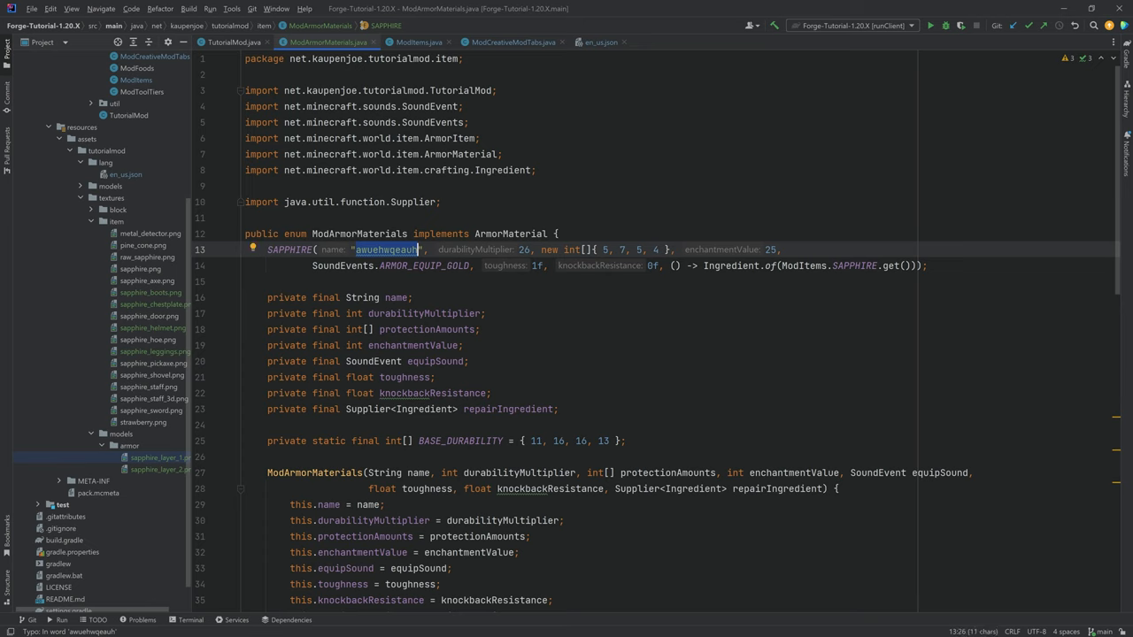
text(sapphire)
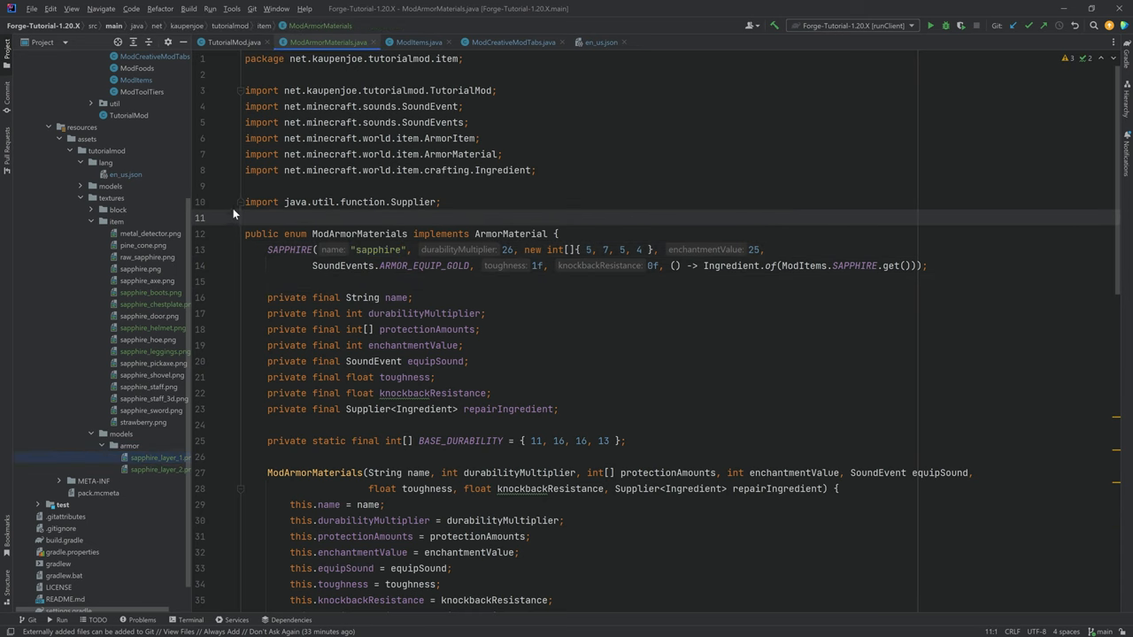
click(241, 90)
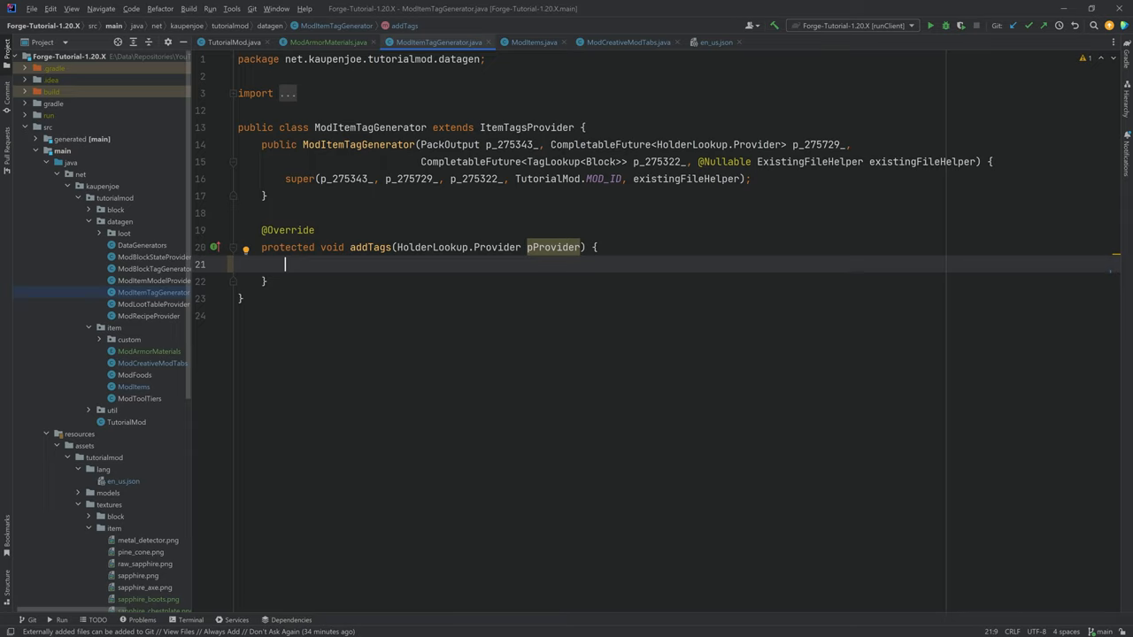
Add this.tag(ItemTags.TRIMMABLE_ARMOR).add(...) with ModItems.SAPPHIRE_HELMET.get() and the other sapphire pieces.
text(this.)
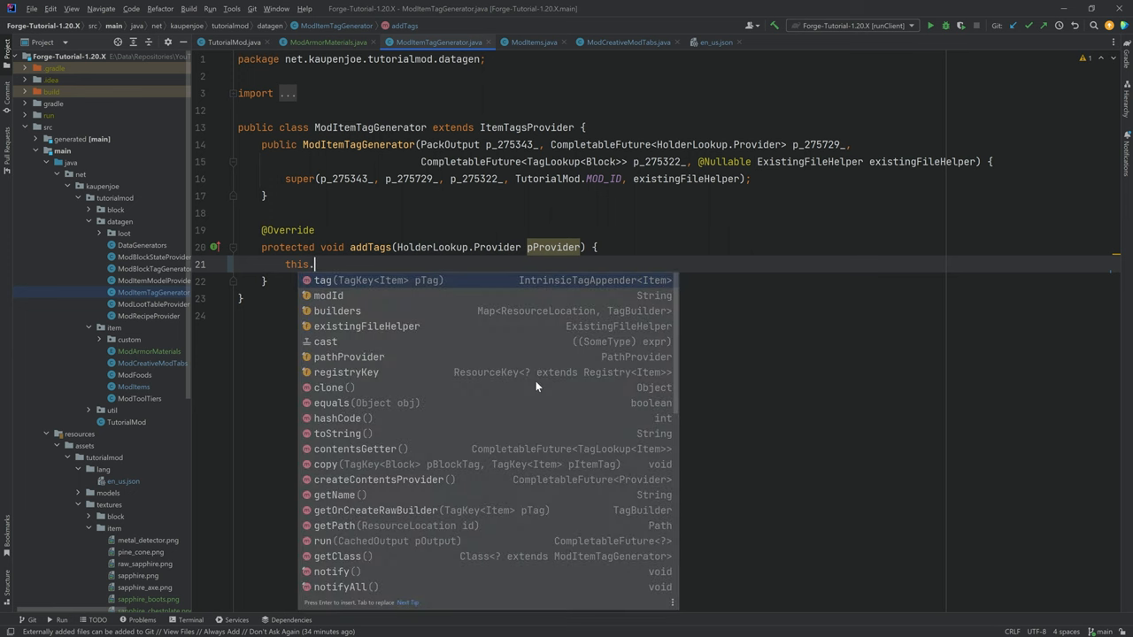
text(tag(ItemTags.TRIMMABLE_ARMOR)
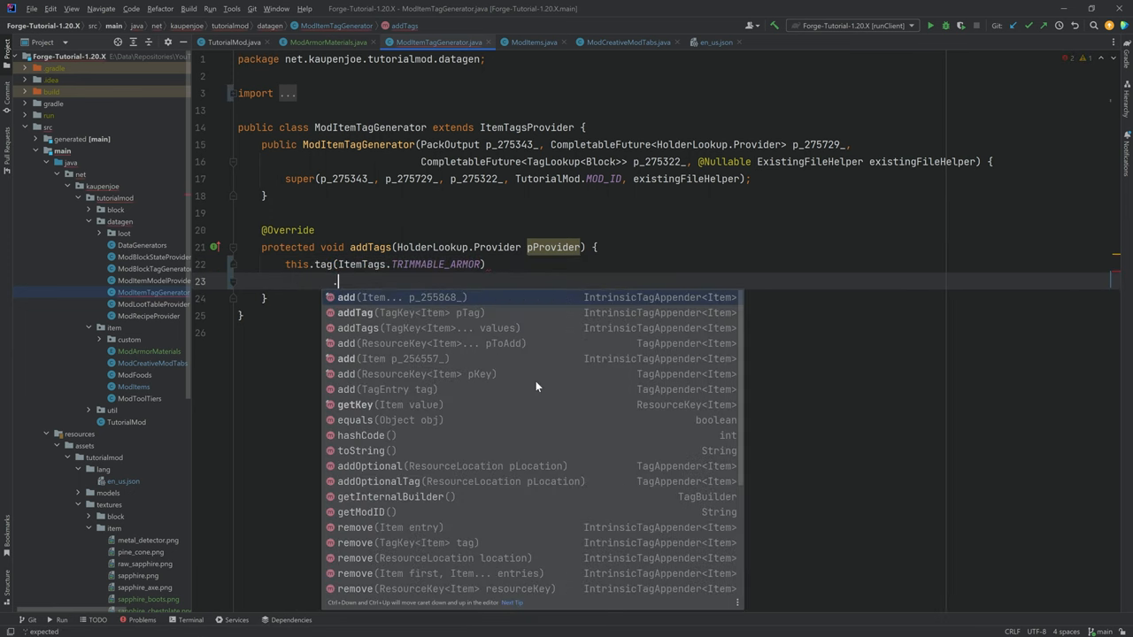
text(.add(ModItem)
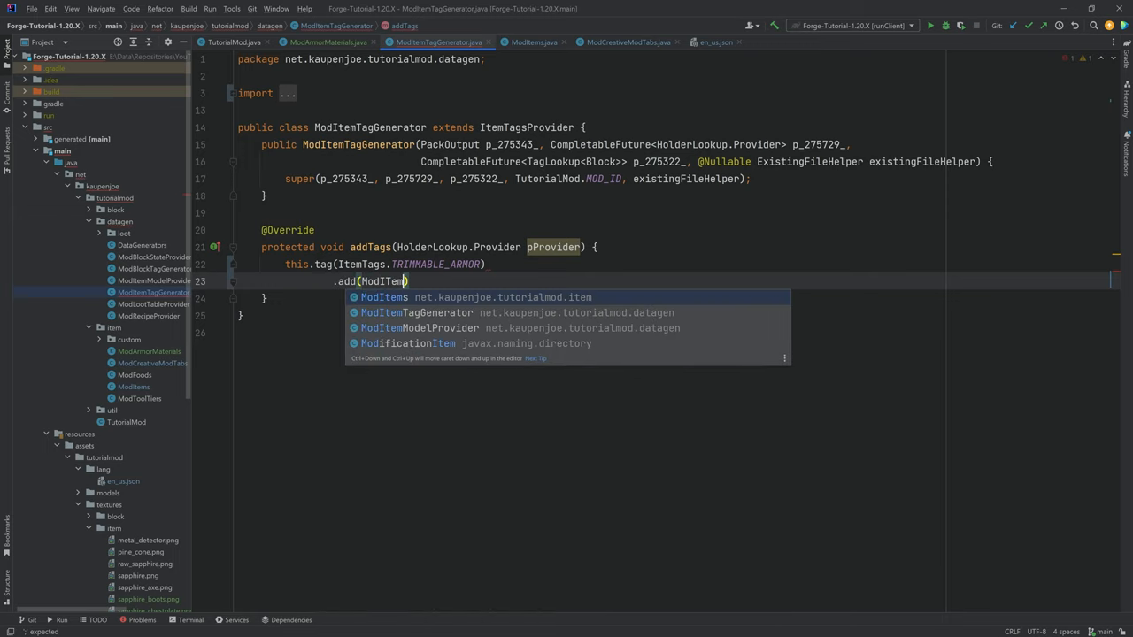
text(.SAPPHIRE_HELMET.get())
text(ModItems.SAPPHIRE_LEGGINGS.get(),)
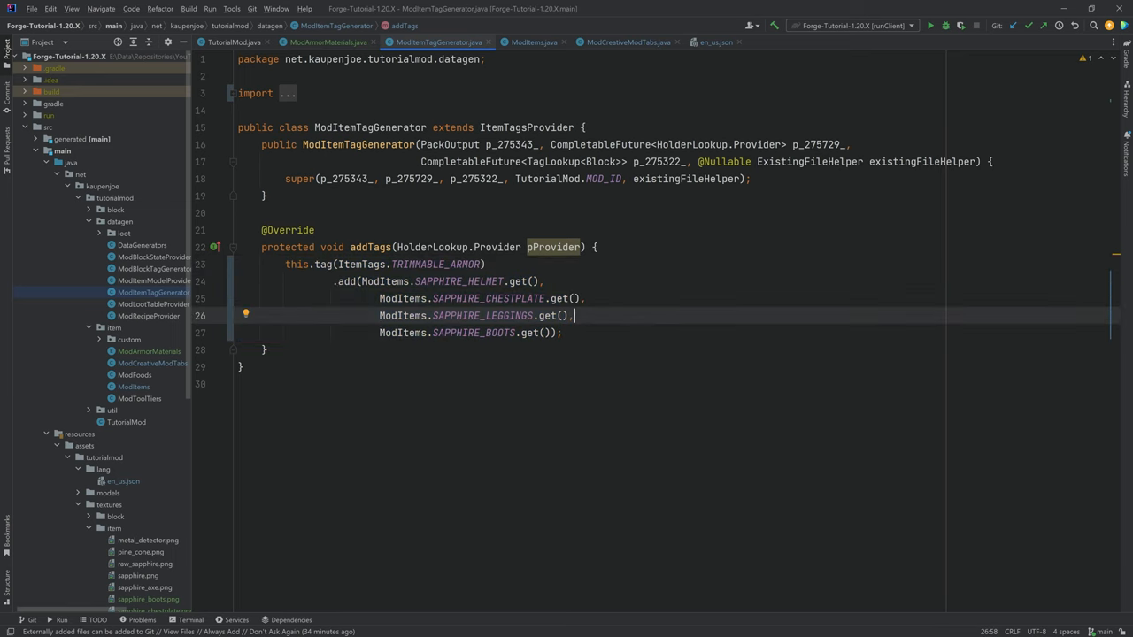
From ModItemModelProvider, search for the vanilla ItemModelGenerators class and locate generateArmorTrims.
click(152, 280)
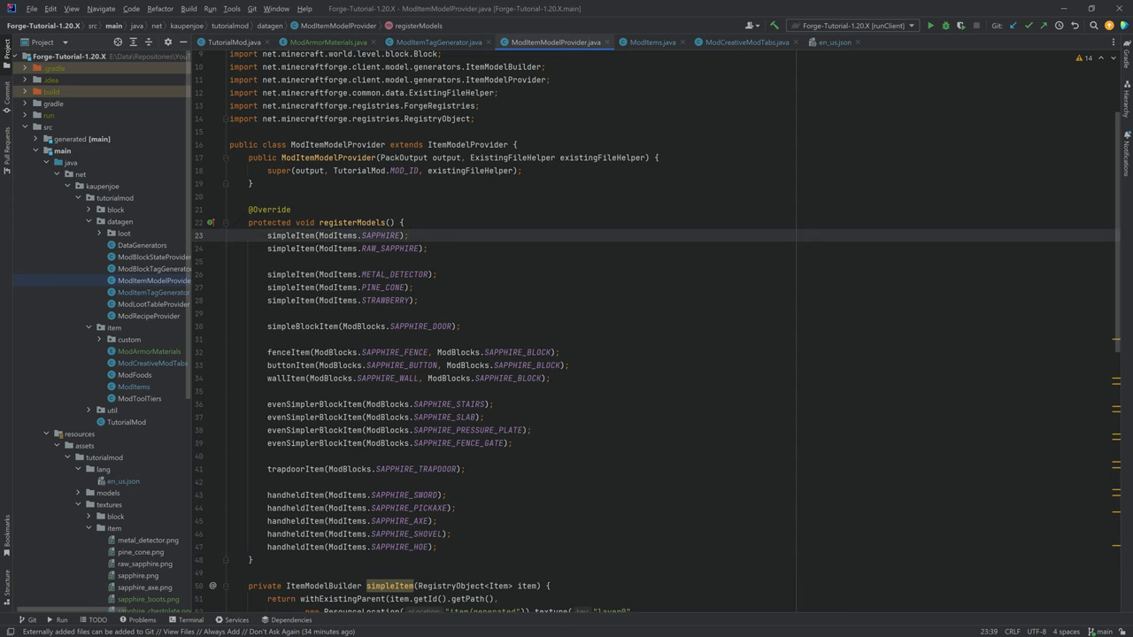
key(shift shift)
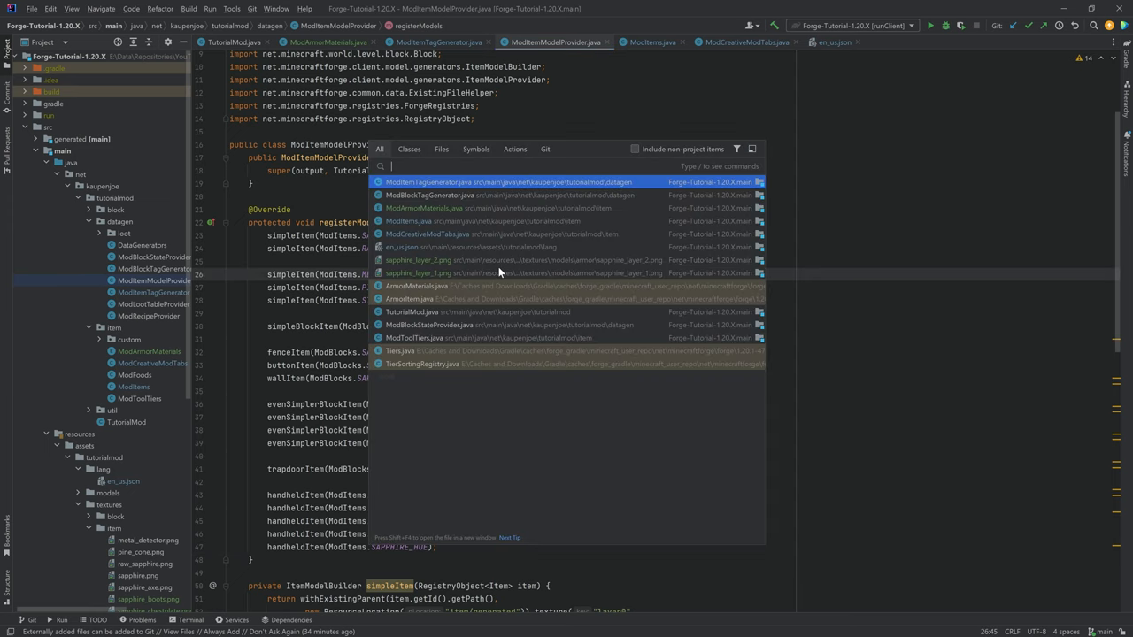
text(ItemModelGenera)
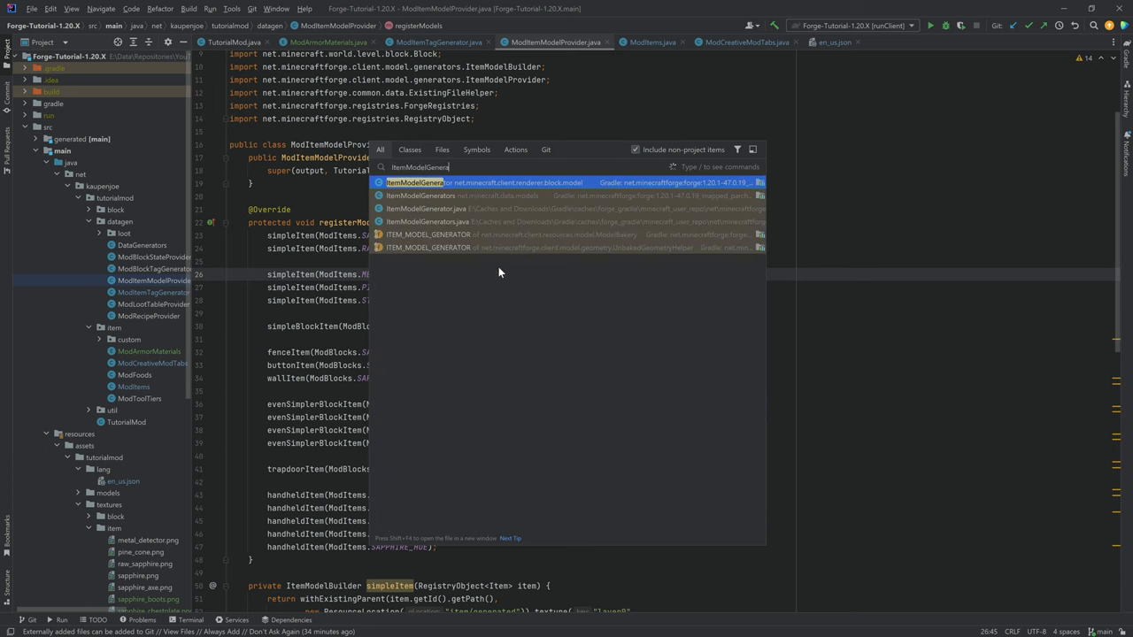
click(414, 182)
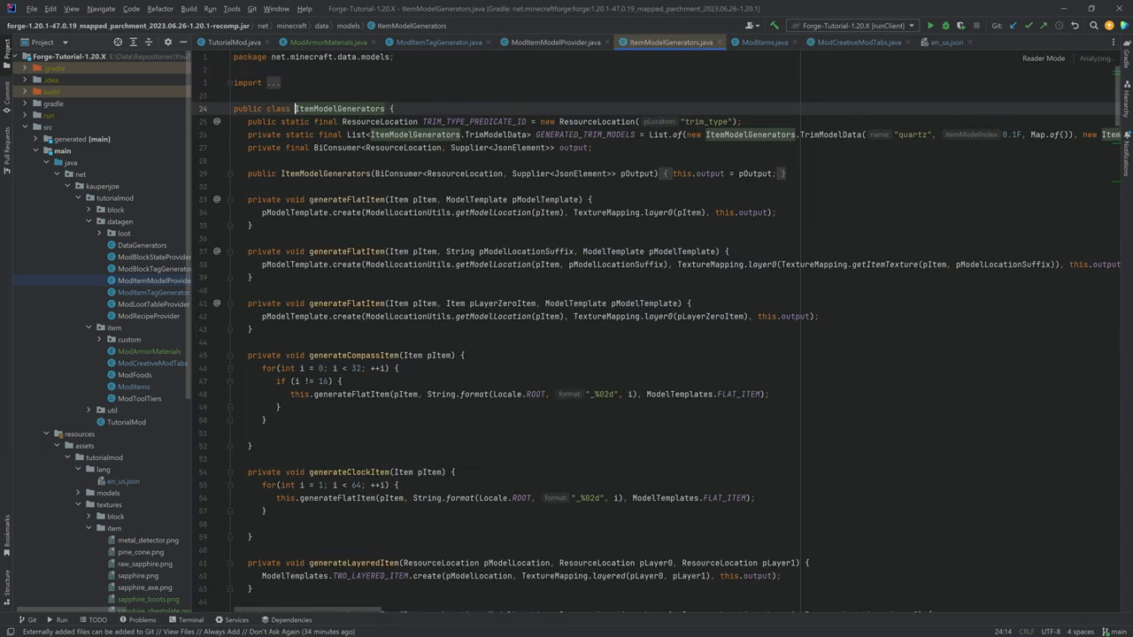
scroll(down, 3)
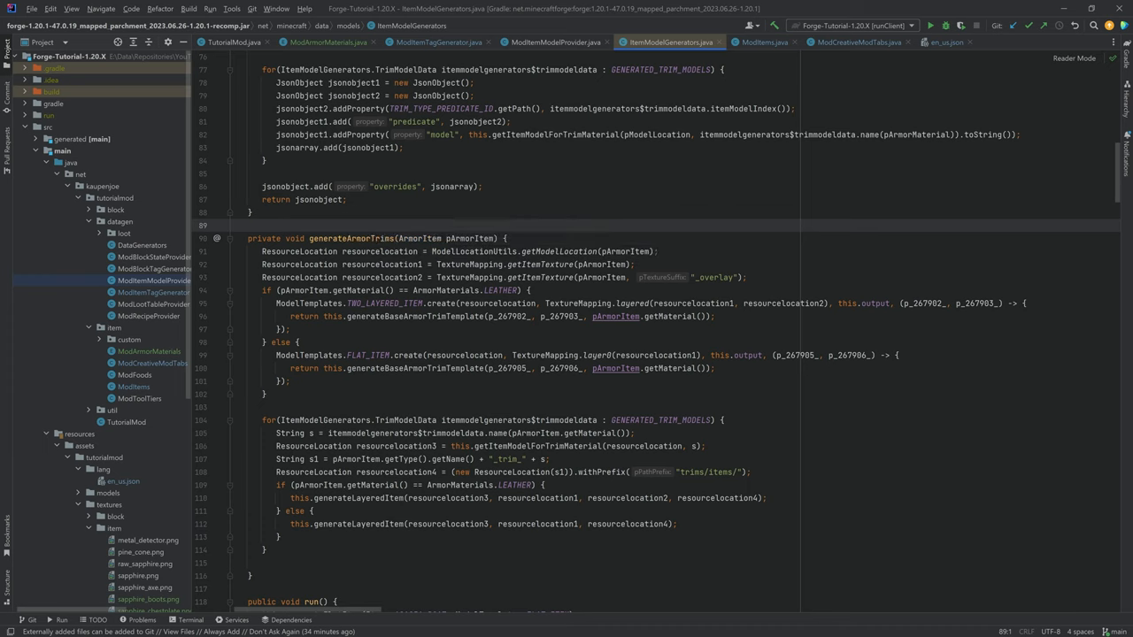
click(234, 225)
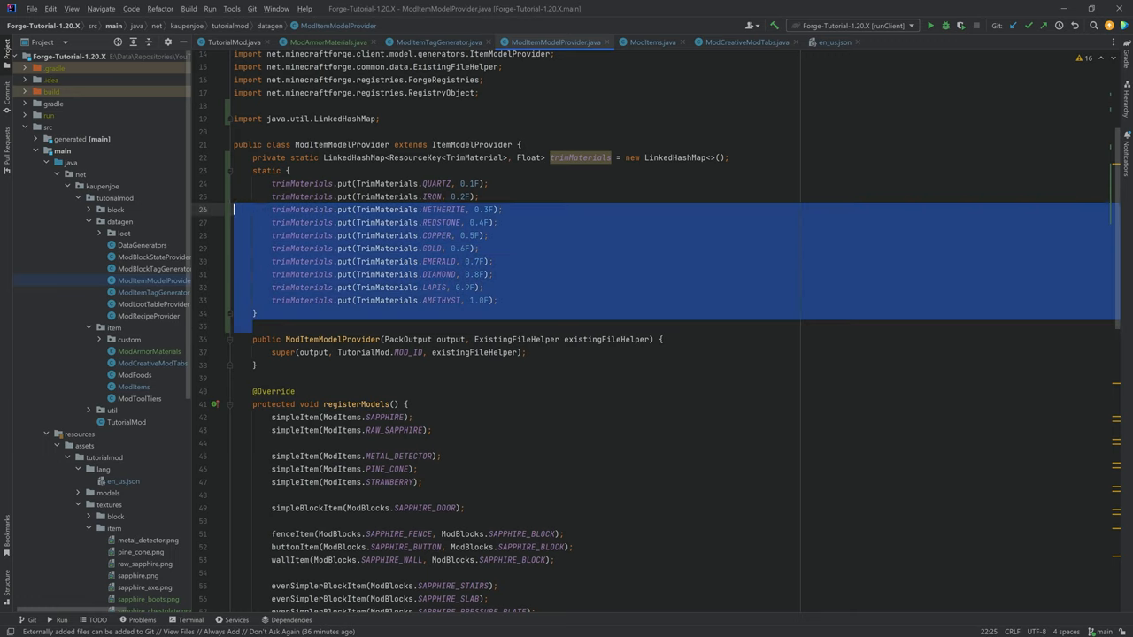
Paste the trimMaterials LinkedHashMap block and the trimmedArmorItem helper into ModItemModelProvider.
click(389, 196)
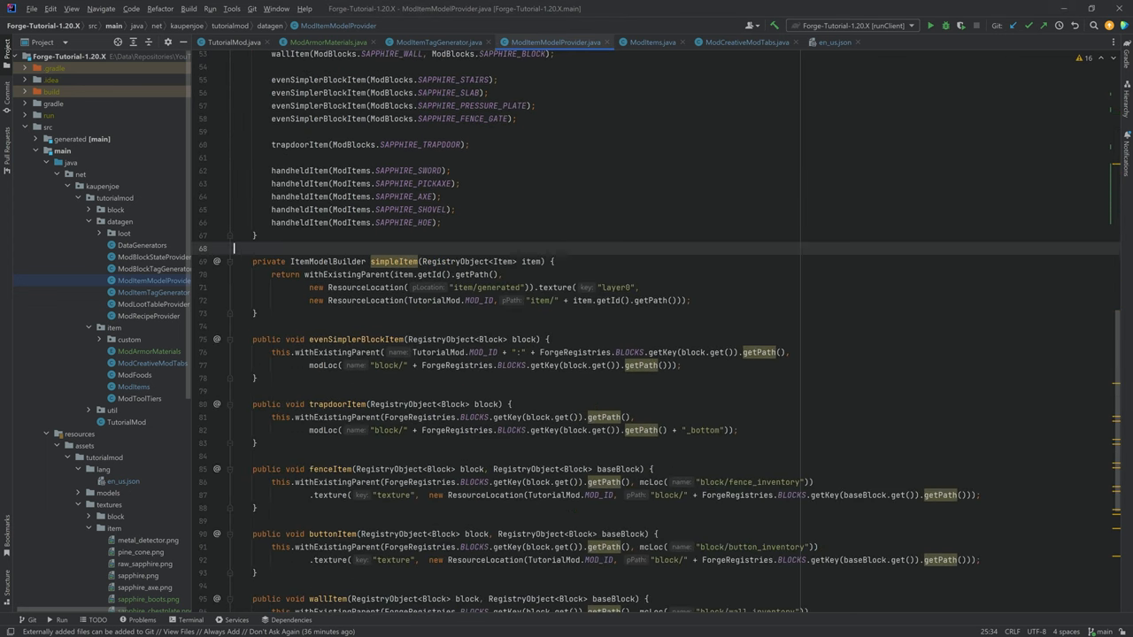
scroll(down, 3)
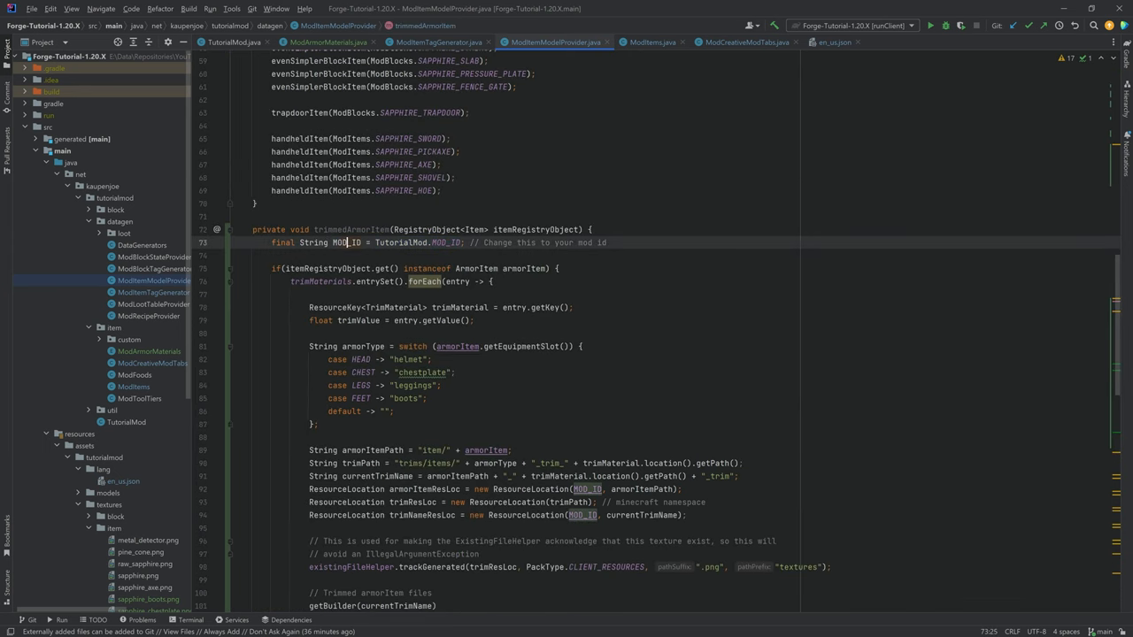
scroll(down, 3)
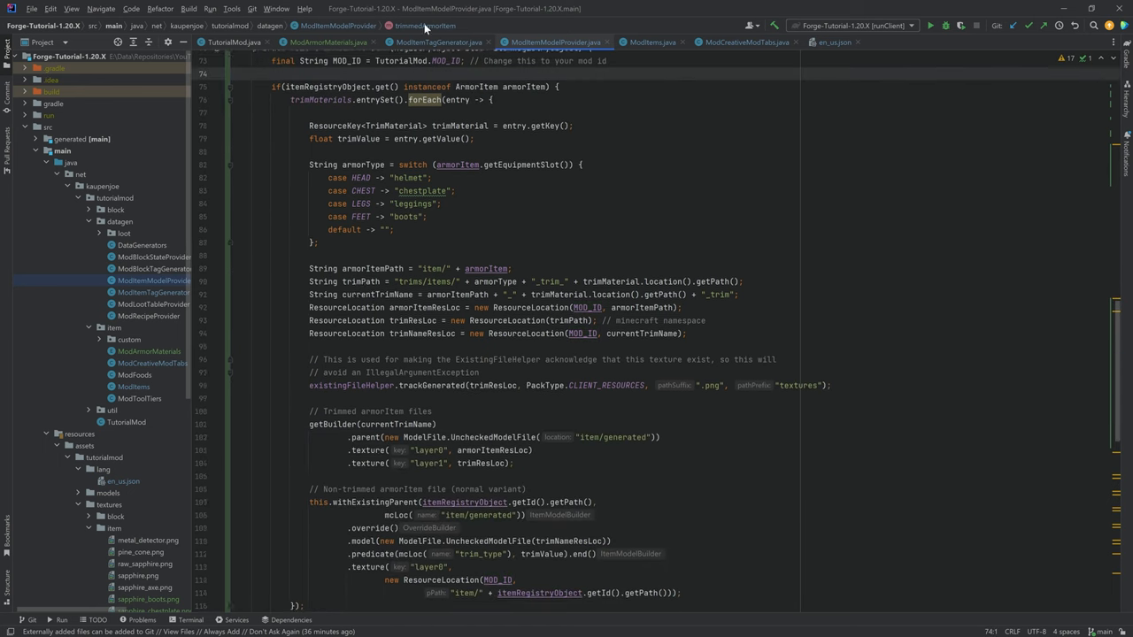
scroll(down, 3)
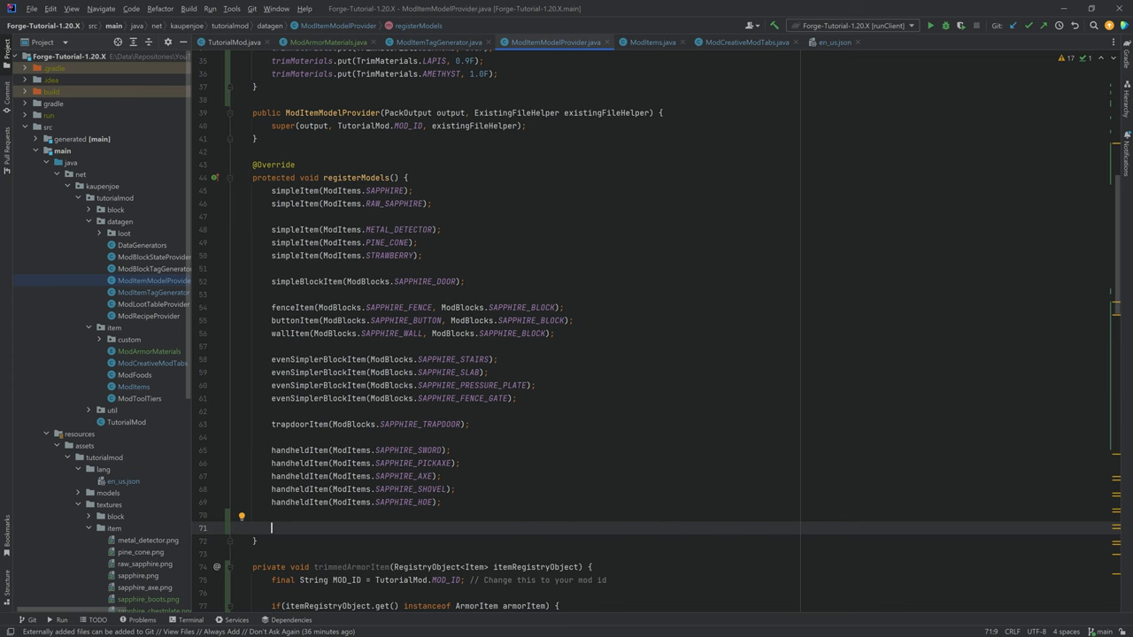
Call trimmedArmorItem for ModItems.SAPPHIRE_HELMET, chestplate, leggings and boots in registerModels.
text(trimmedArmorItem(ModItems.SAPPHIRE_BOOTS);)
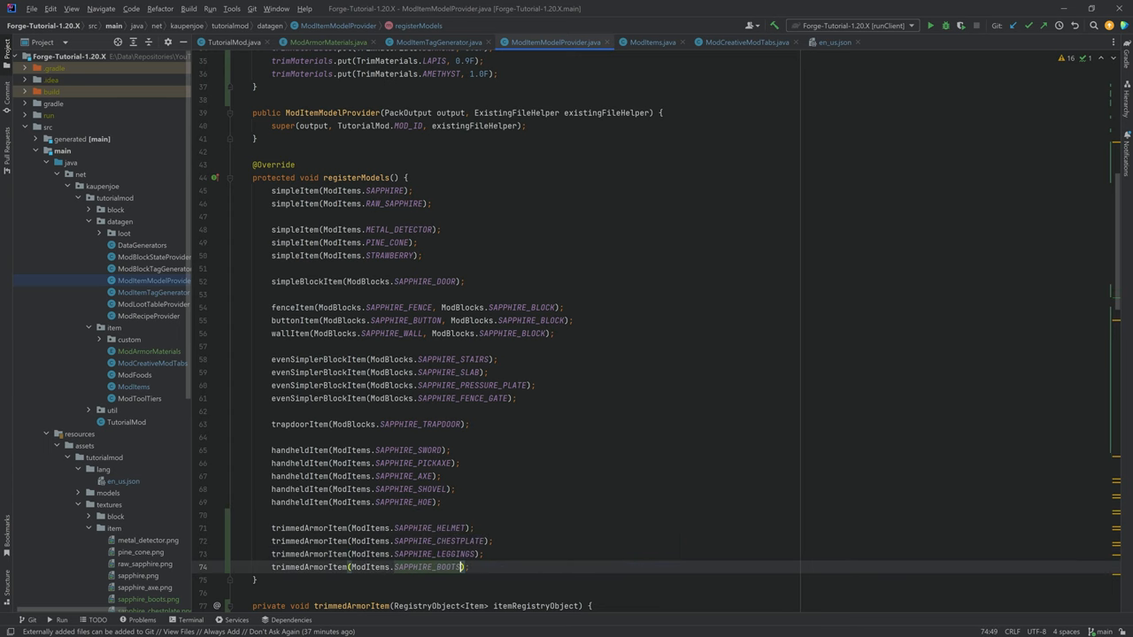
scroll(down, 3)
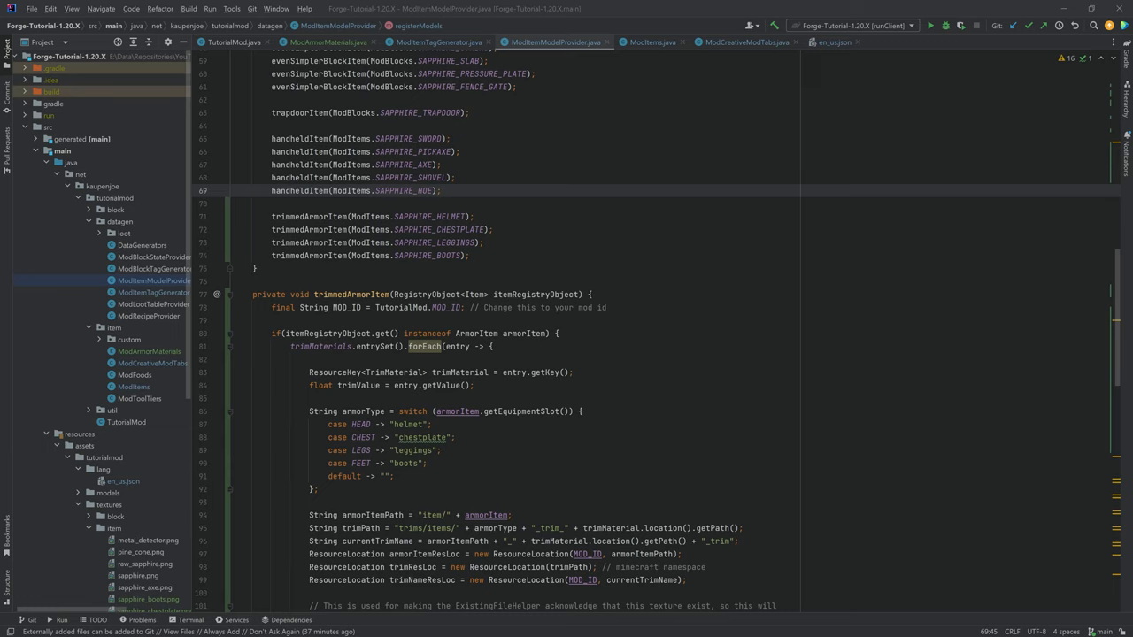
Select the runData configuration and run data generation.
click(851, 24)
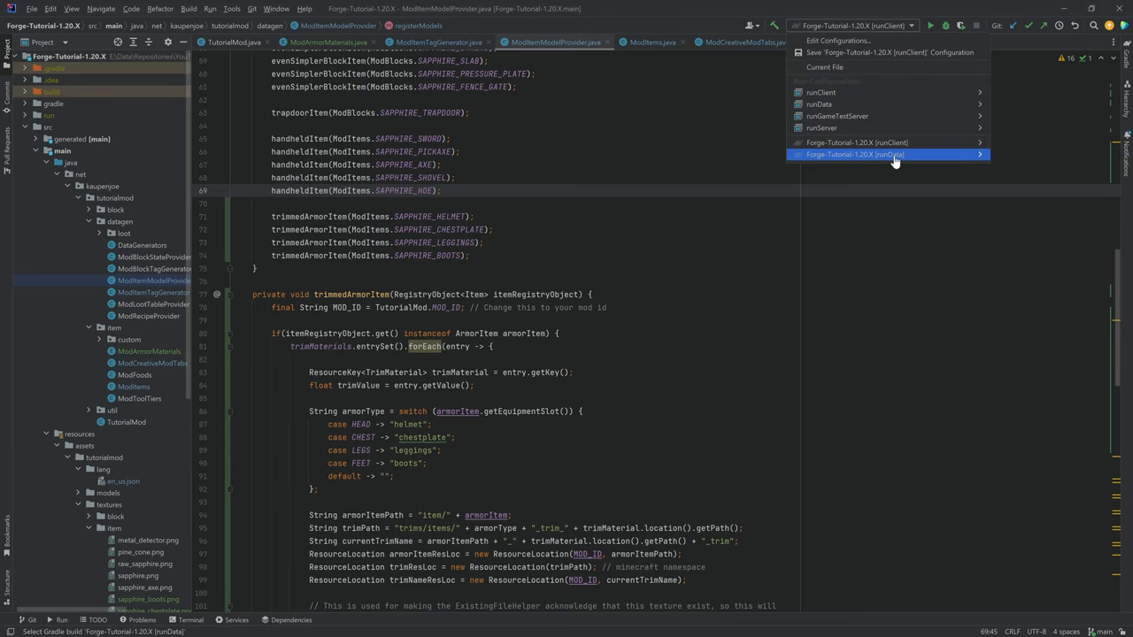
click(855, 154)
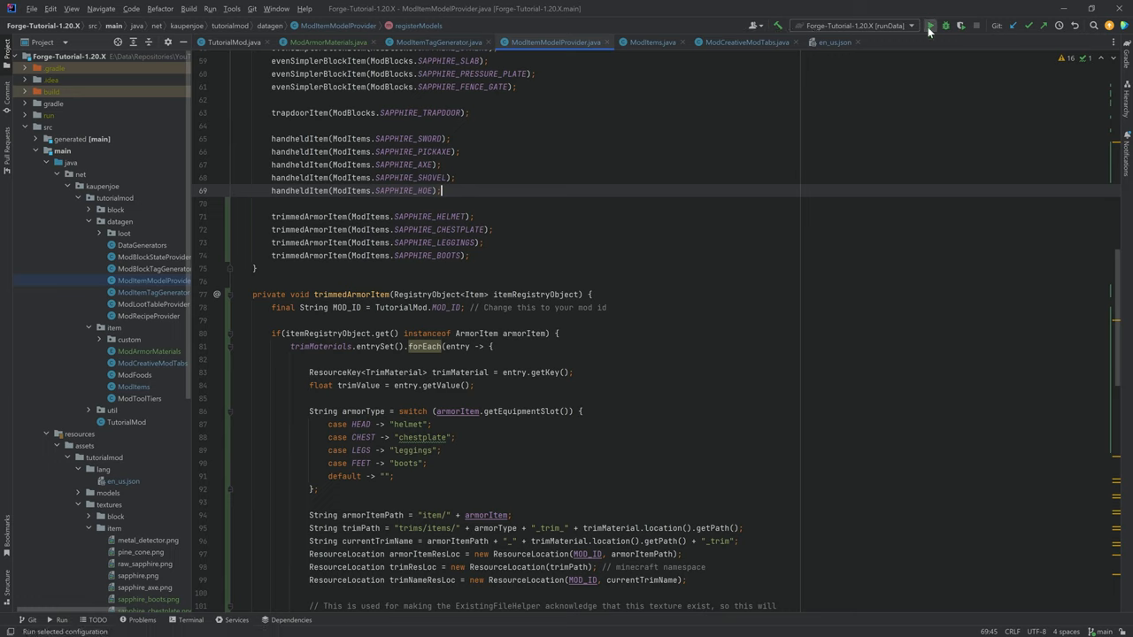
click(931, 25)
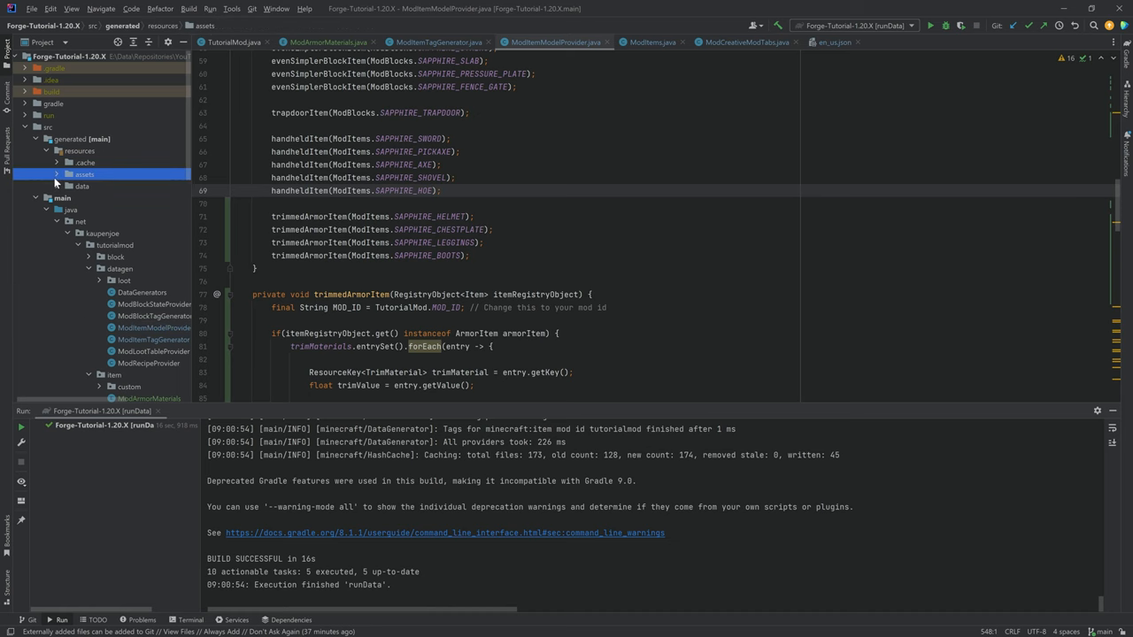
Inspect the generated models/item trim JSON files, such as the amethyst-trimmed sapphire boots.
click(85, 176)
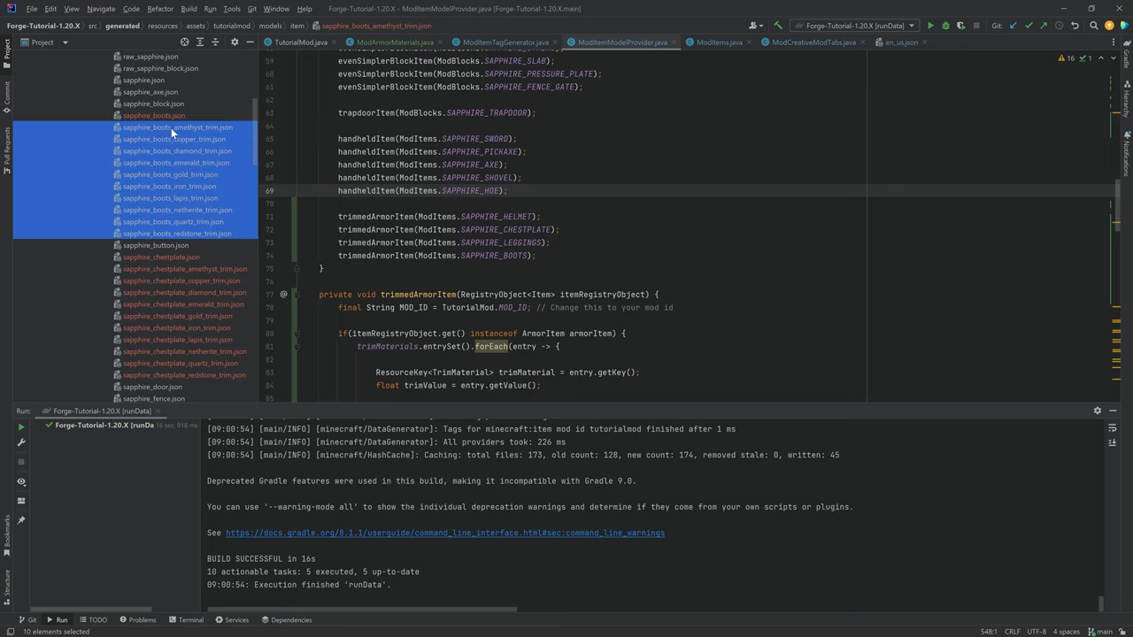
click(177, 127)
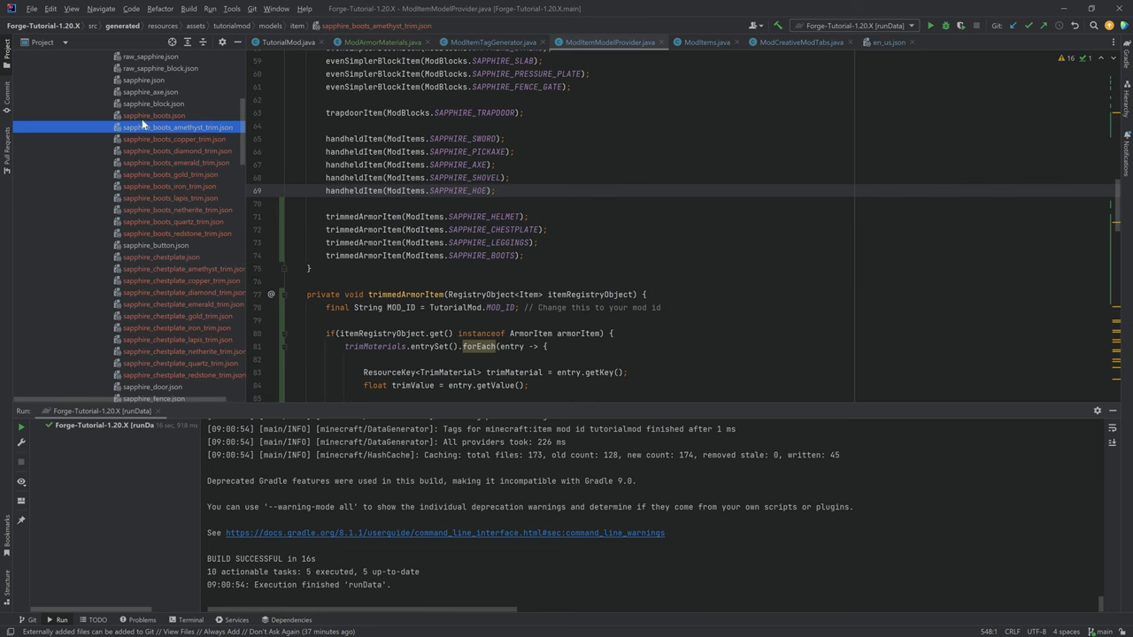
scroll(down, 3)
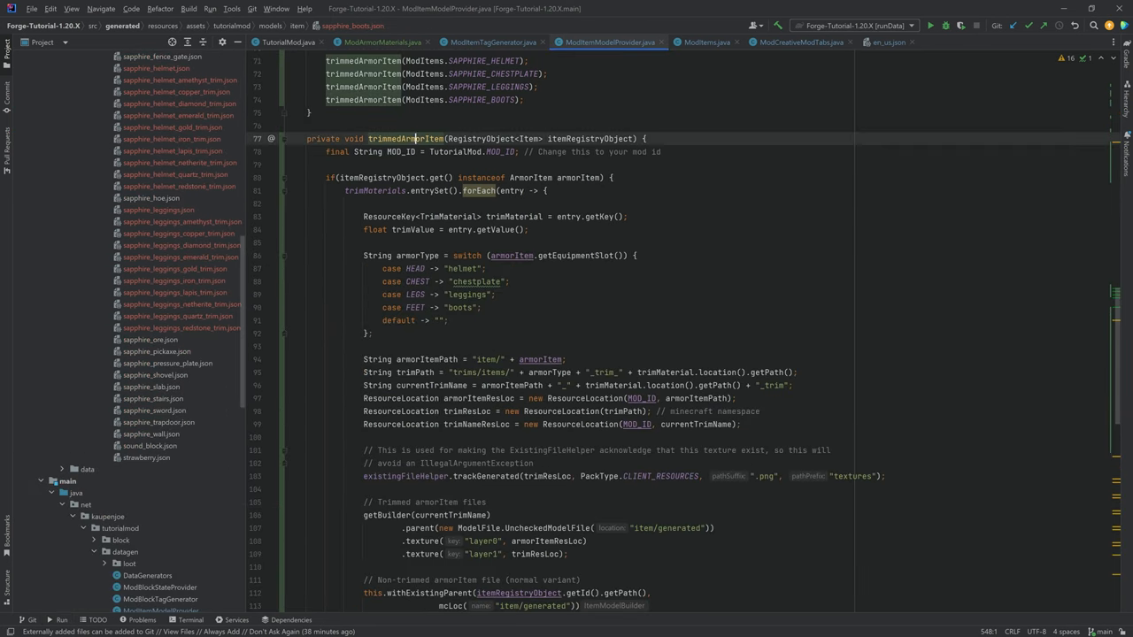
scroll(down, 3)
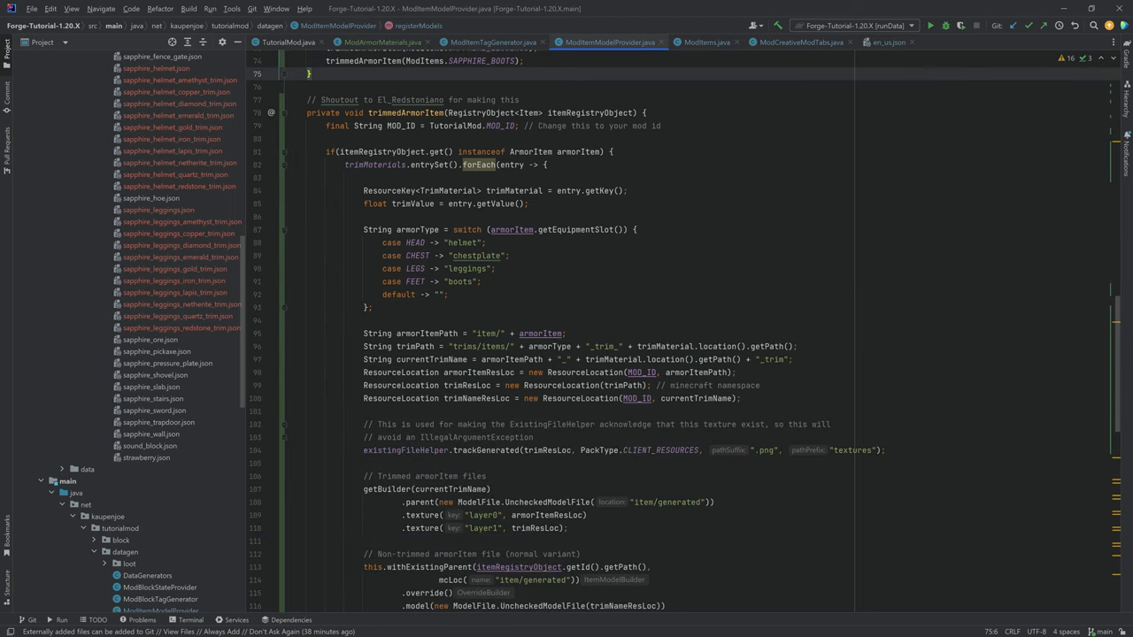
scroll(down, 3)
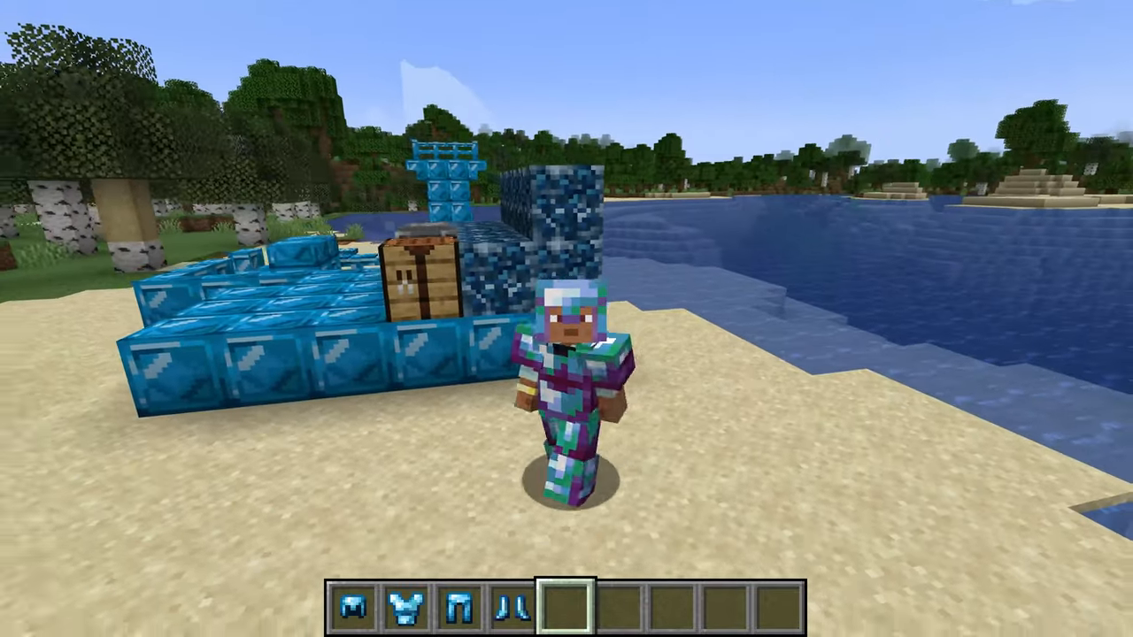
mouse_move(567, 319)
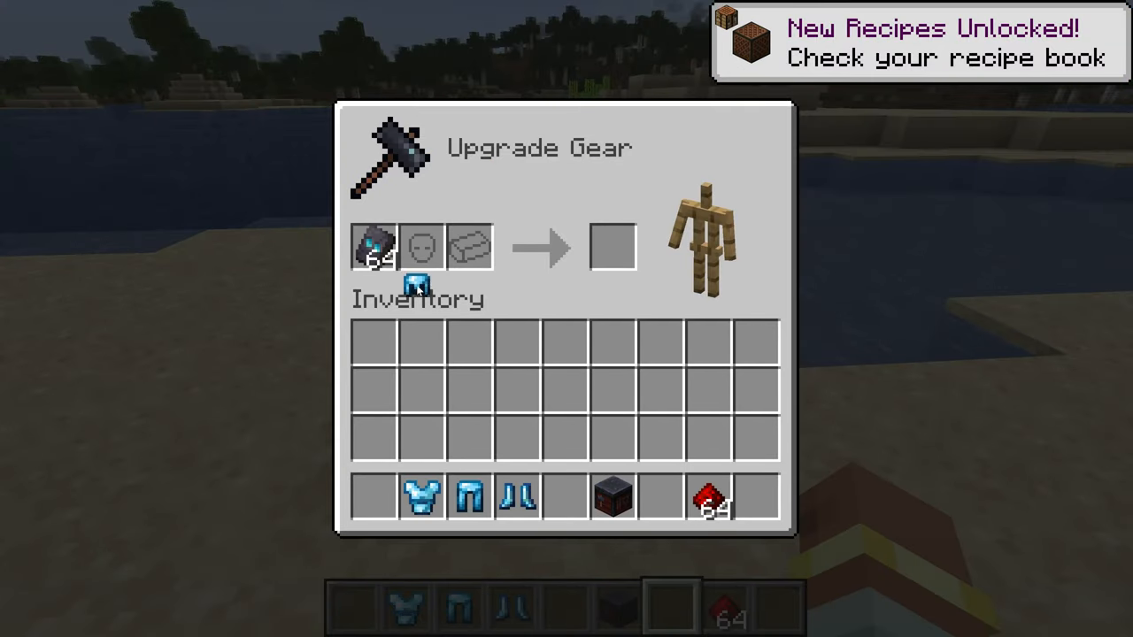
Trim the sapphire armor at a smithing table, then switch to Creative mode with /gamemode creative.
click(421, 246)
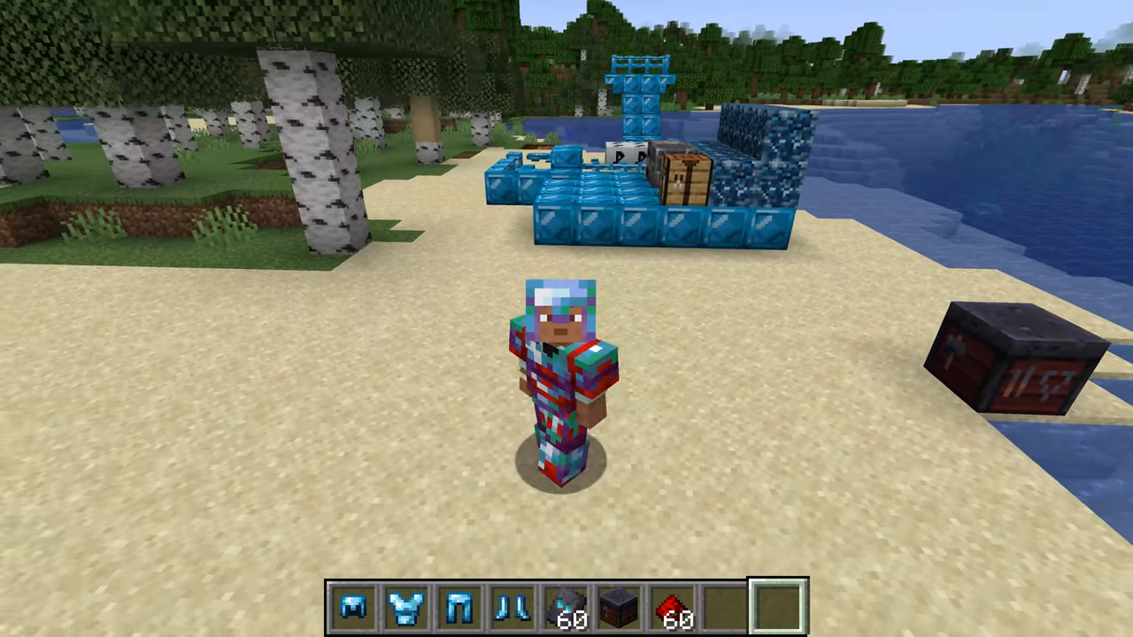
key(e)
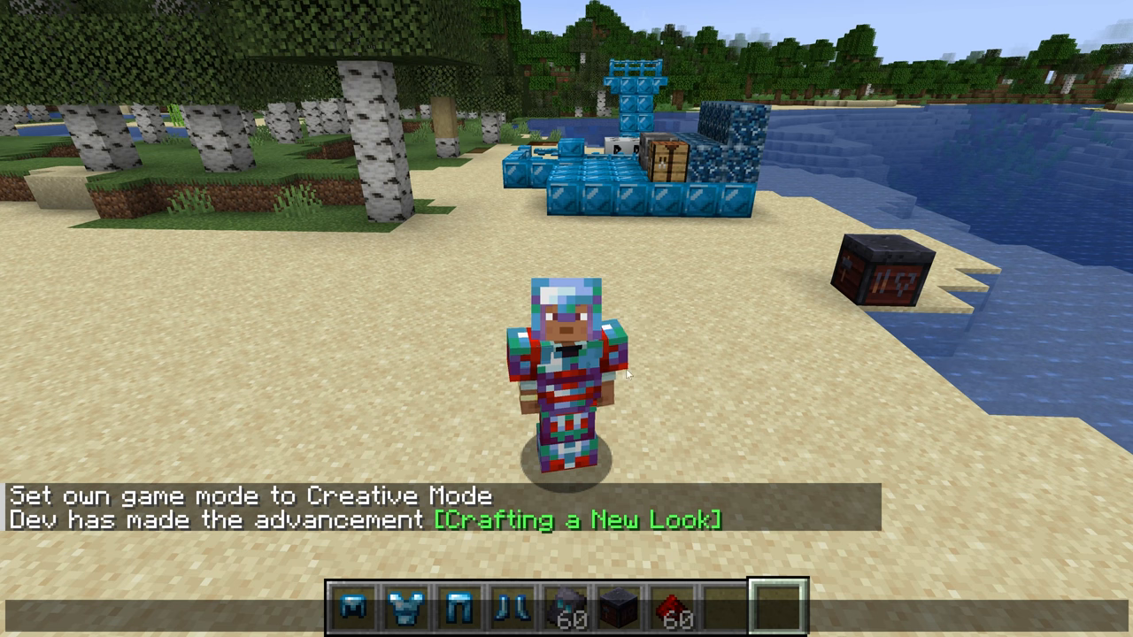
mouse_move(546, 410)
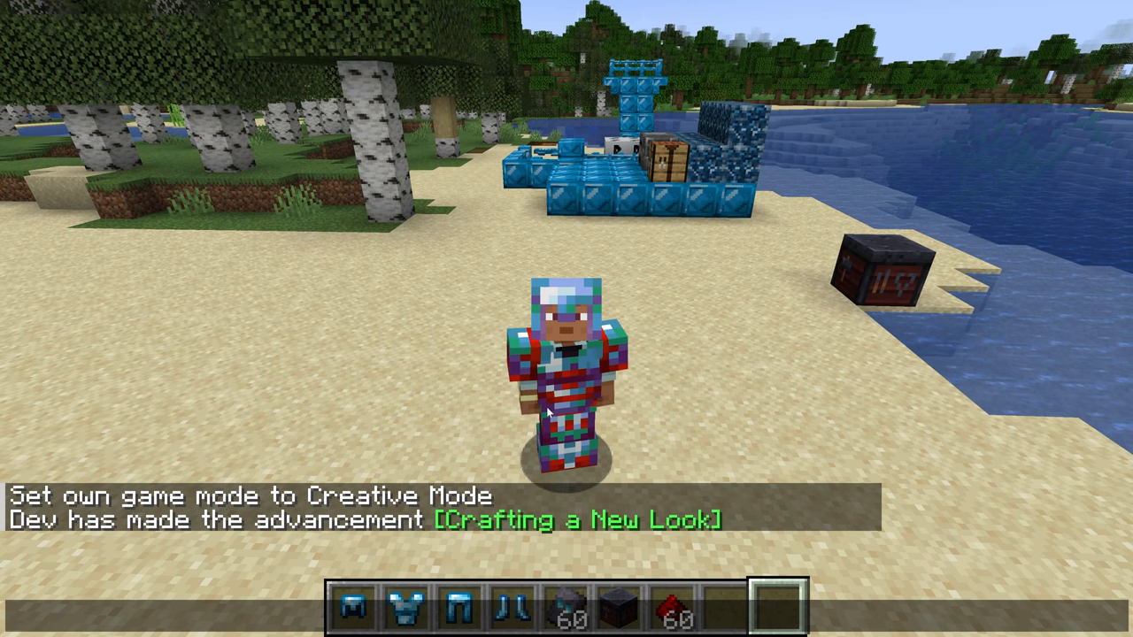